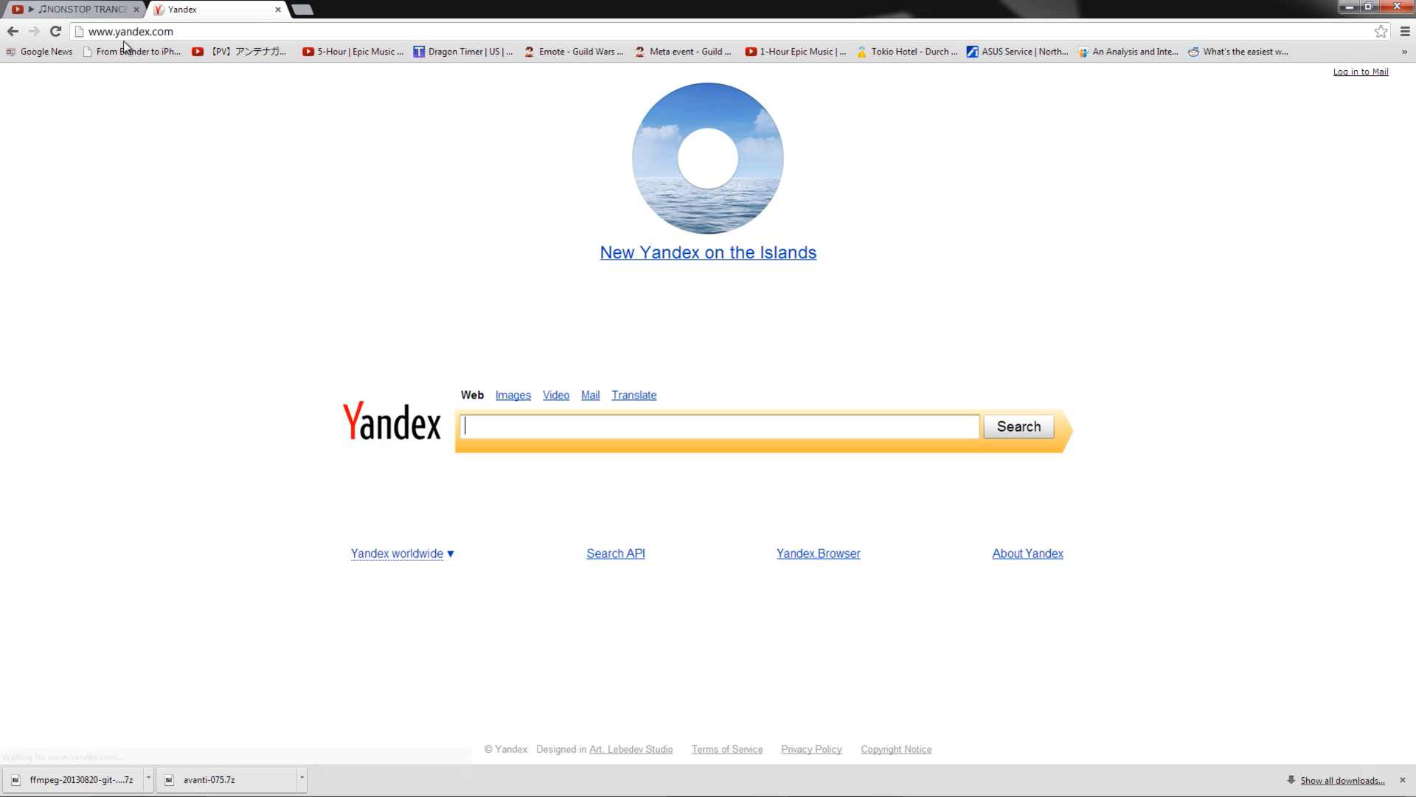
# - Search Yandex for 'avanti ffmpeg', open the AVANTI site and download Avanti-075.7z
pyautogui.write('avanti ffmpeg')
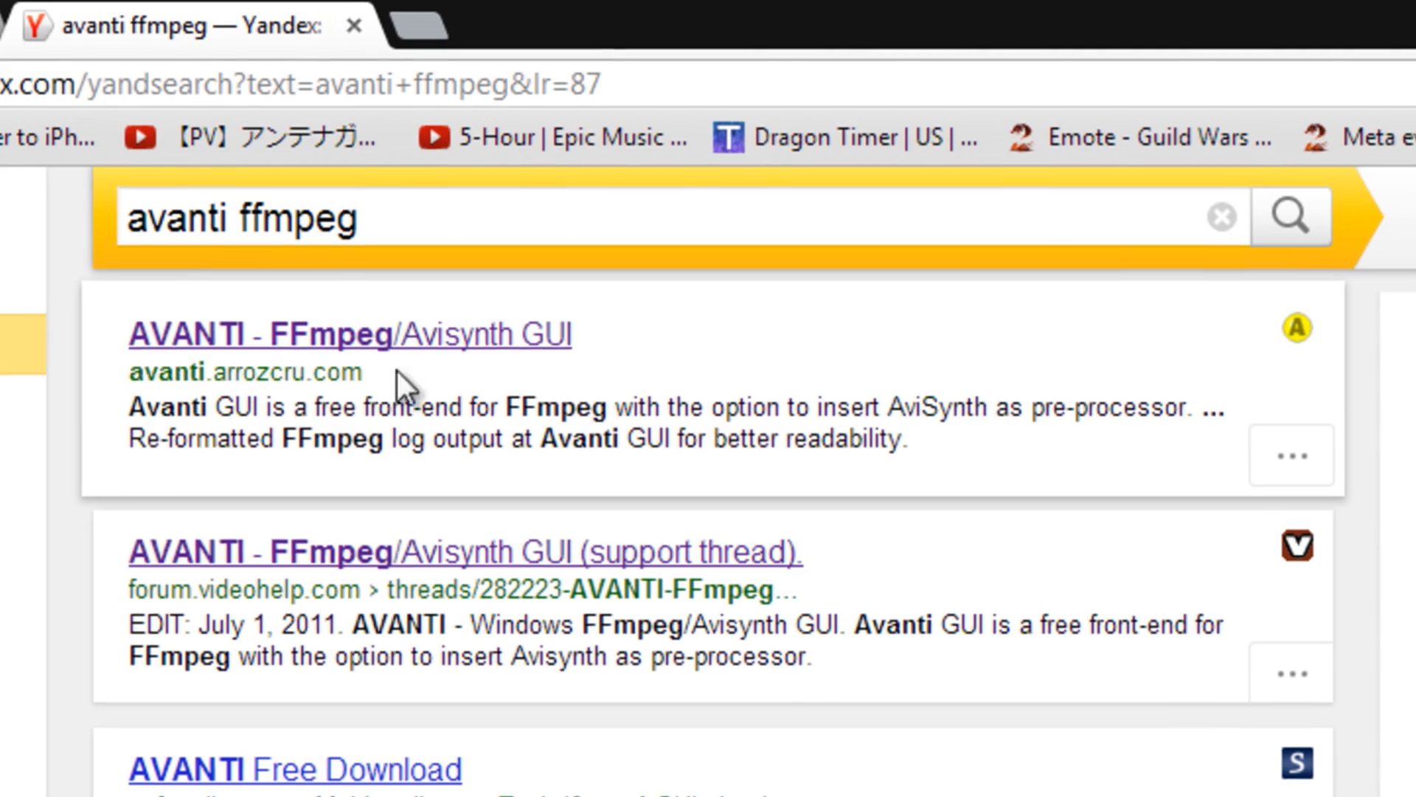
pyautogui.click(350, 334)
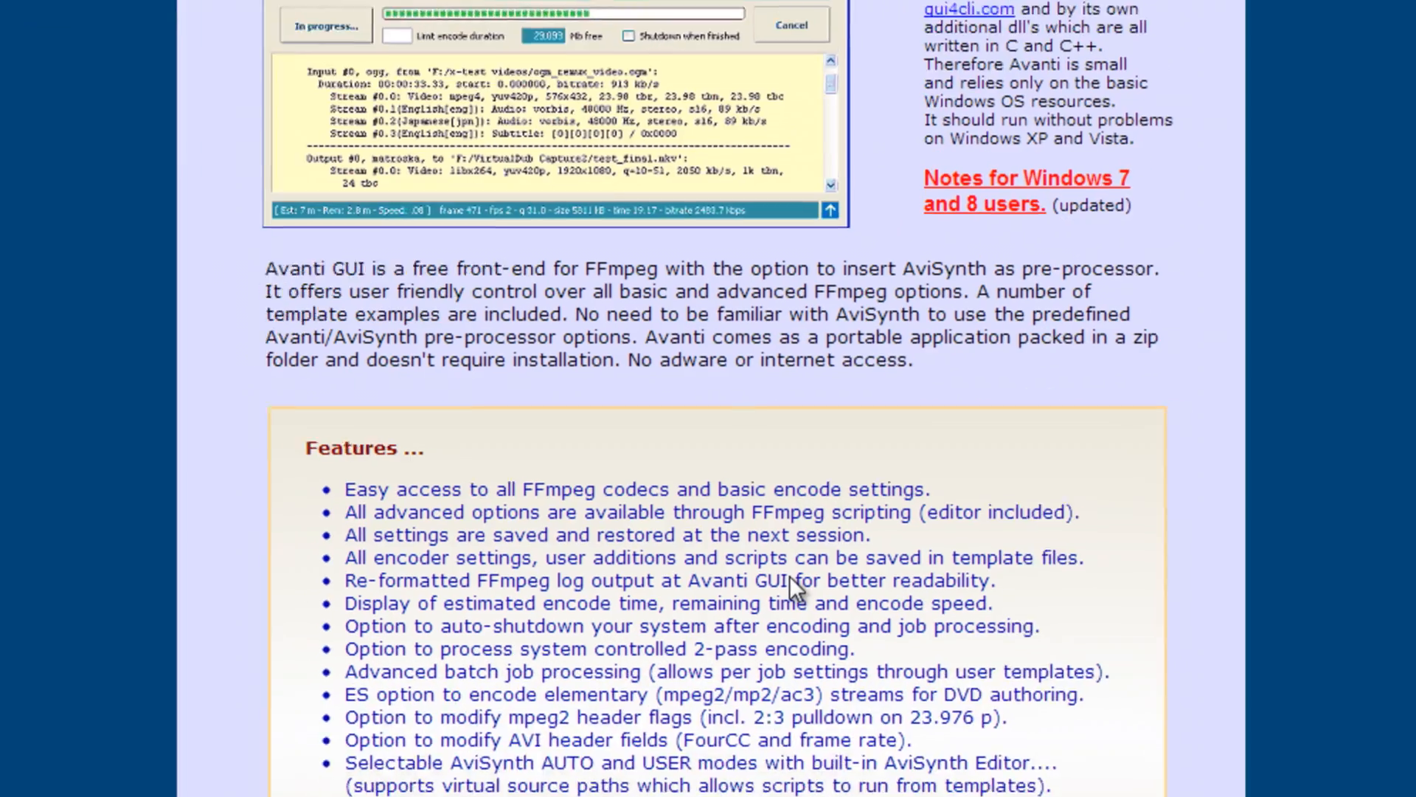
pyautogui.scroll(-3)
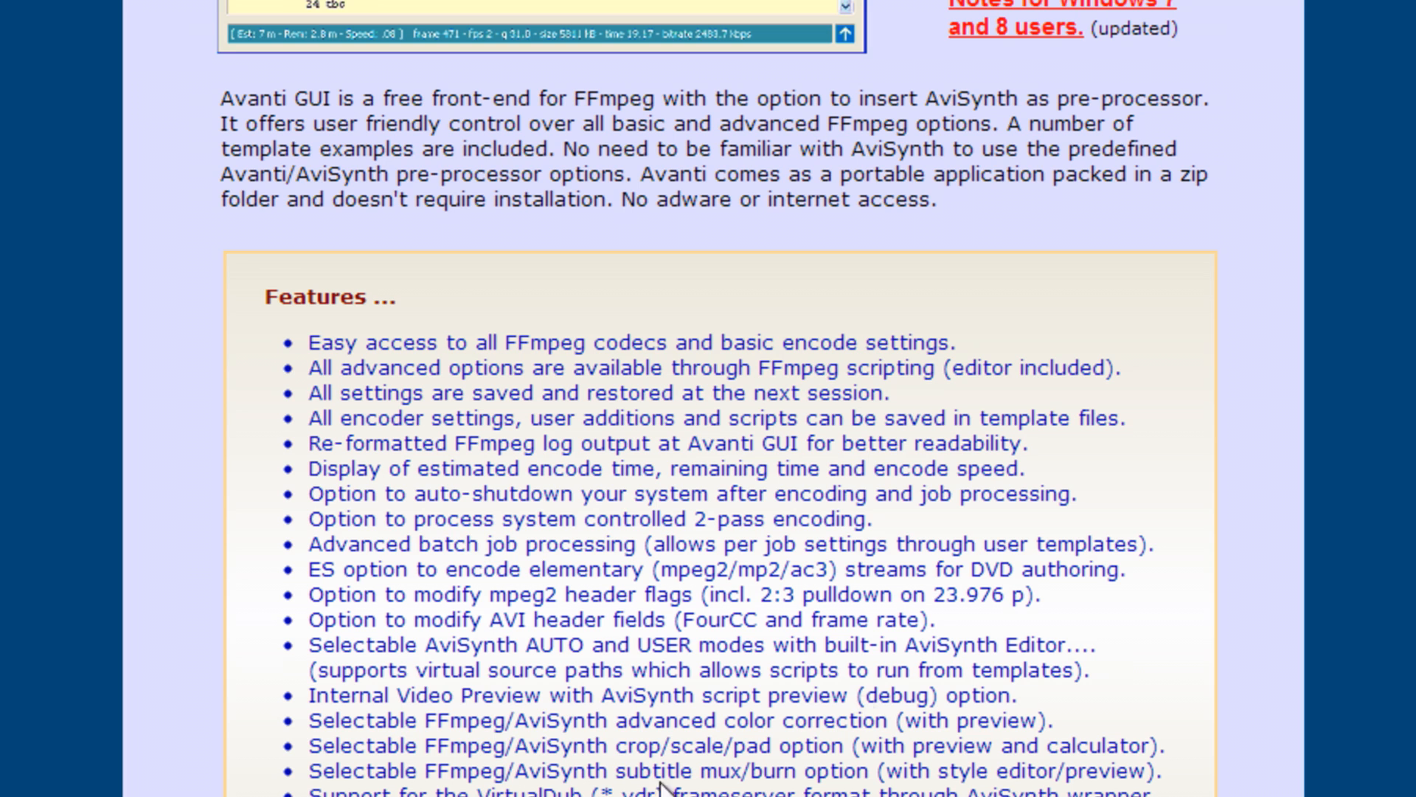
pyautogui.scroll(-3)
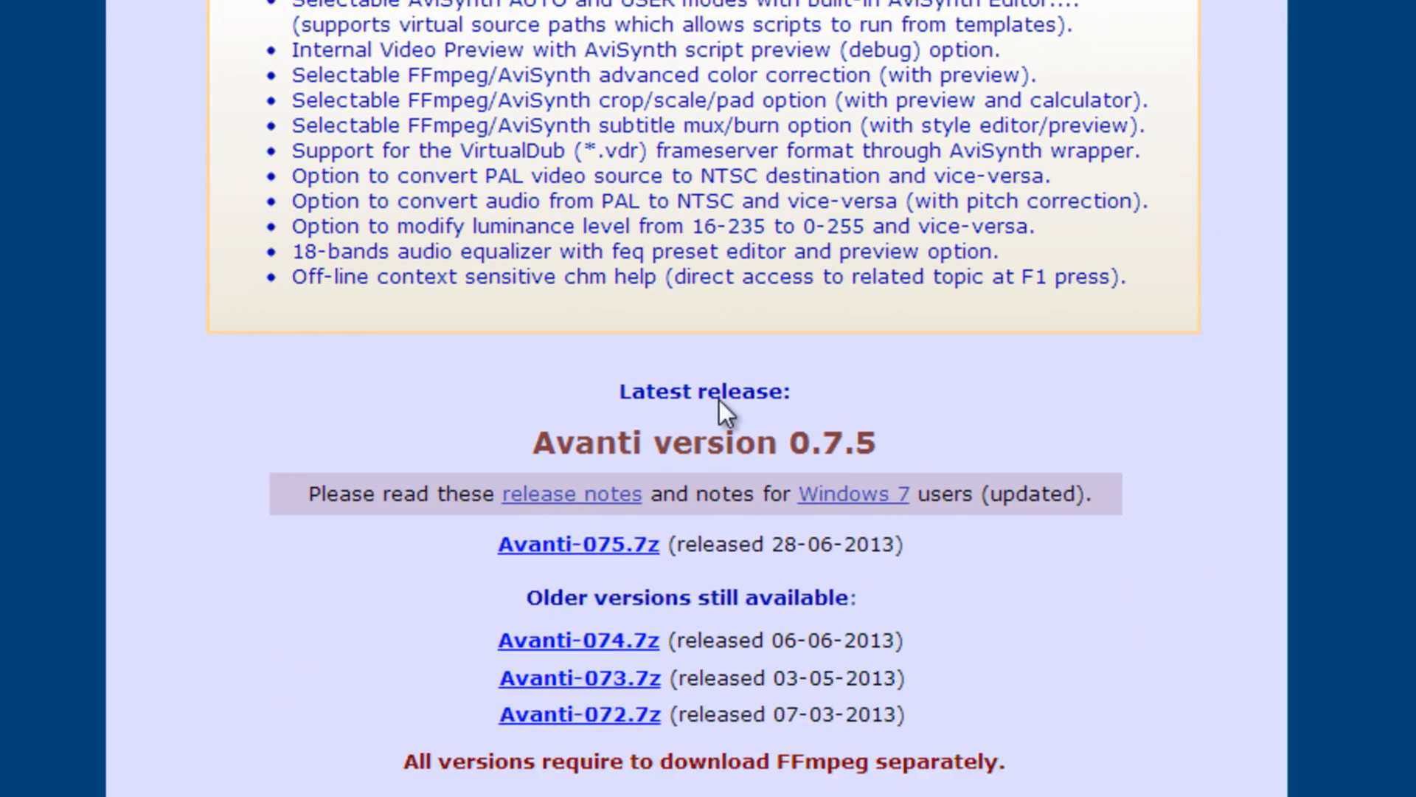
pyautogui.scroll(-3)
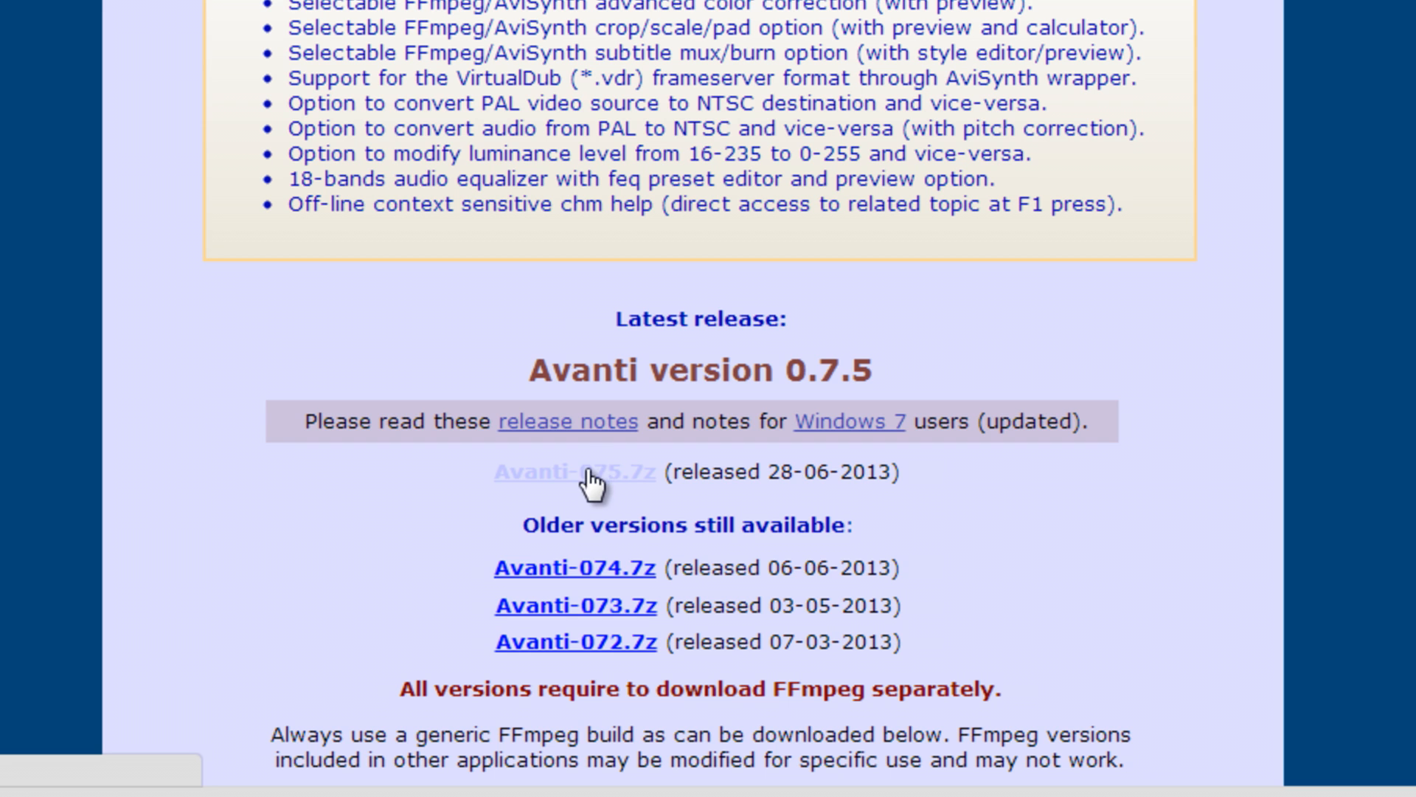
pyautogui.click(574, 471)
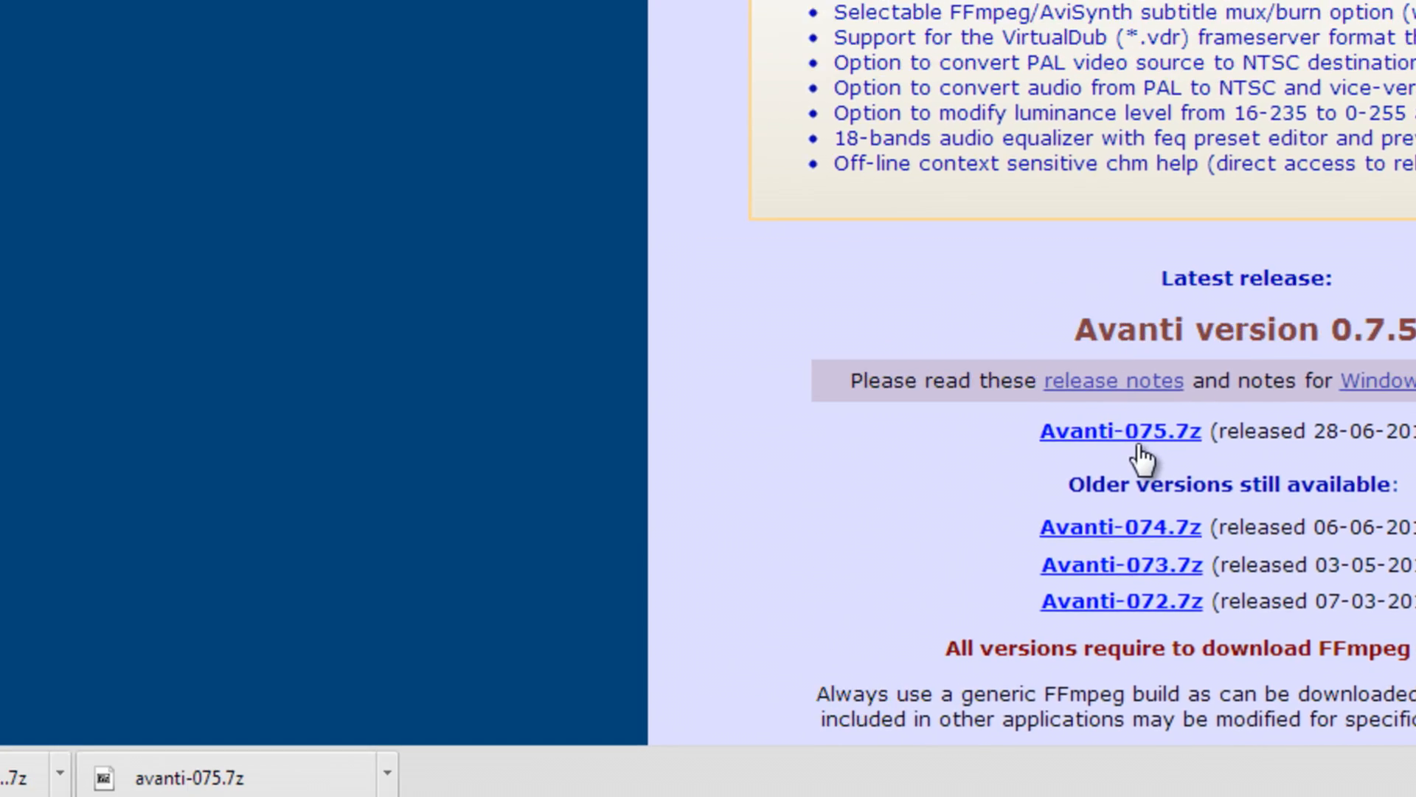
pyautogui.click(1120, 430)
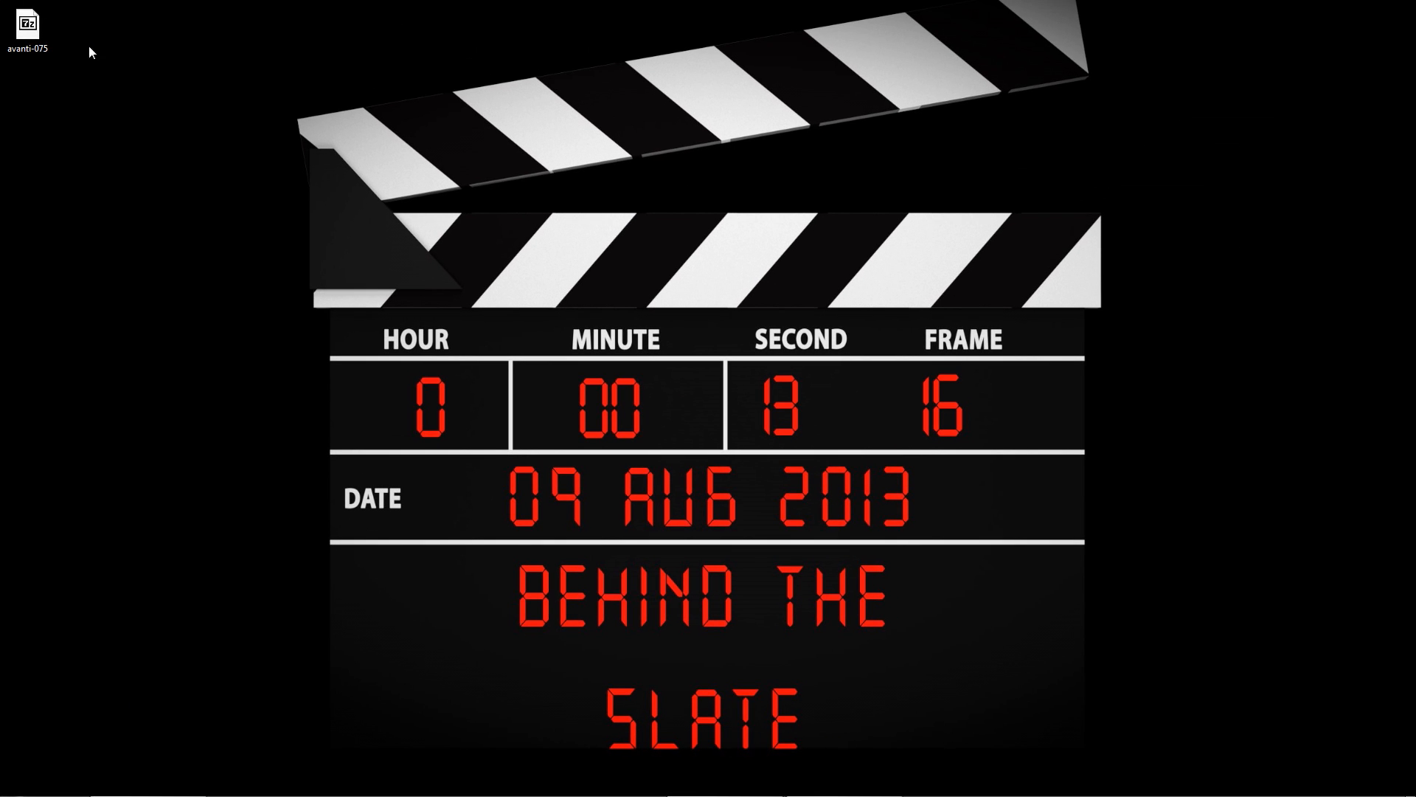
# - Extract the avanti-075 archive to the desktop and browse to Local Disk (C:)
pyautogui.rightClick(27, 23)
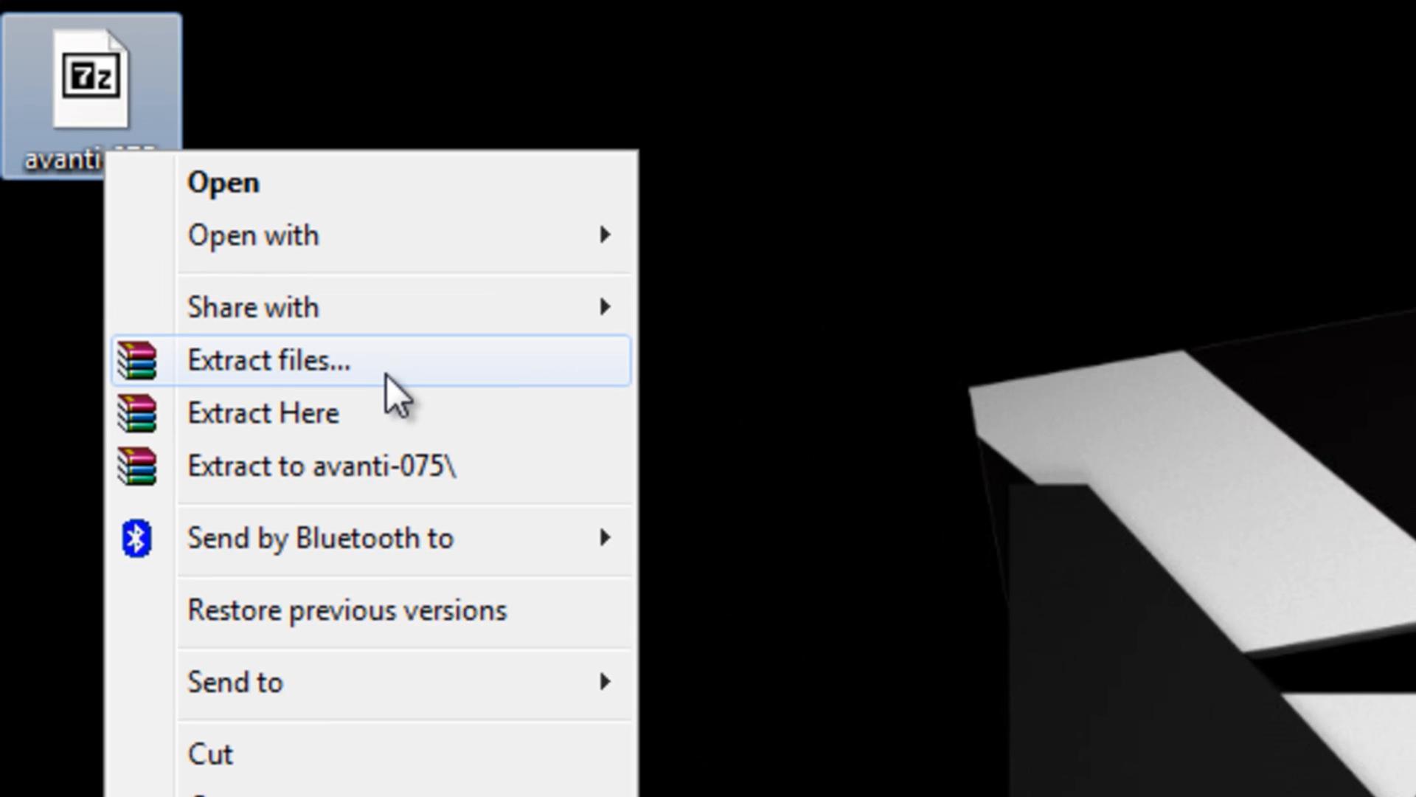
pyautogui.click(262, 411)
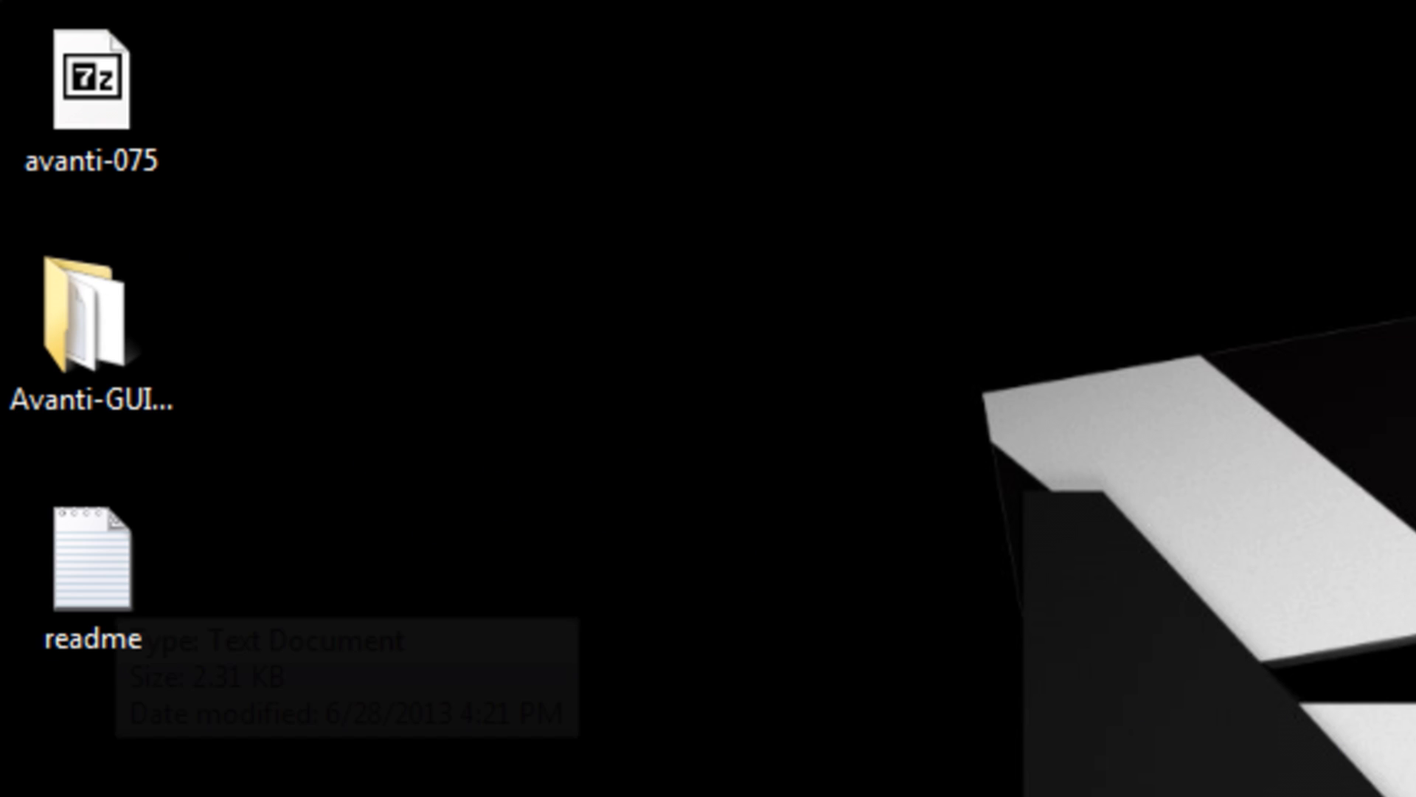
pyautogui.click(14, 780)
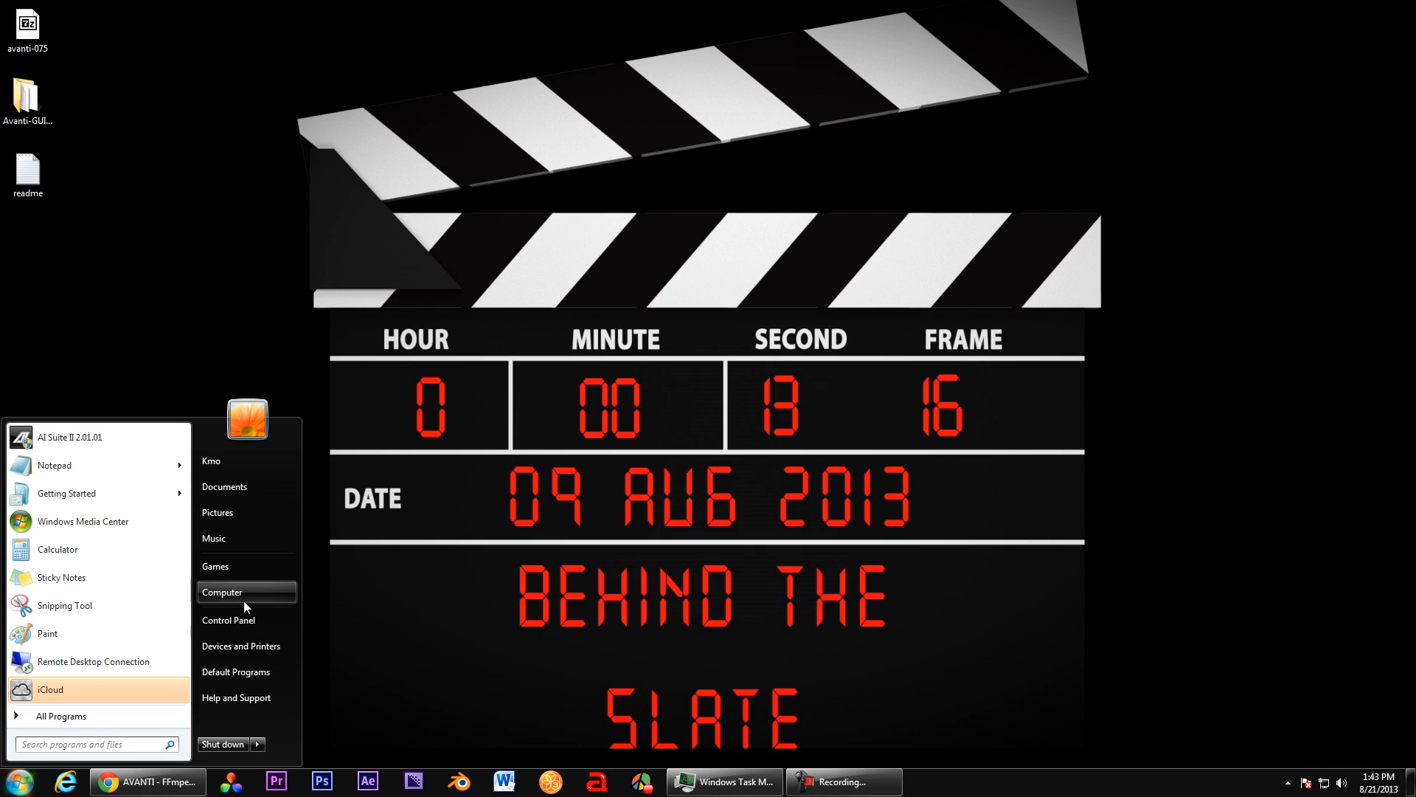
pyautogui.click(222, 591)
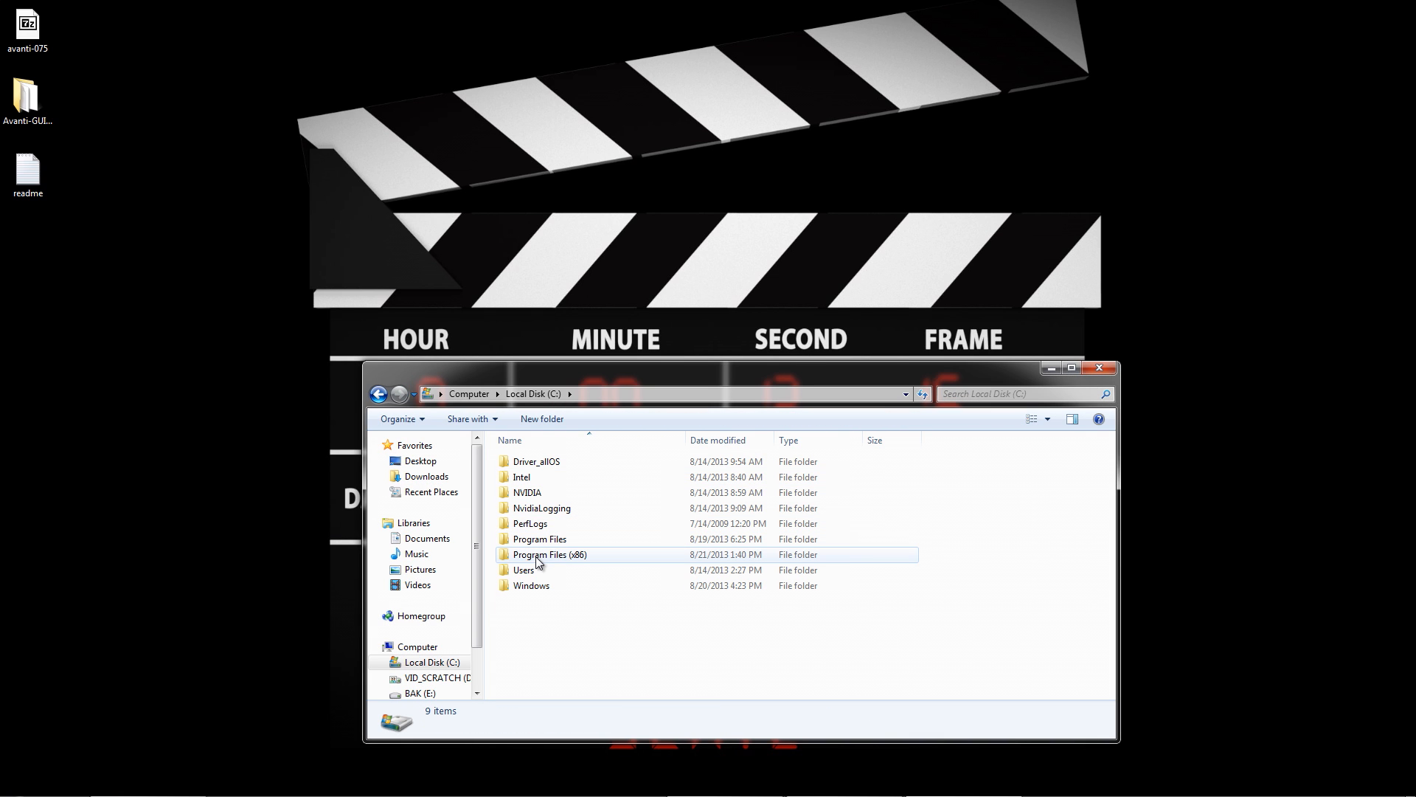
pyautogui.click(28, 100)
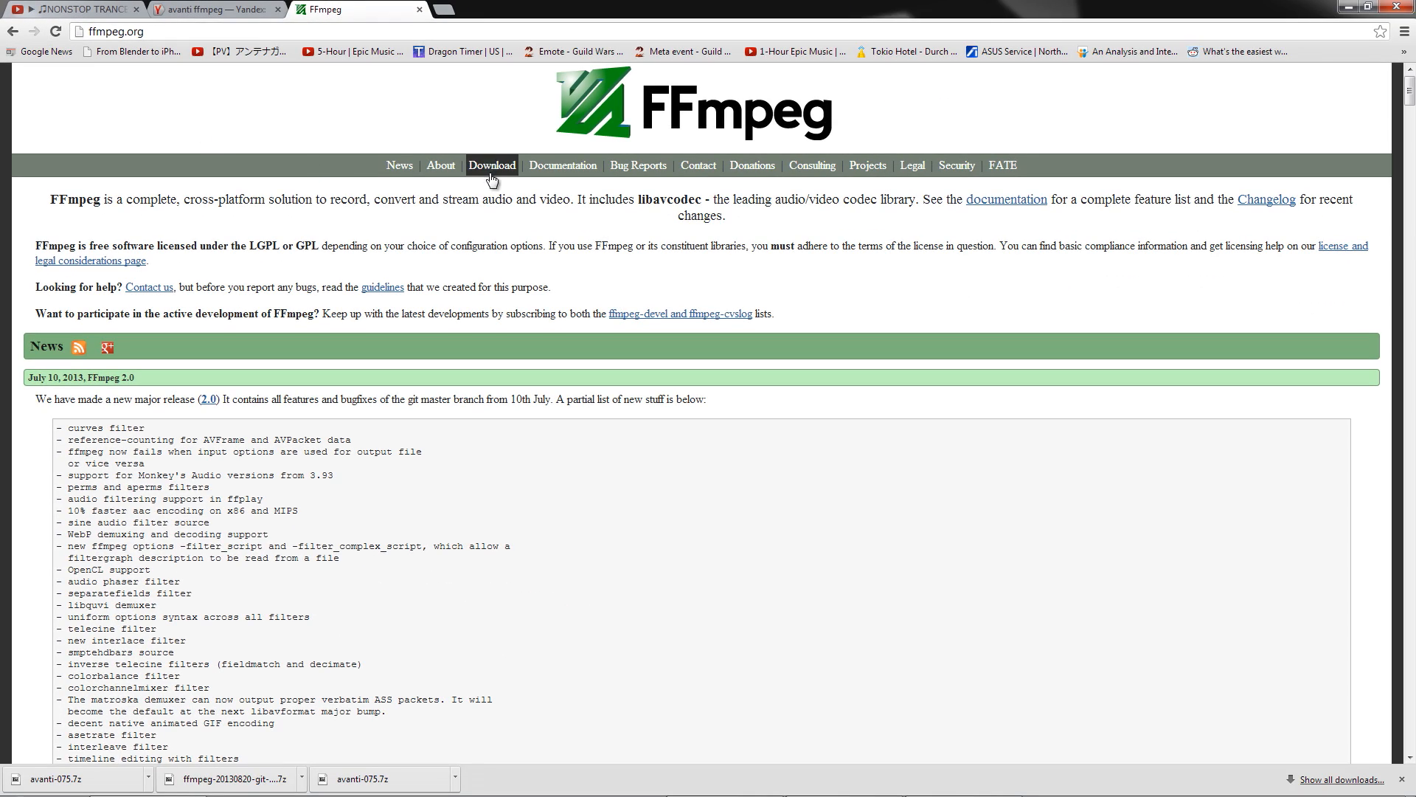
# - Download the FFmpeg git-68b63a3 32-bit Static build from Zeranoe via ffmpeg.org
pyautogui.click(491, 166)
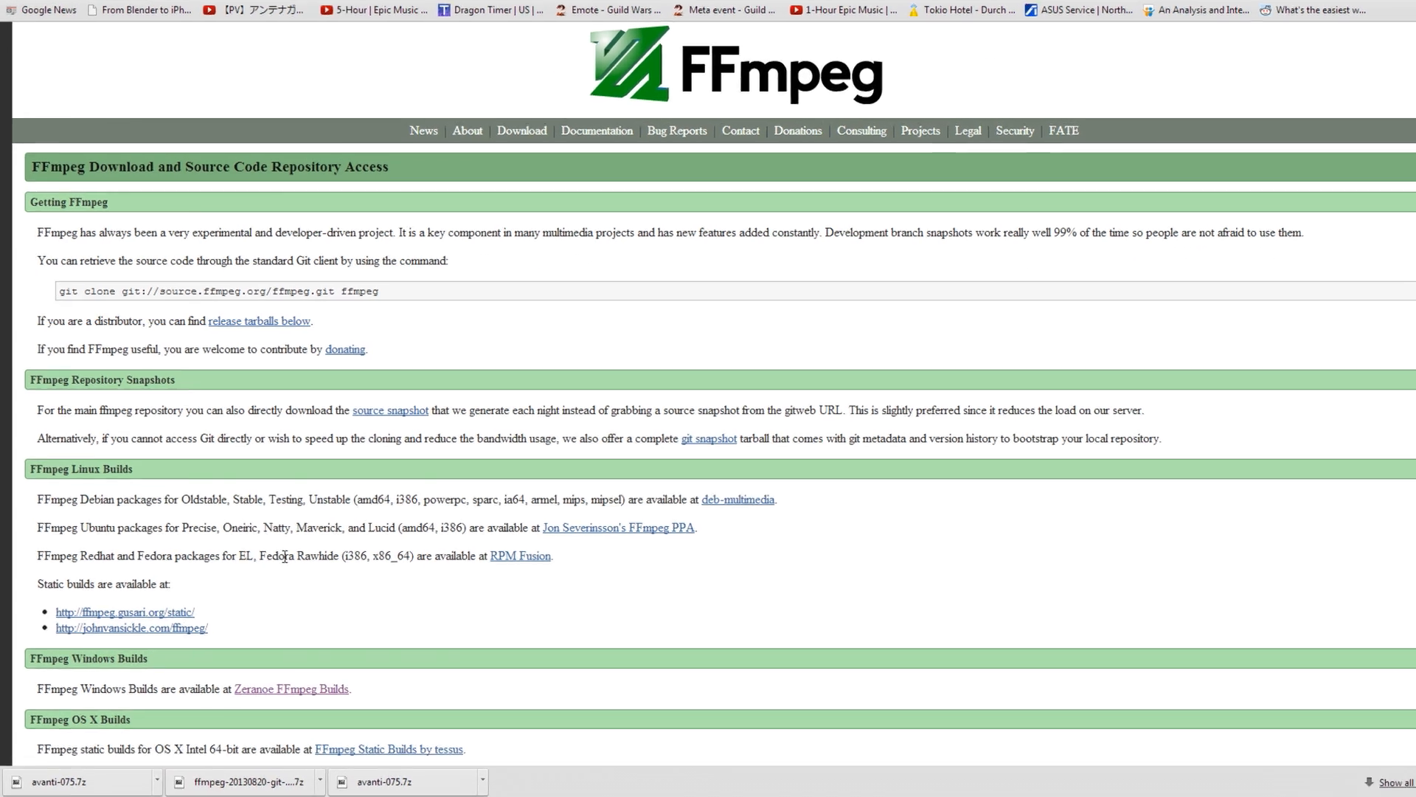
pyautogui.scroll(-3)
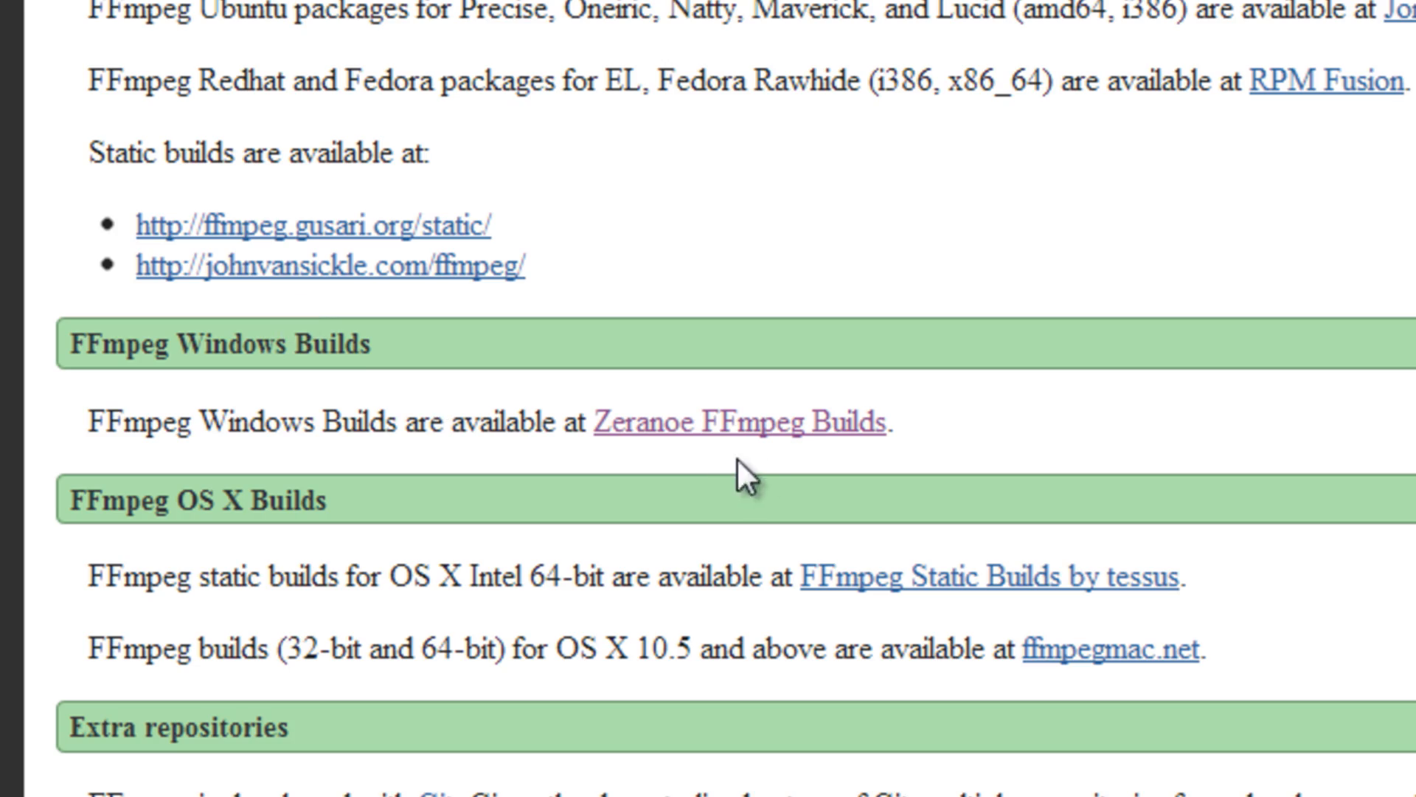
pyautogui.click(739, 424)
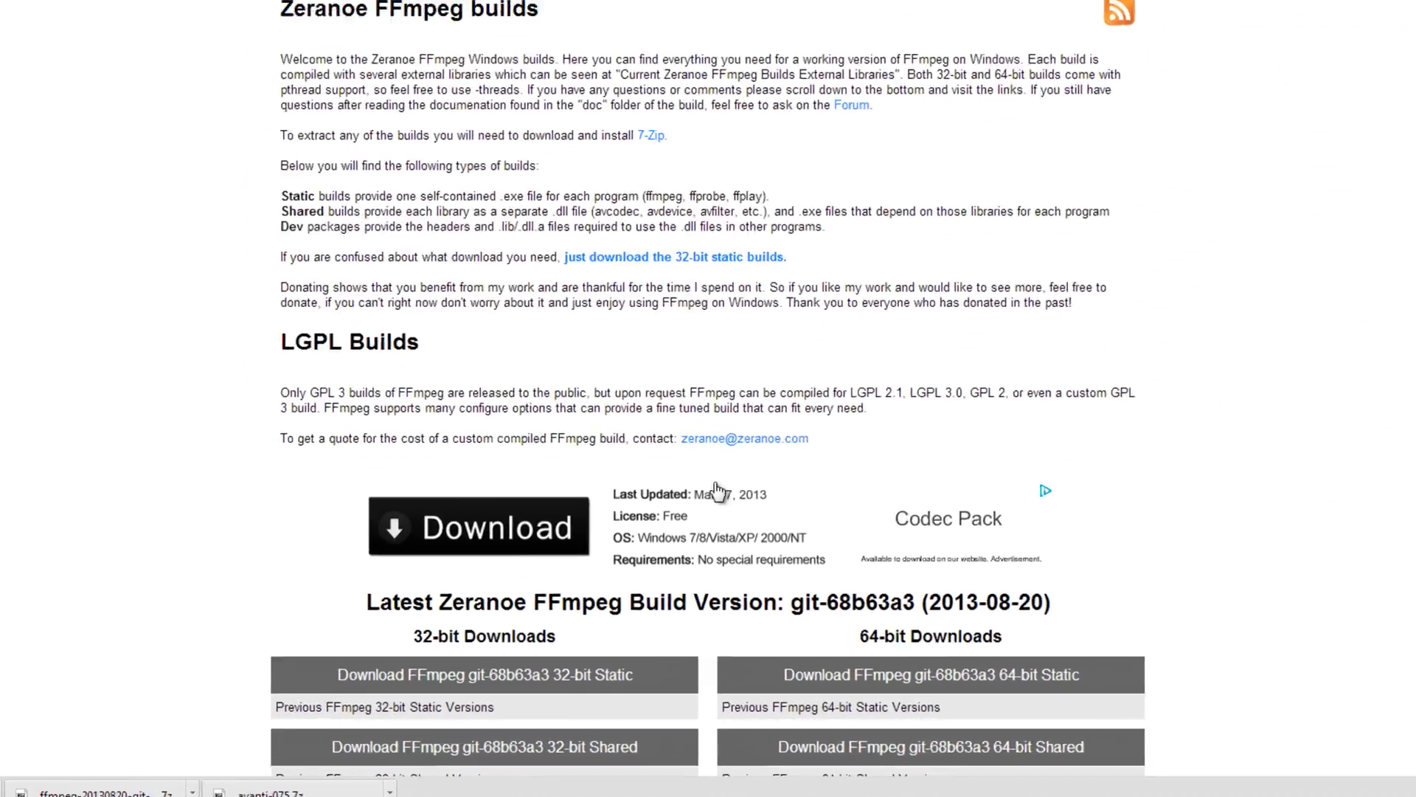
pyautogui.scroll(-3)
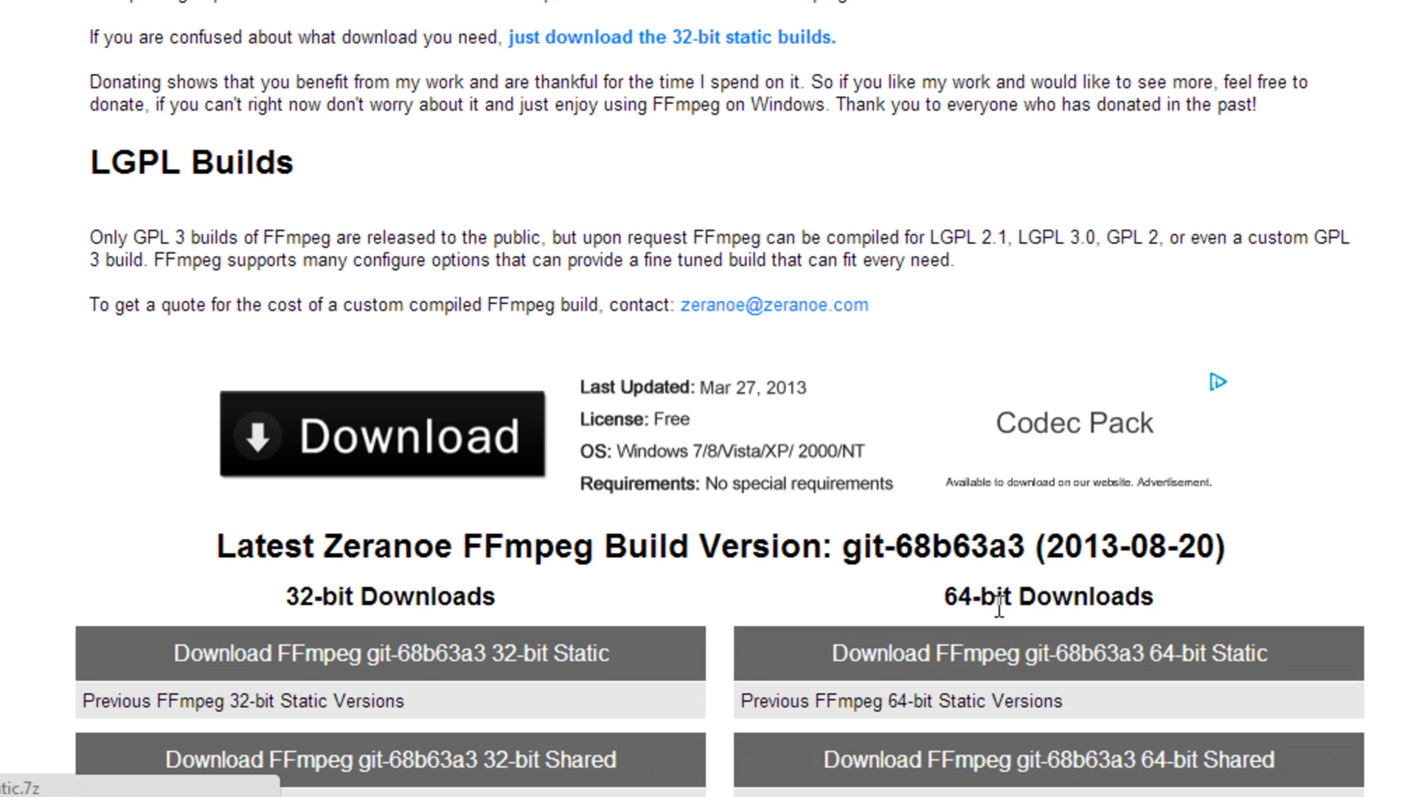
pyautogui.moveTo(736, 621)
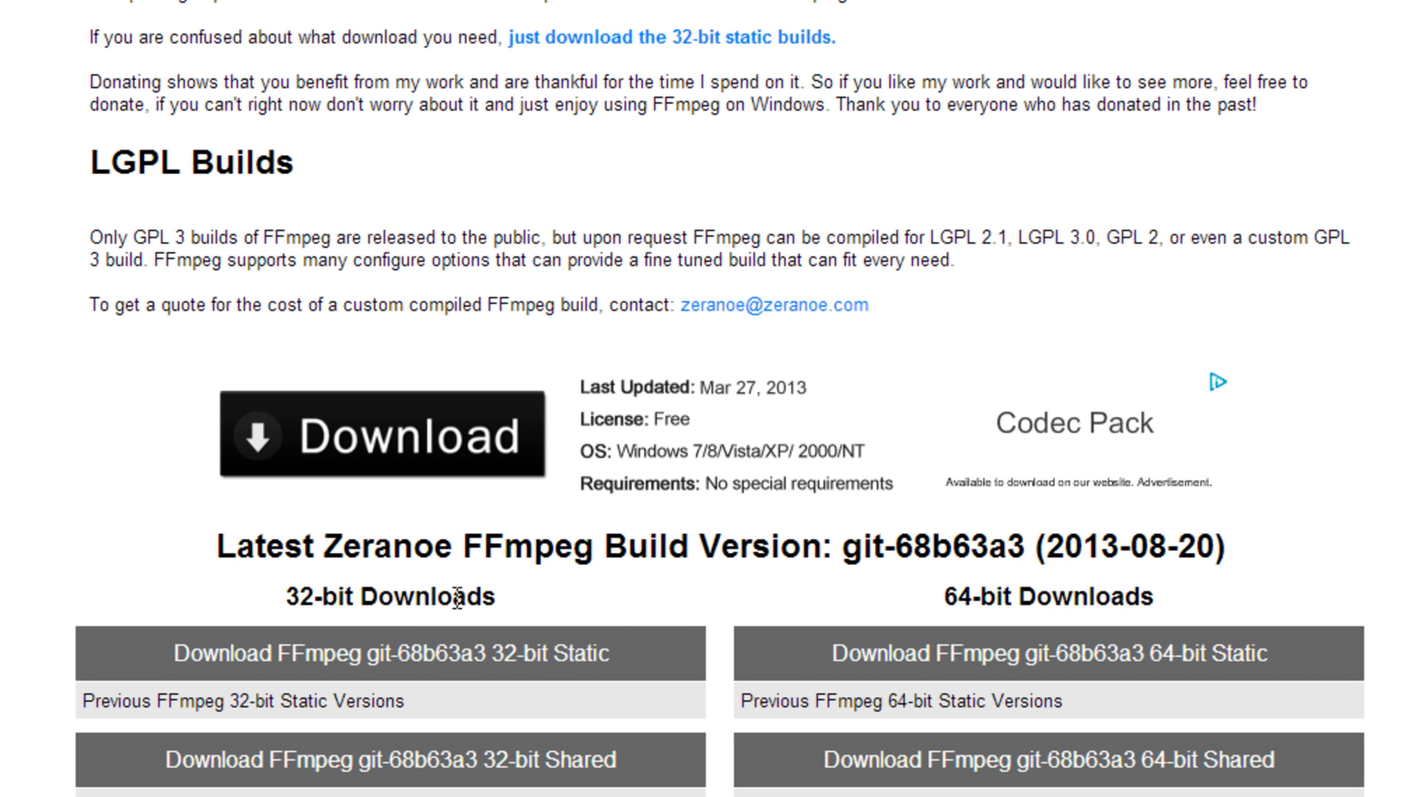
pyautogui.click(391, 653)
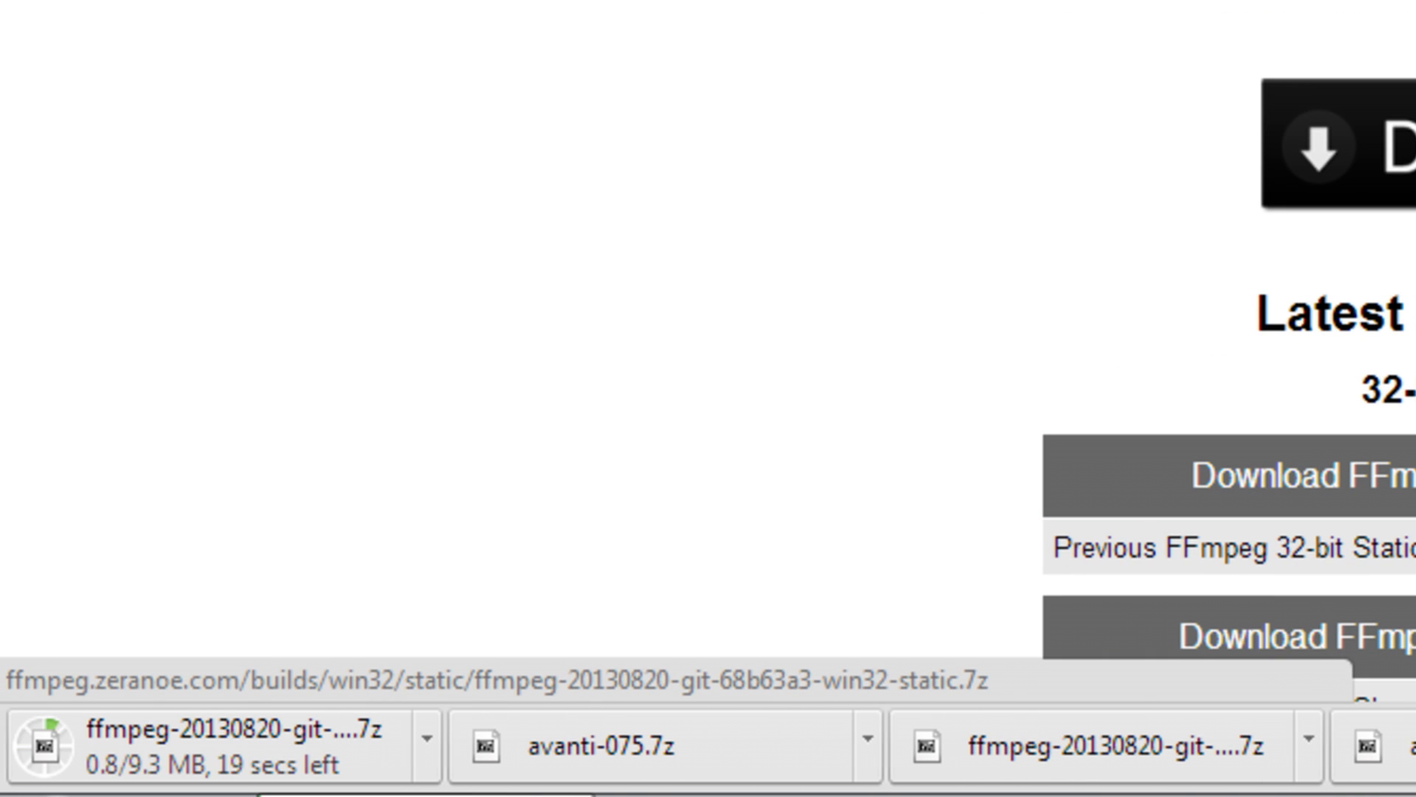
pyautogui.scroll(-3)
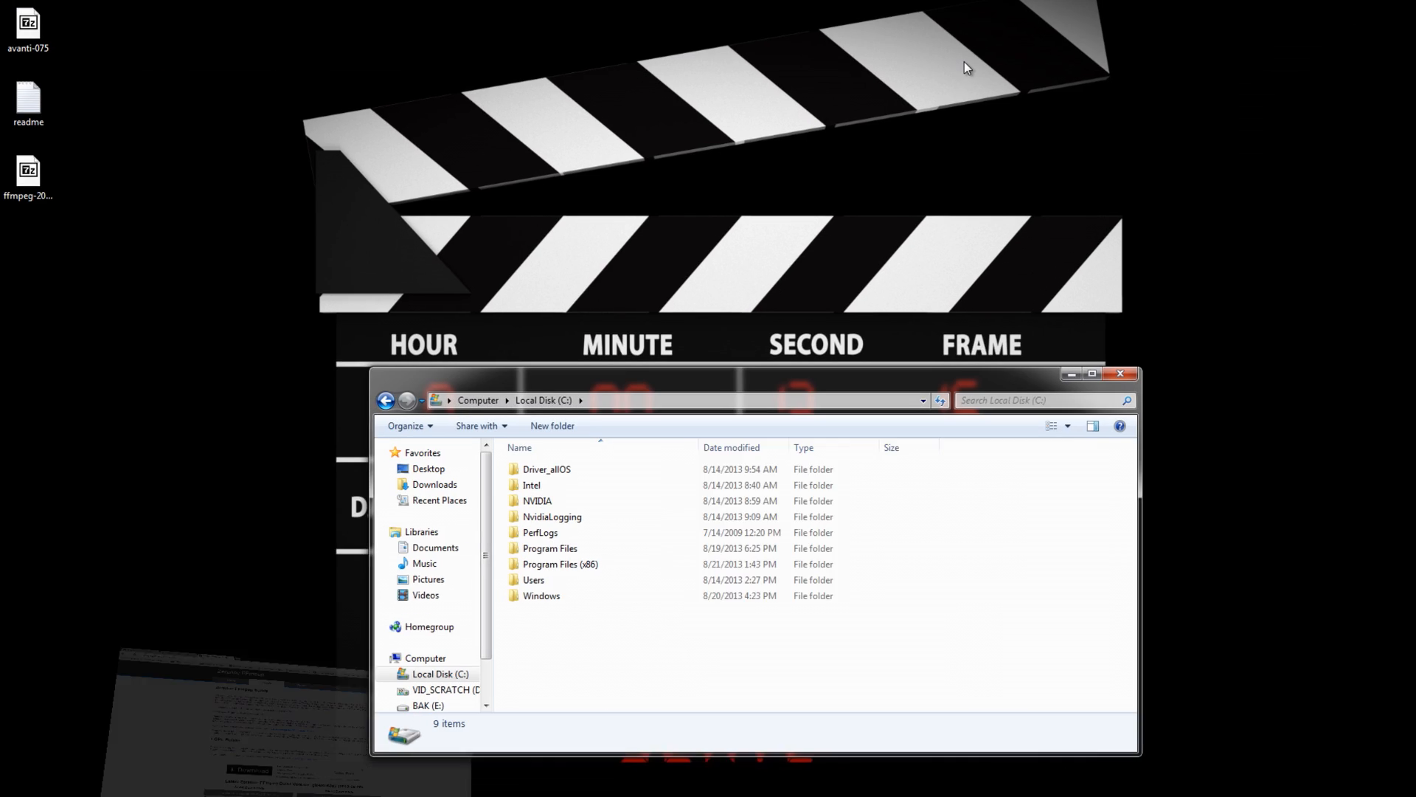
# - Extract the FFmpeg archive and open the extracted FFmpeg folder
pyautogui.rightClick(29, 172)
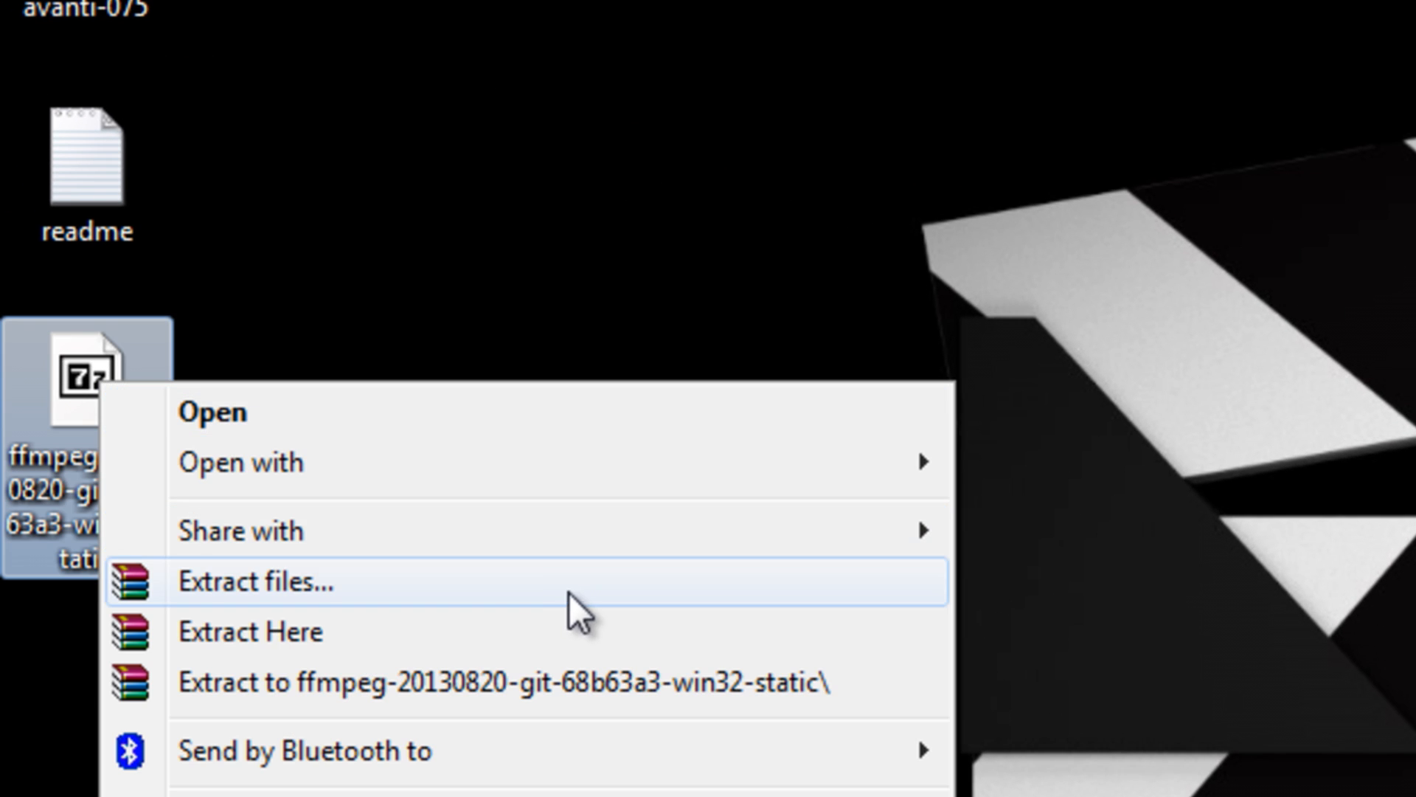
pyautogui.click(251, 631)
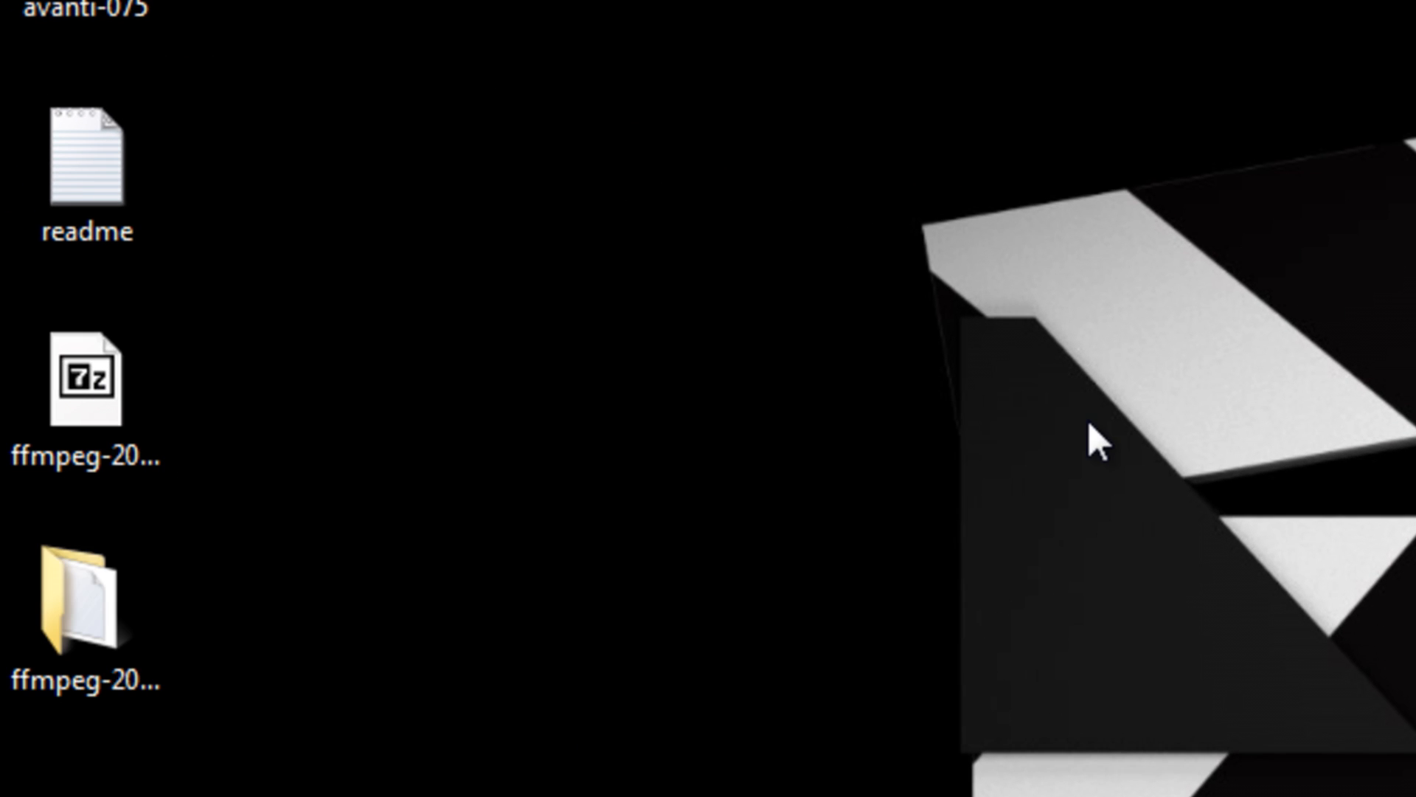
pyautogui.click(81, 605)
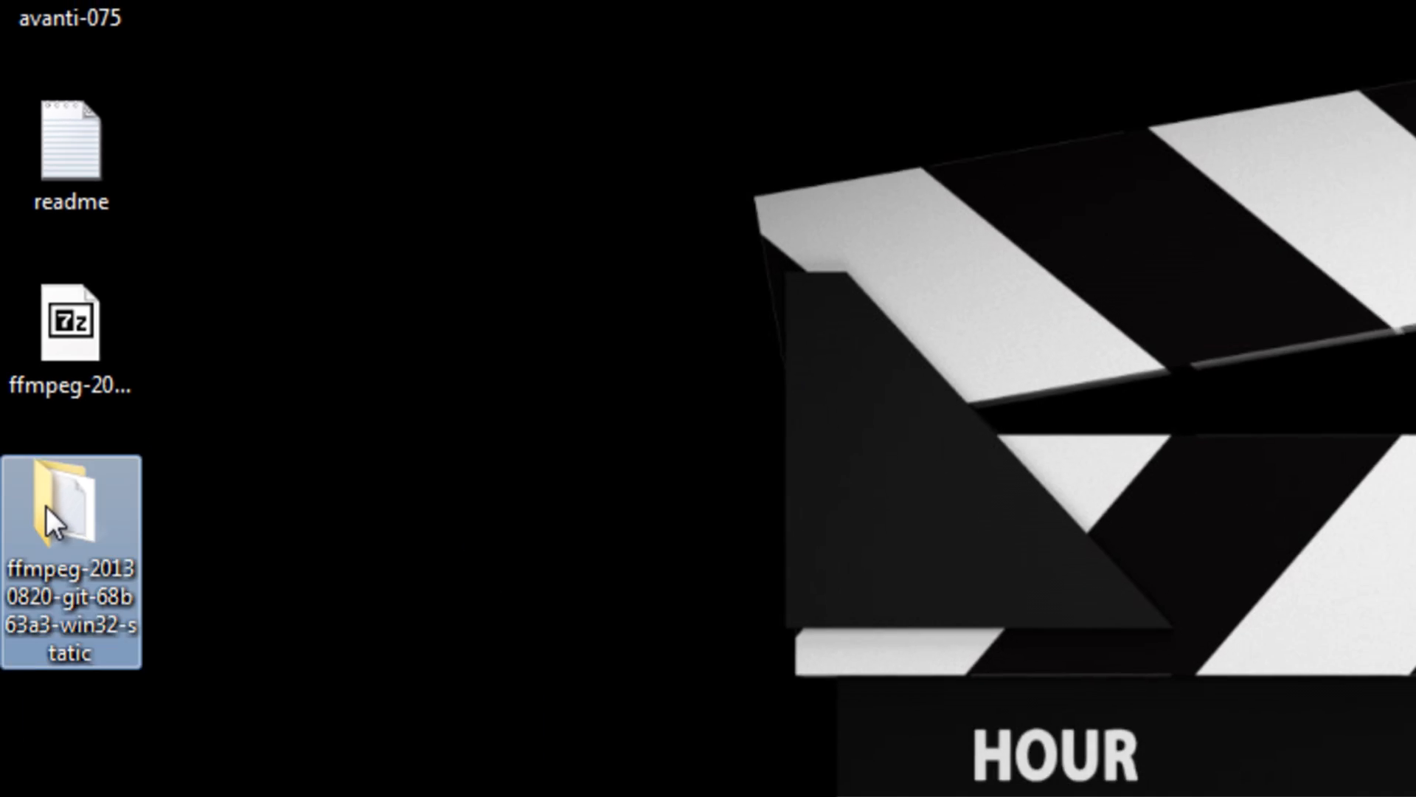
pyautogui.doubleClick(71, 506)
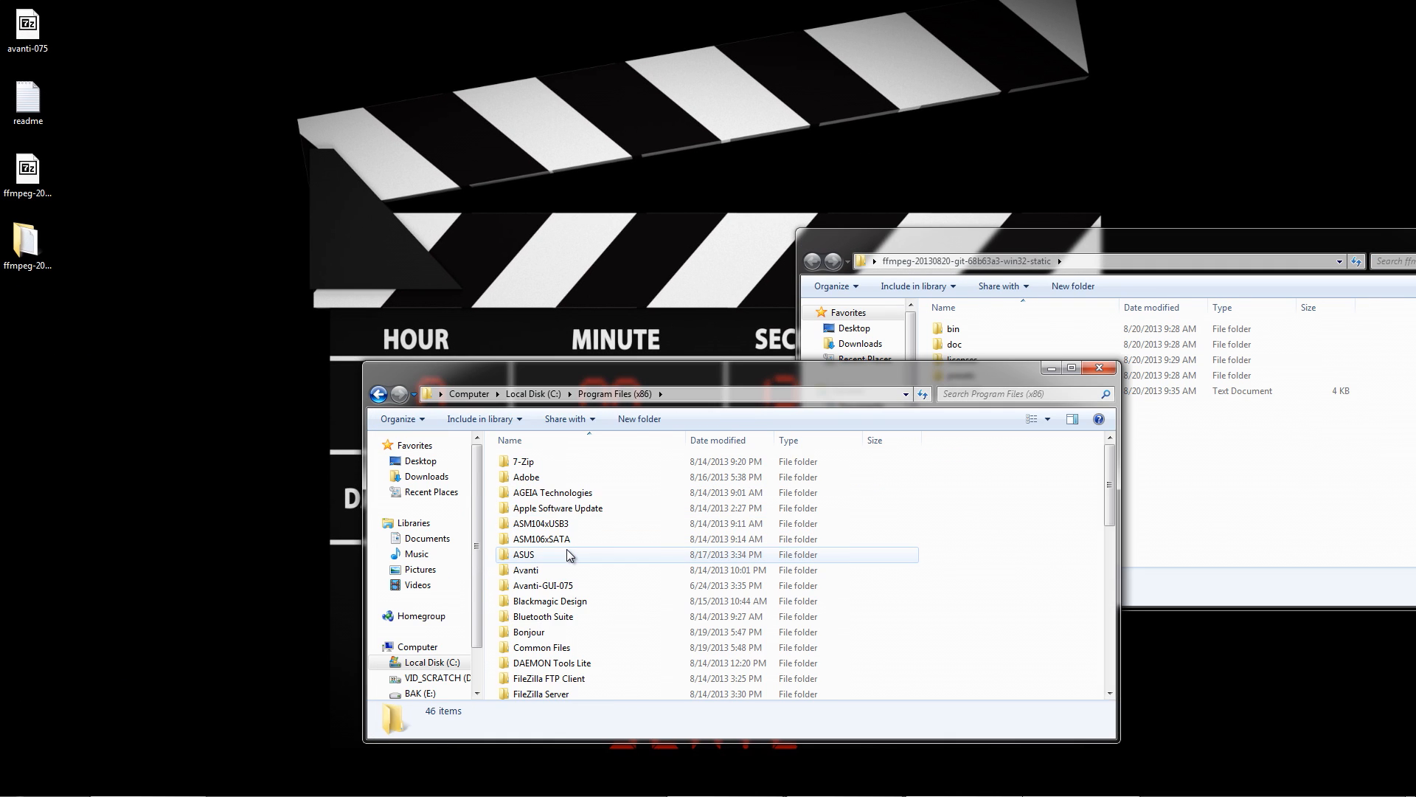
pyautogui.moveTo(542, 585)
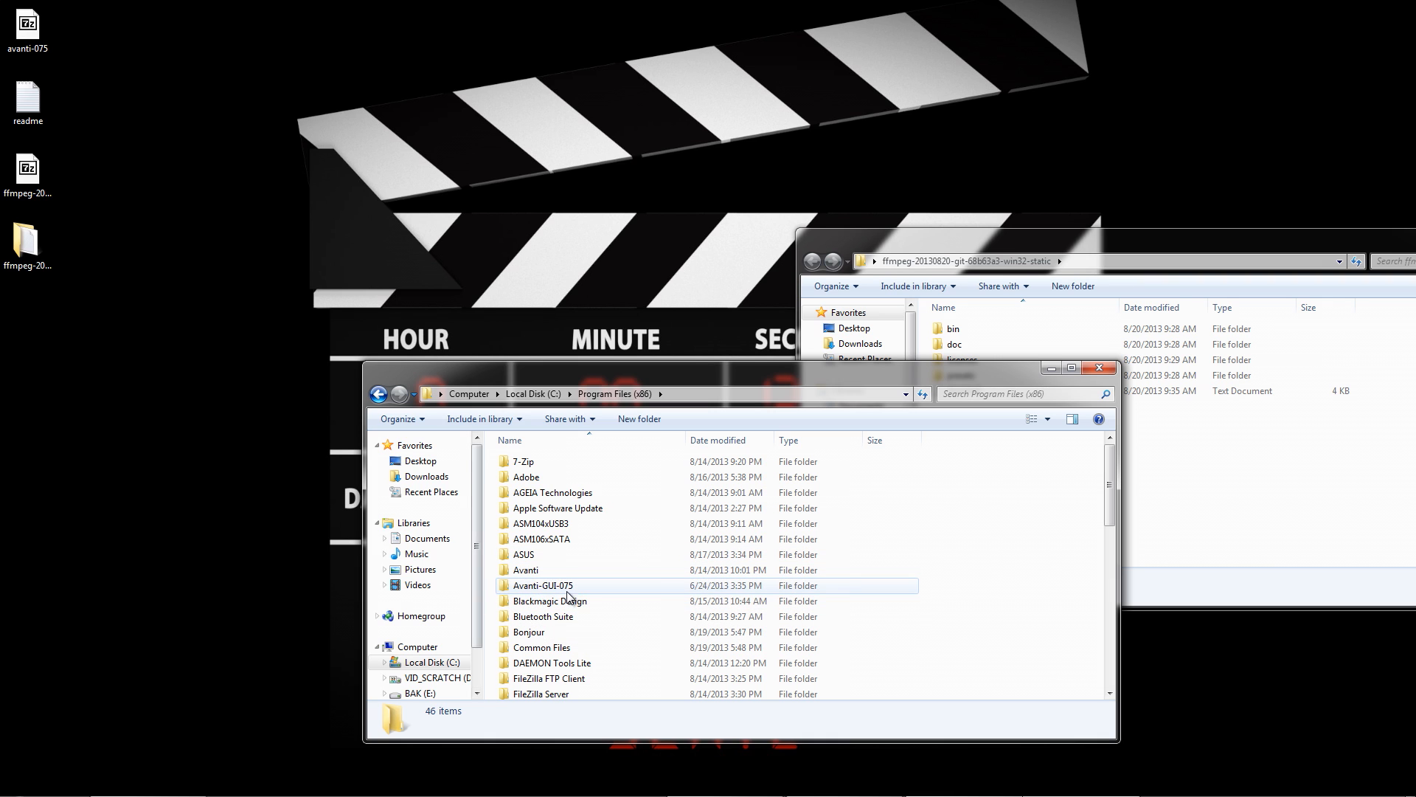
# - Move the FFmpeg files into Avanti-GUI-075\ffmpeg, merging the doc folder, and check bin
pyautogui.doubleClick(543, 585)
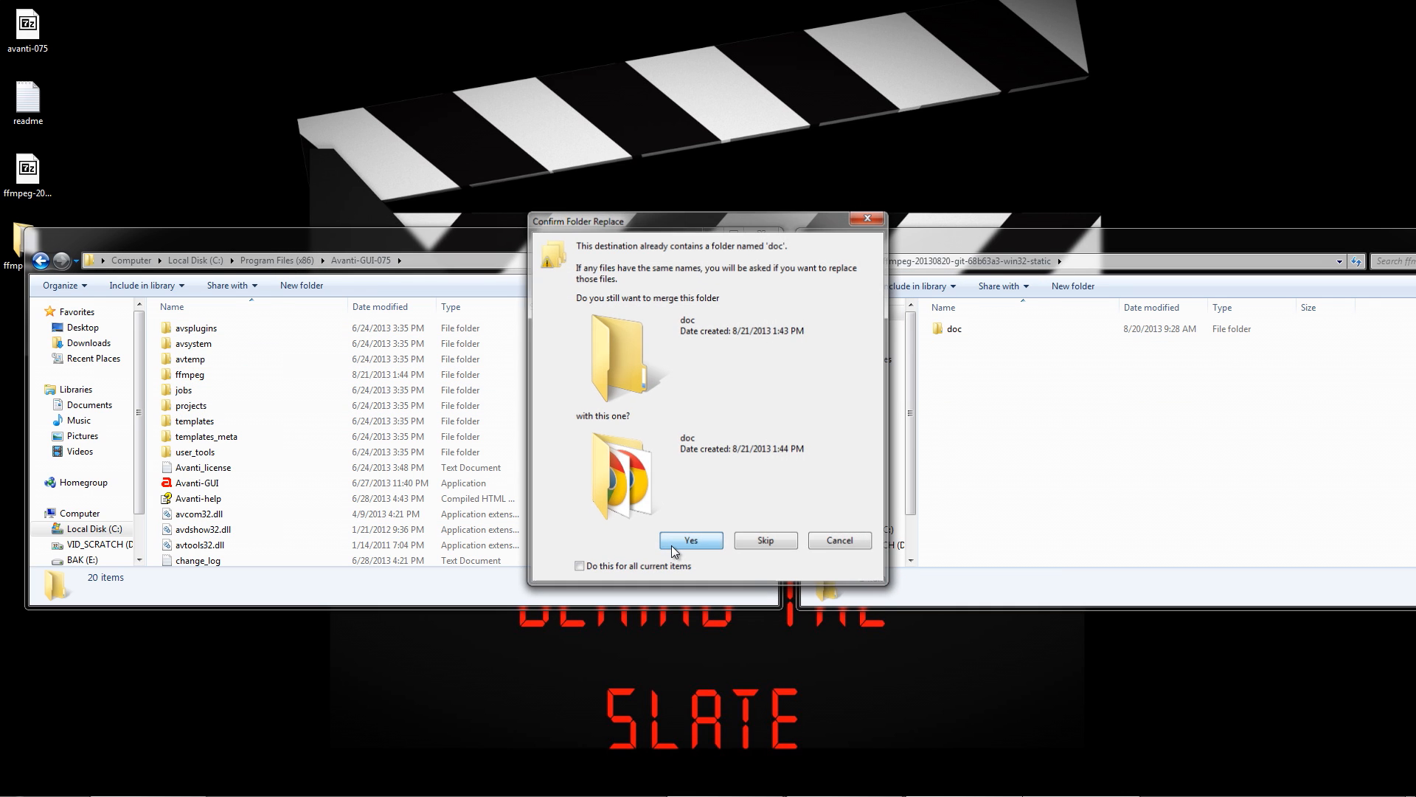
pyautogui.click(690, 540)
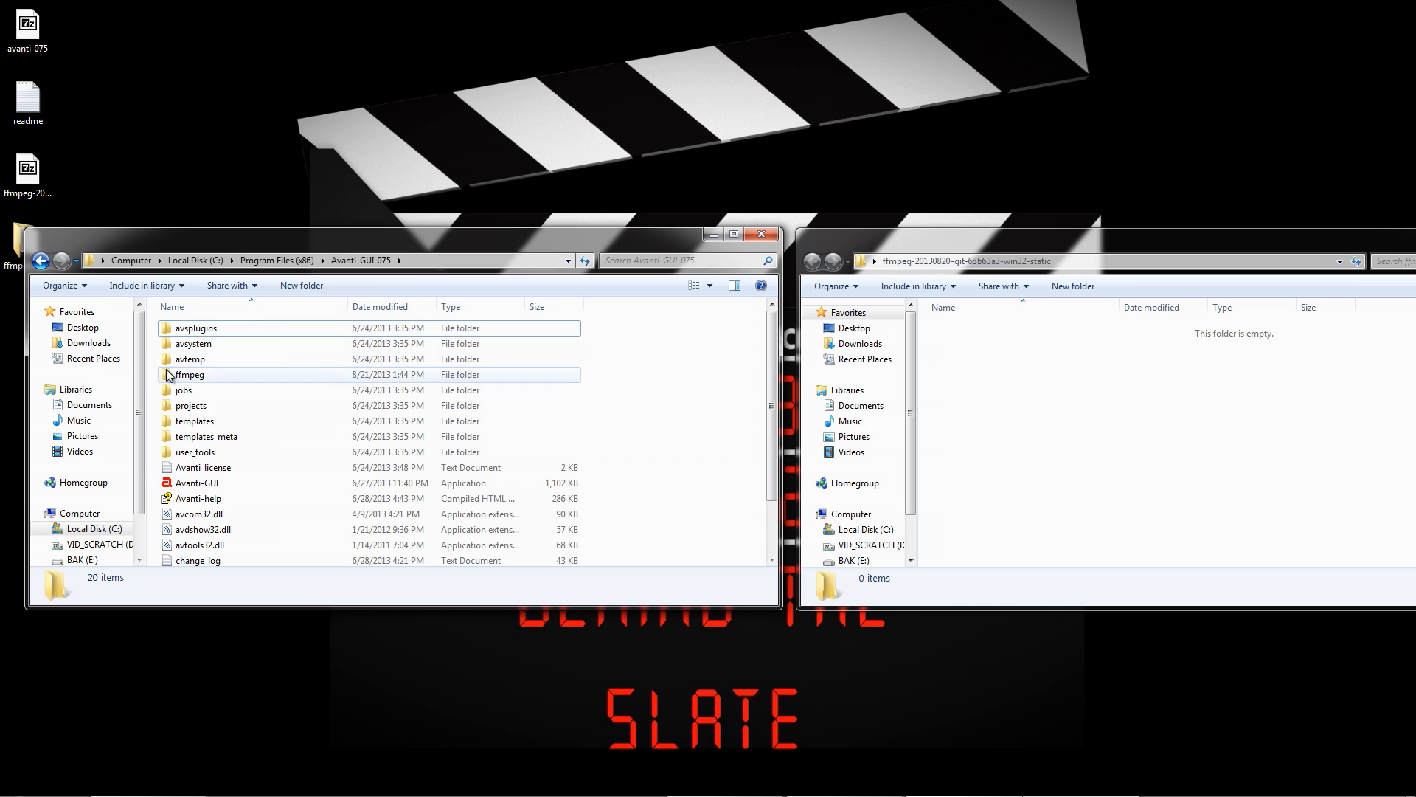
pyautogui.doubleClick(189, 374)
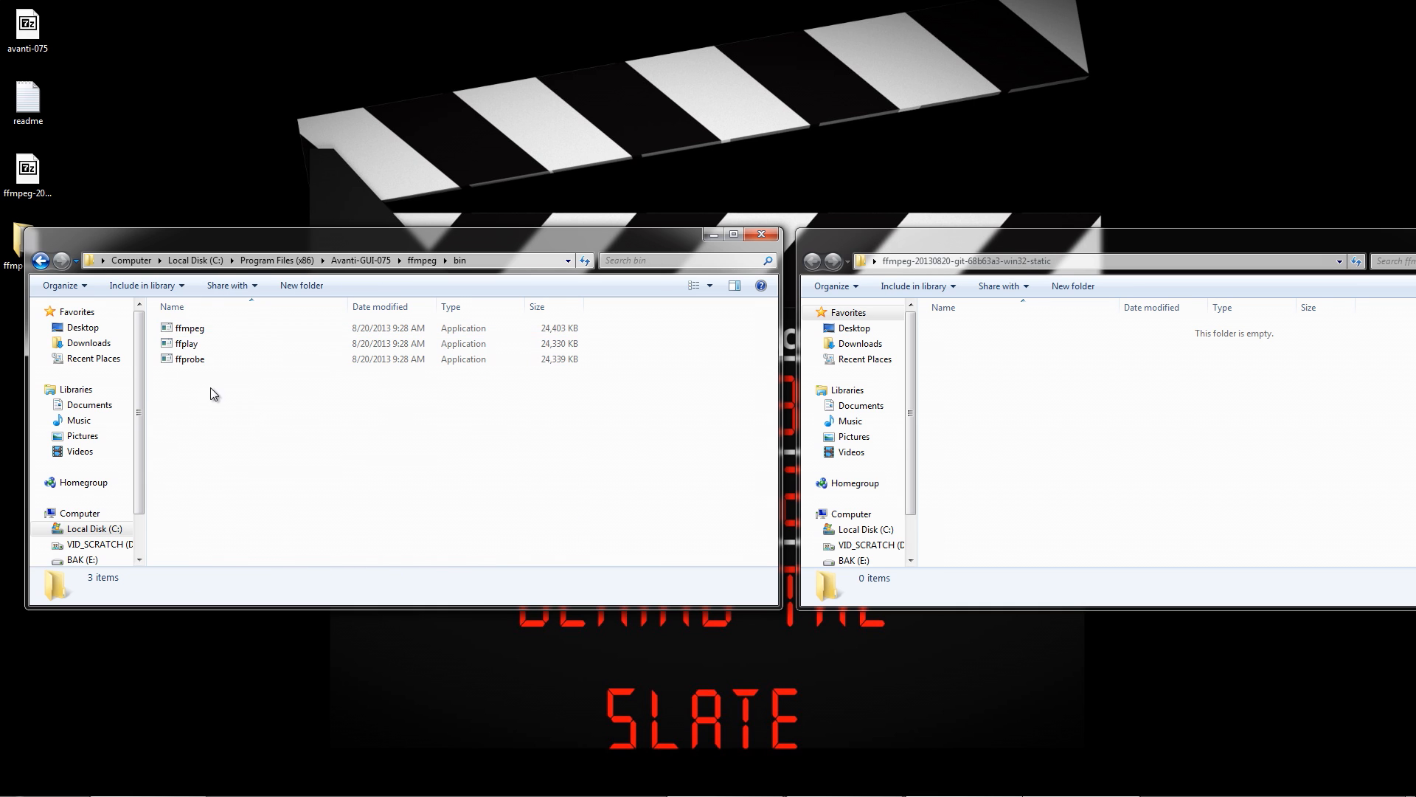
pyautogui.click(12, 781)
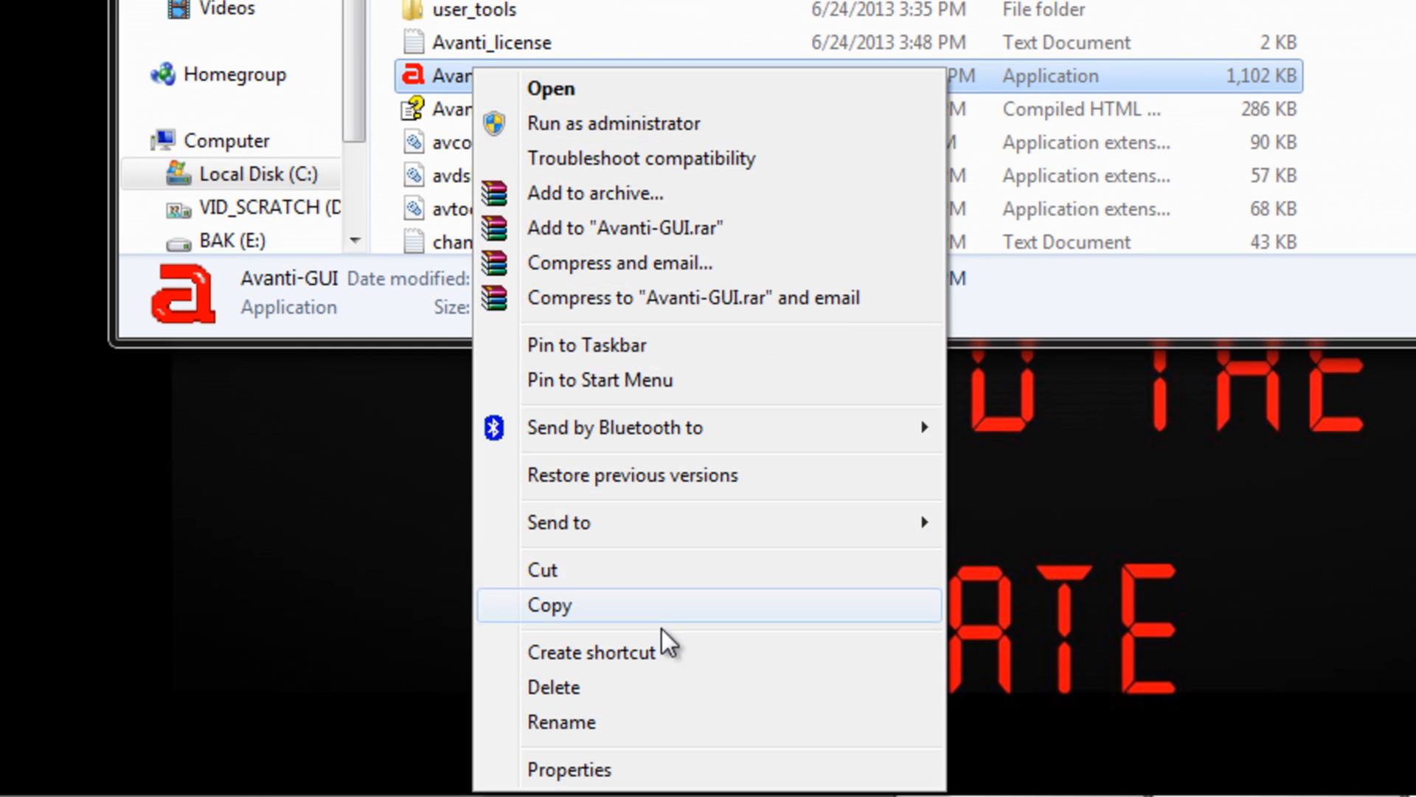
# - Review Avanti-GUI.exe properties, close them, and launch Avanti-GUI
pyautogui.click(569, 769)
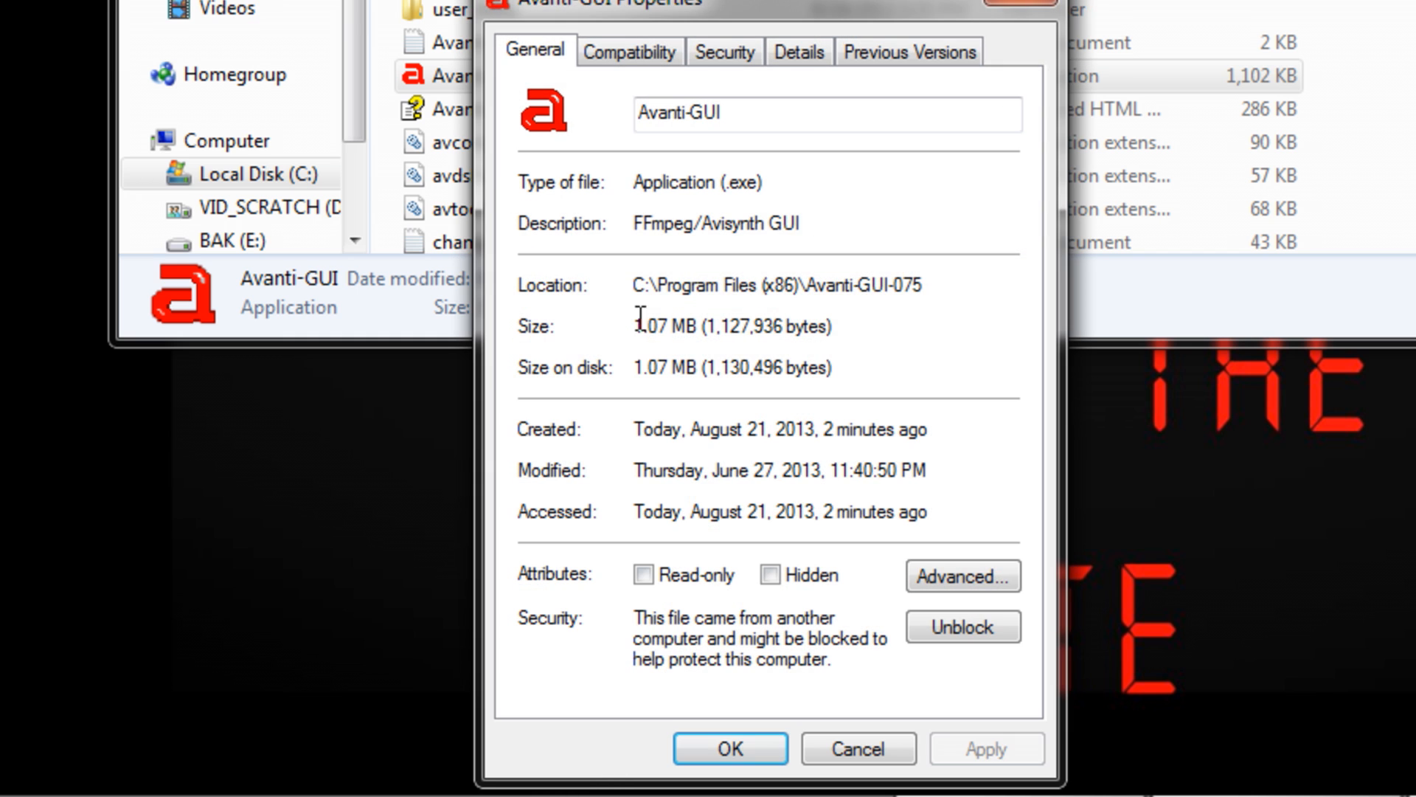
pyautogui.click(627, 52)
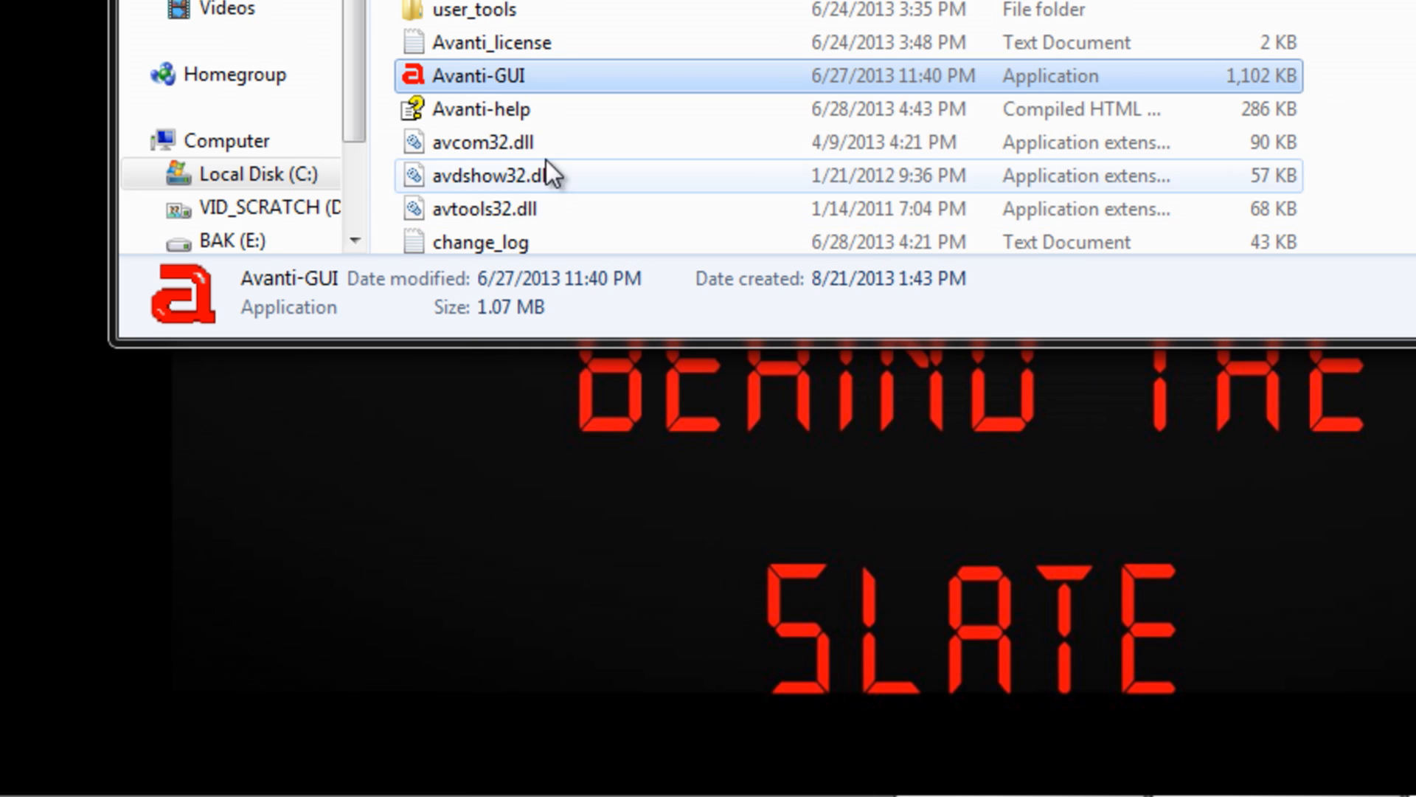
pyautogui.doubleClick(479, 75)
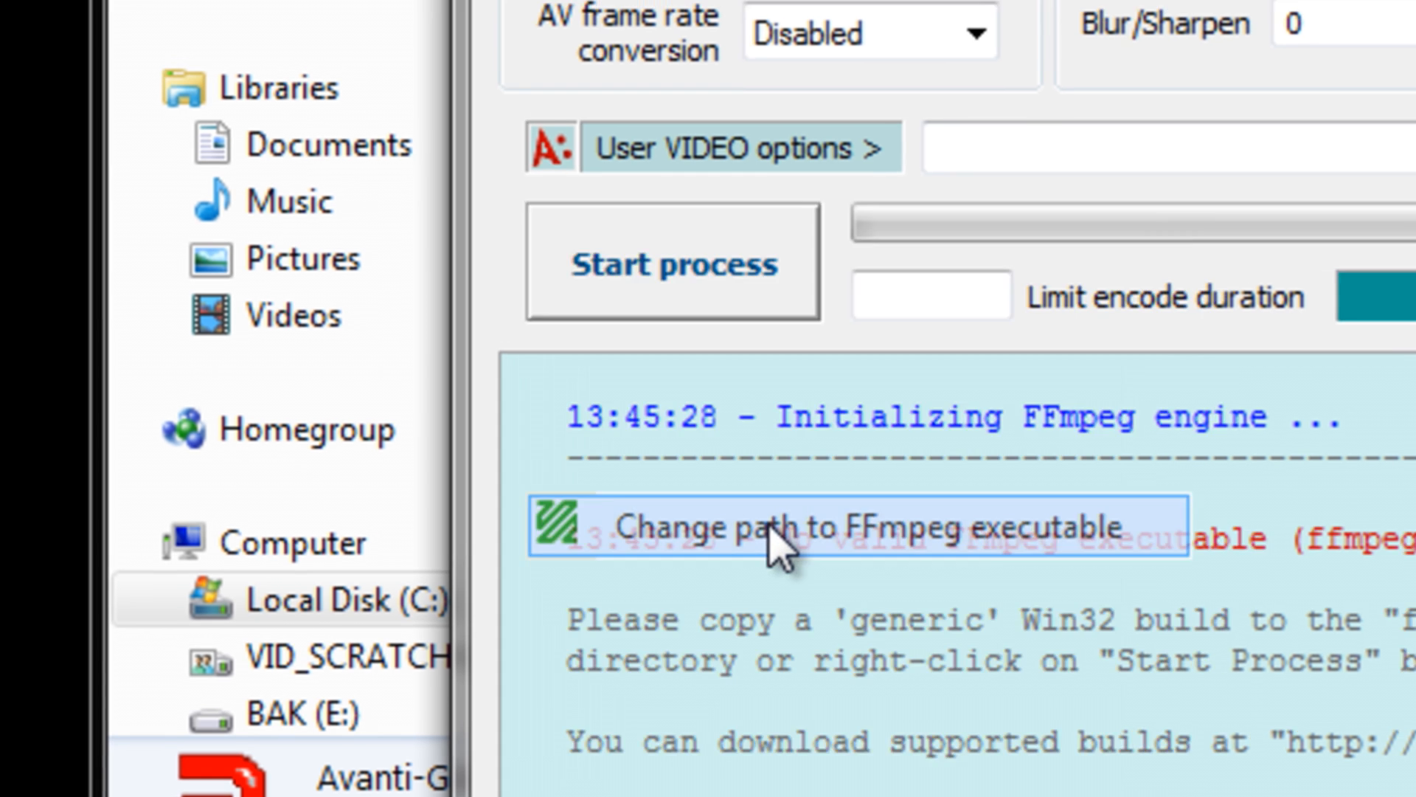
# - Point the FFmpeg executable path to ffmpeg in Avanti-GUI-075\ffmpeg\bin
pyautogui.click(867, 526)
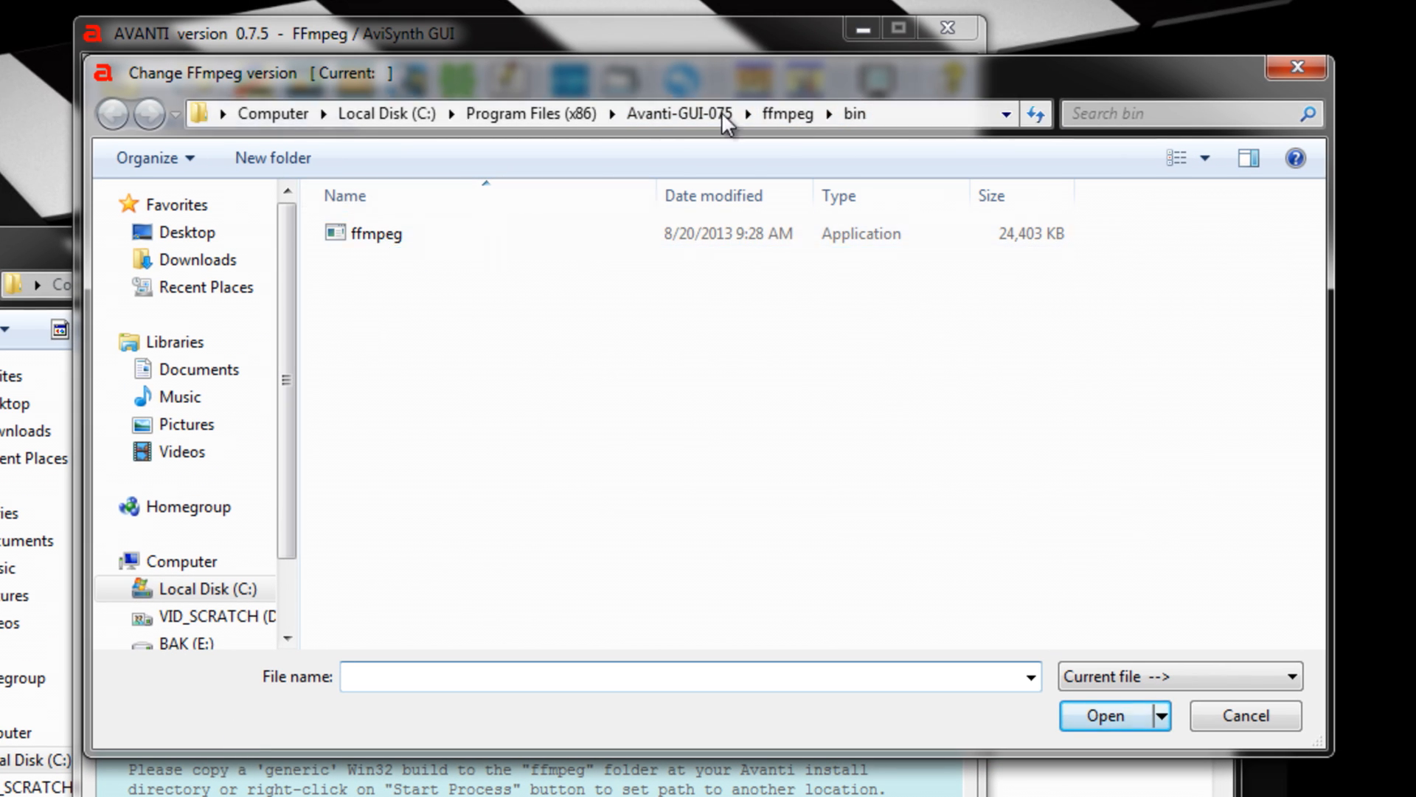
pyautogui.click(112, 112)
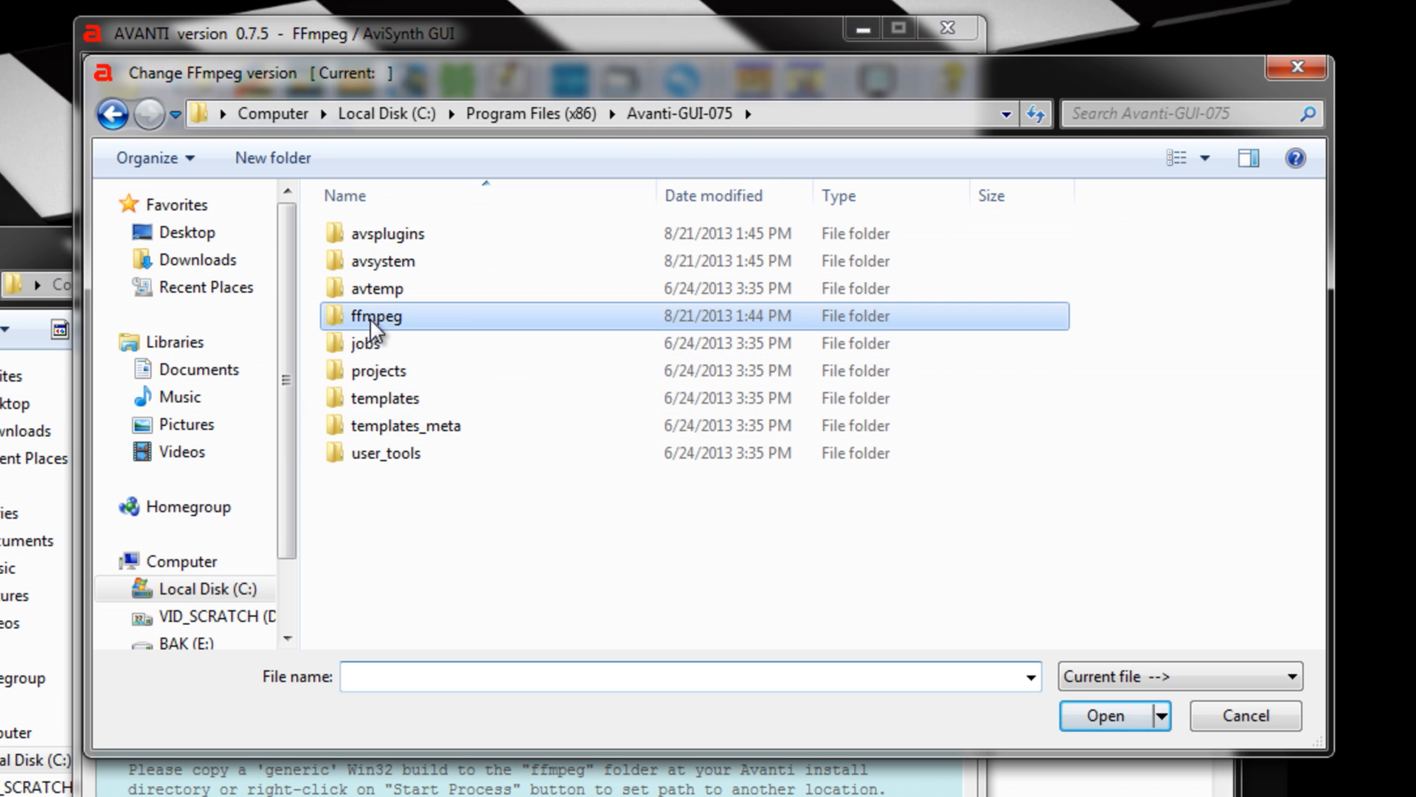
pyautogui.doubleClick(375, 315)
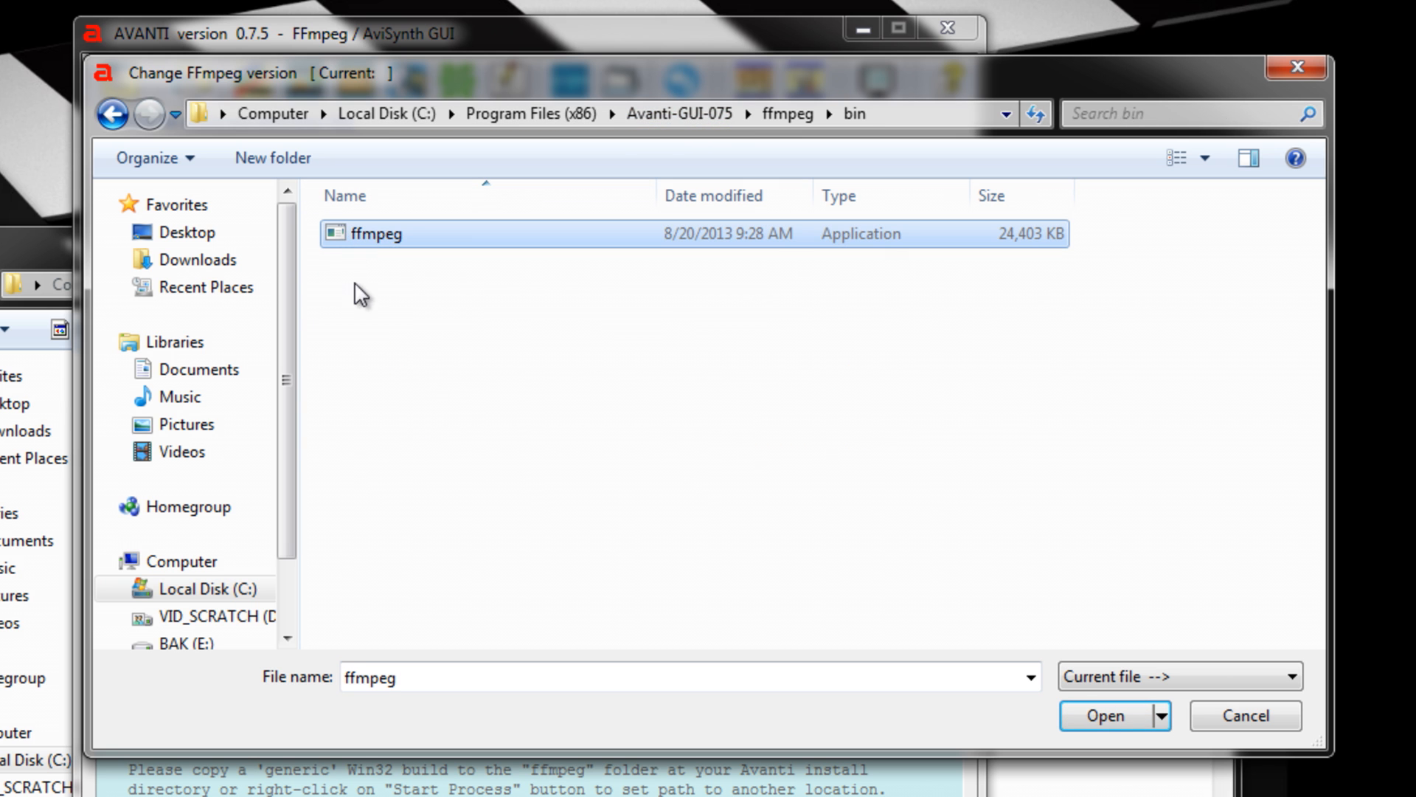
pyautogui.click(1104, 716)
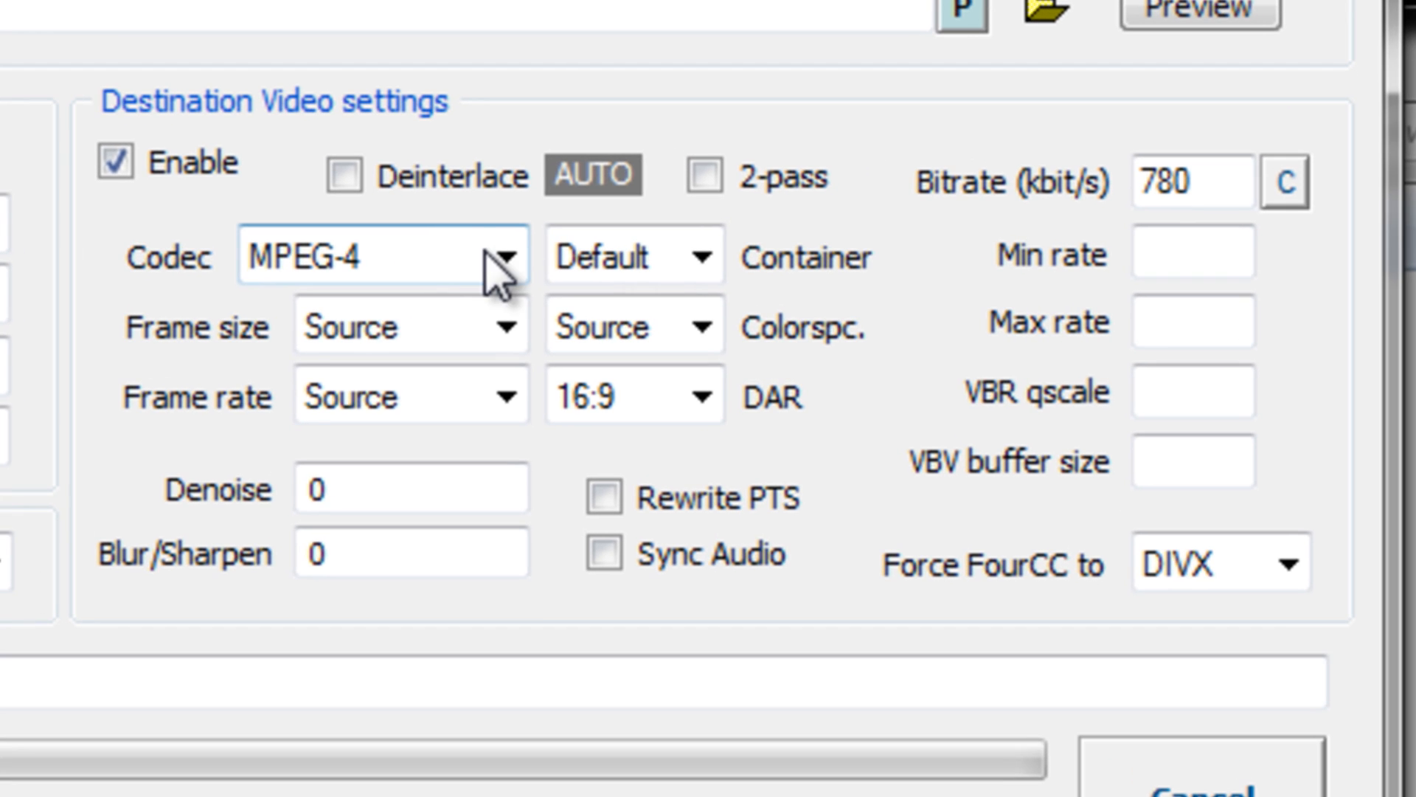
# - Scroll the destination video Codec list, then open the Codec Register Wizard
pyautogui.click(506, 256)
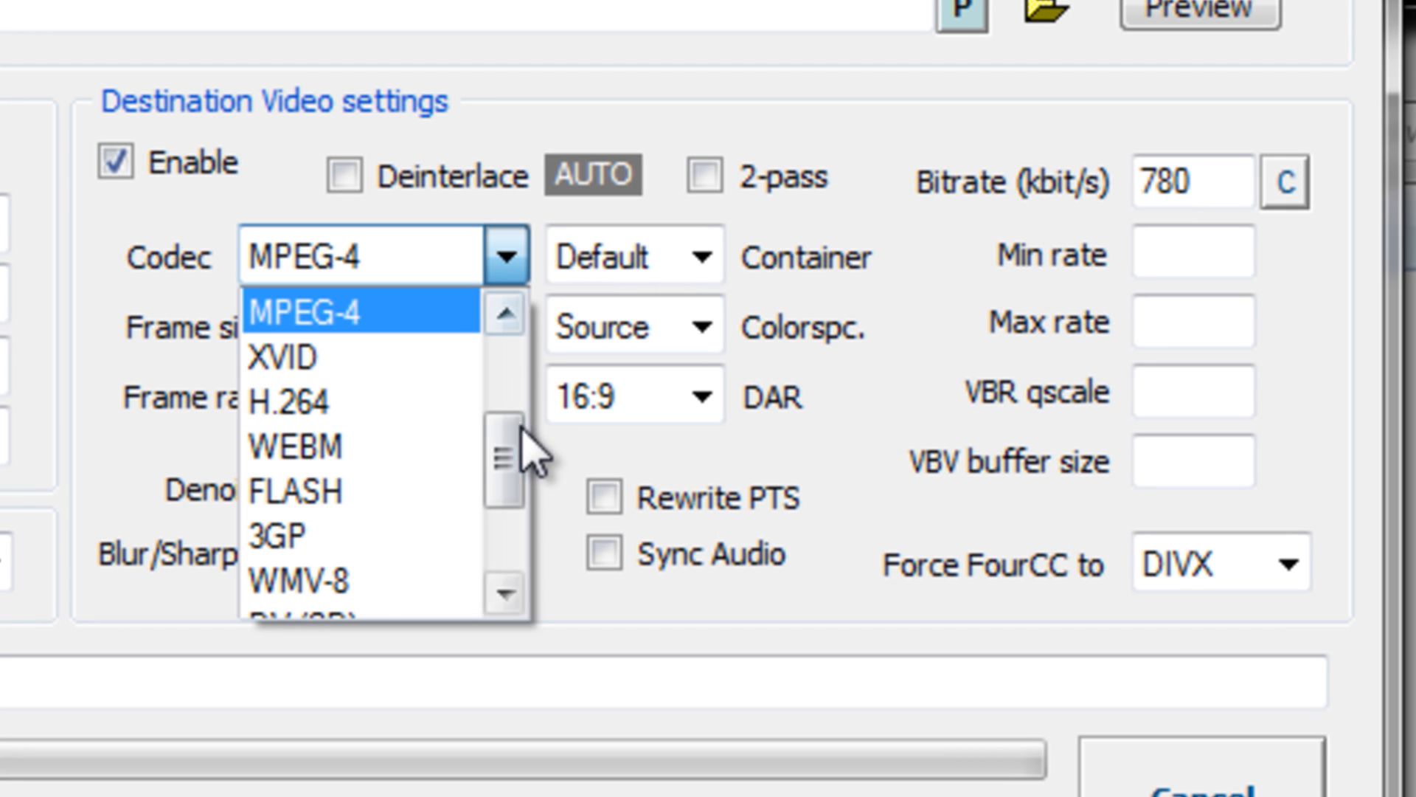
pyautogui.scroll(-3)
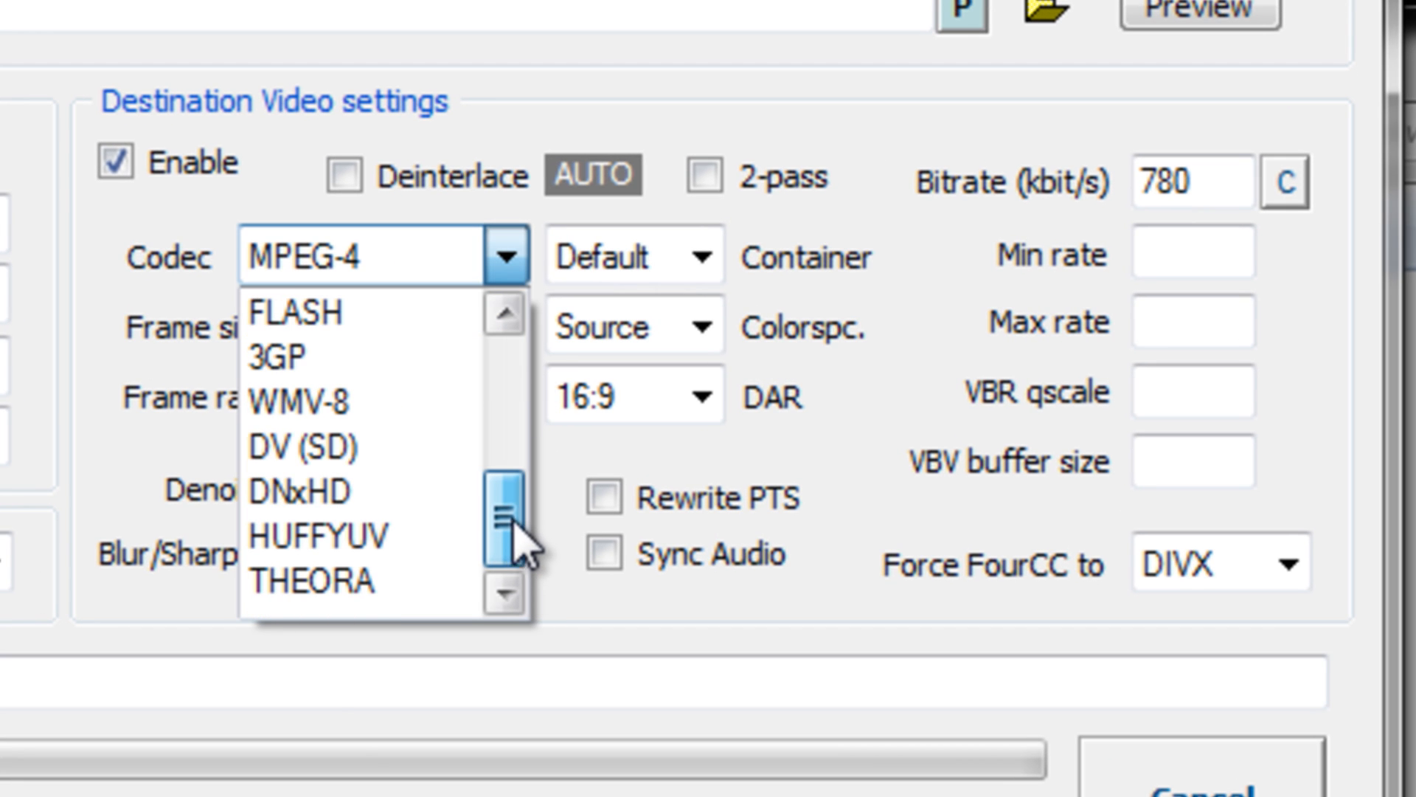
pyautogui.click(378, 256)
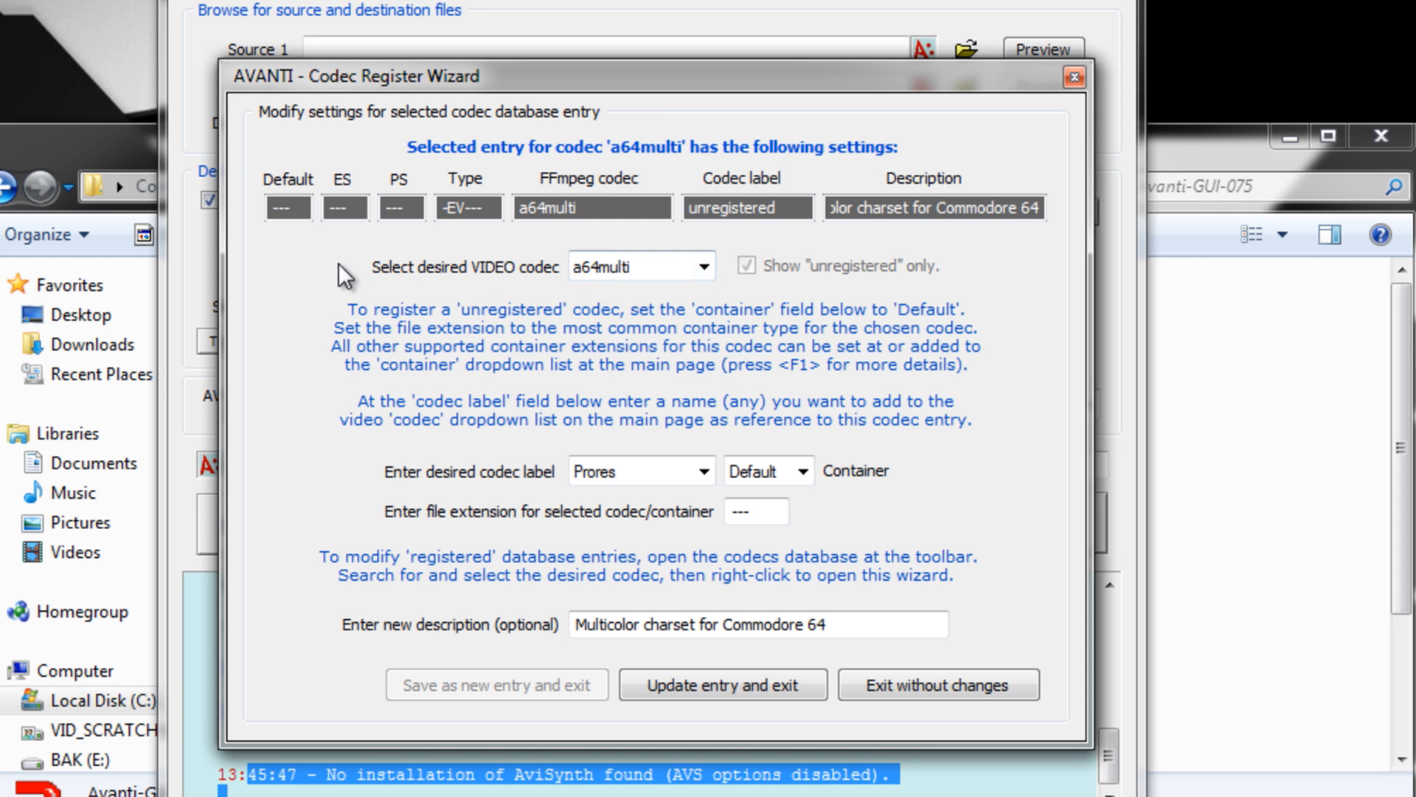
# - Register prores labelled Prores with extension mov and update the codecs database
pyautogui.click(704, 265)
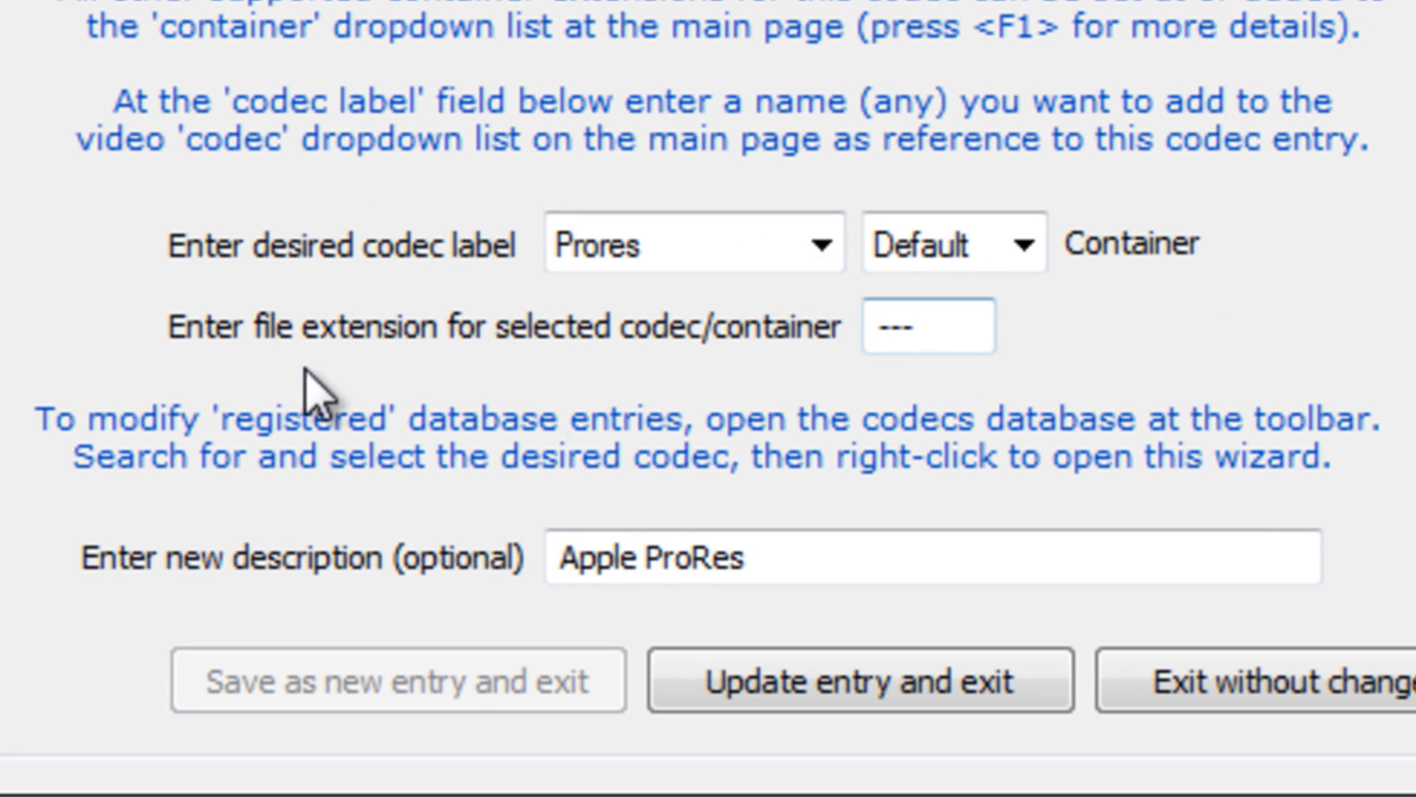
pyautogui.click(927, 327)
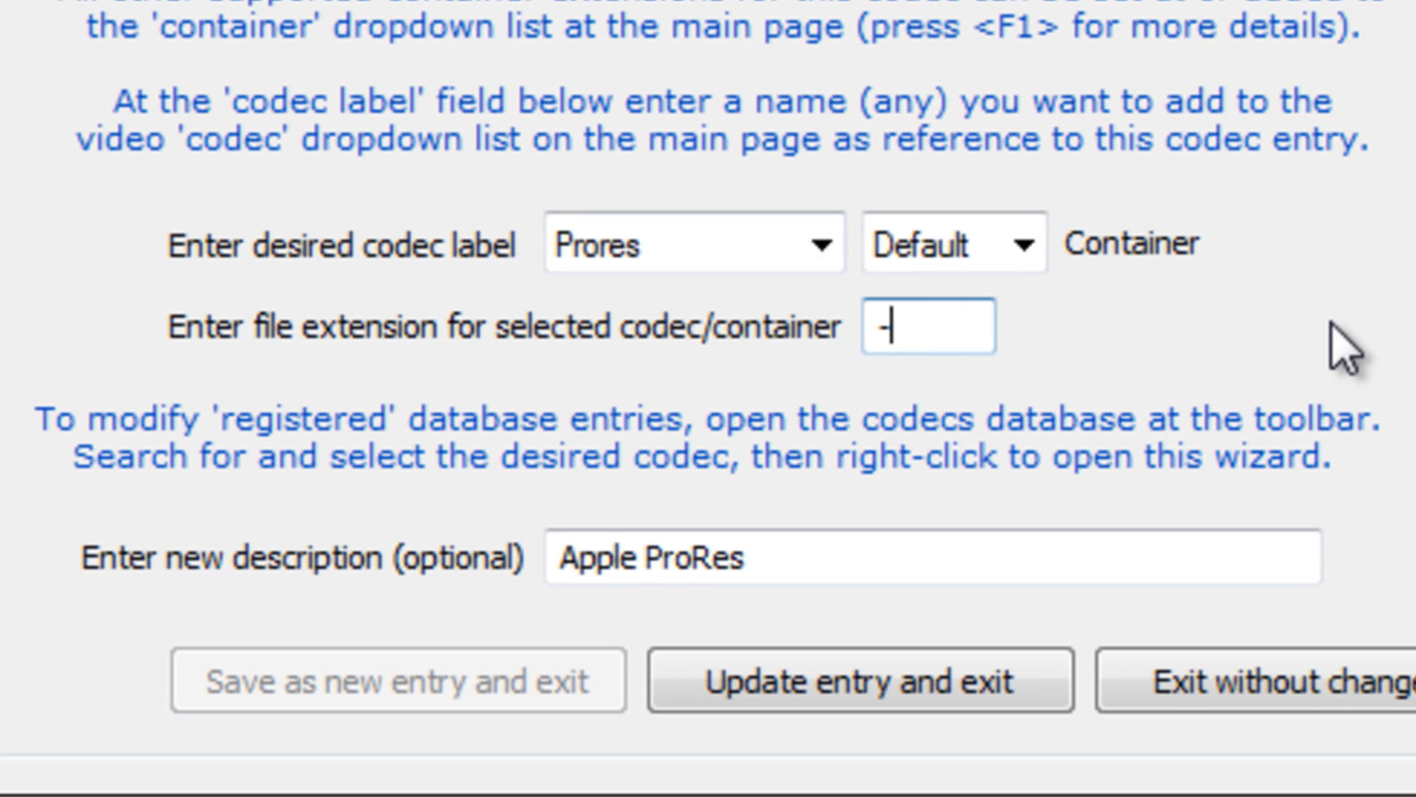
pyautogui.write('mov')
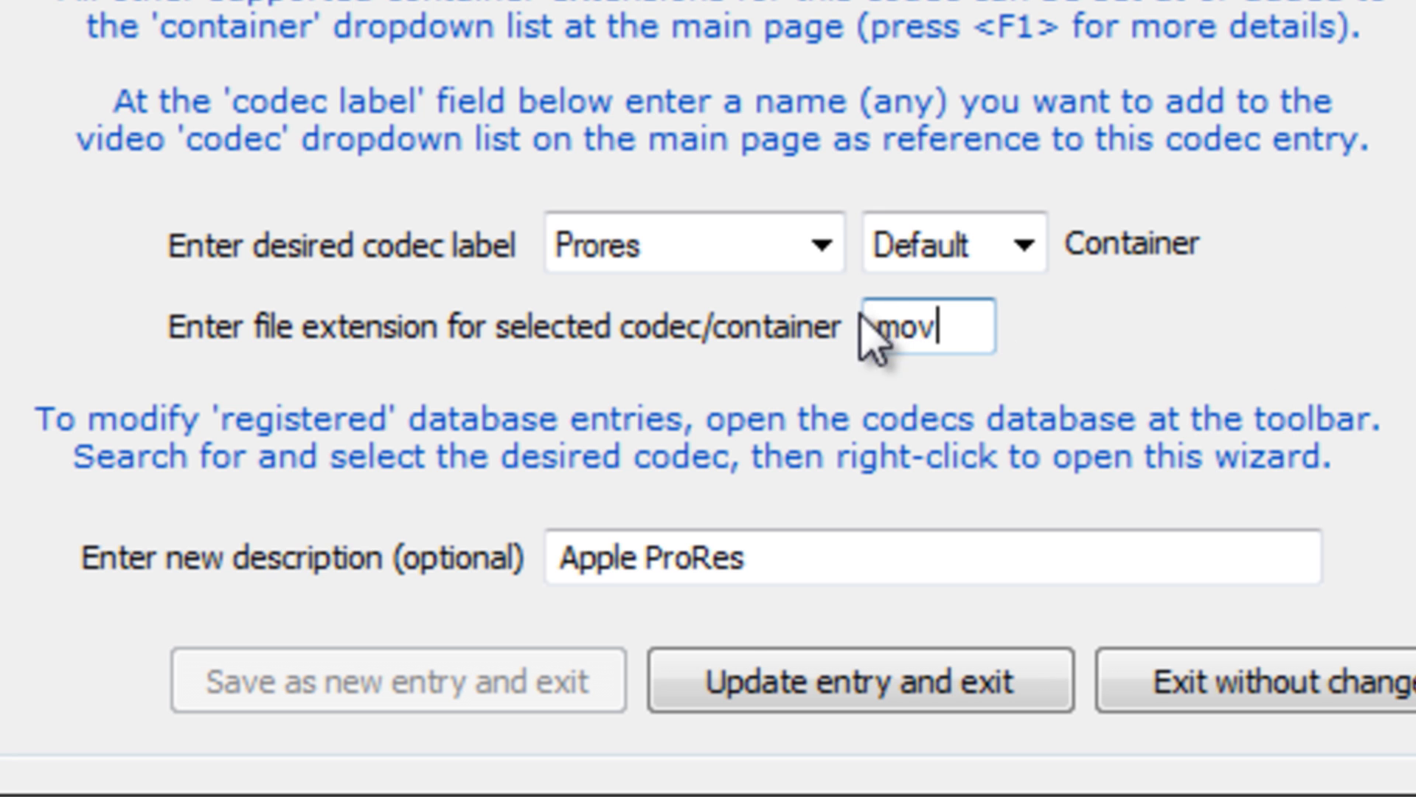
pyautogui.click(856, 680)
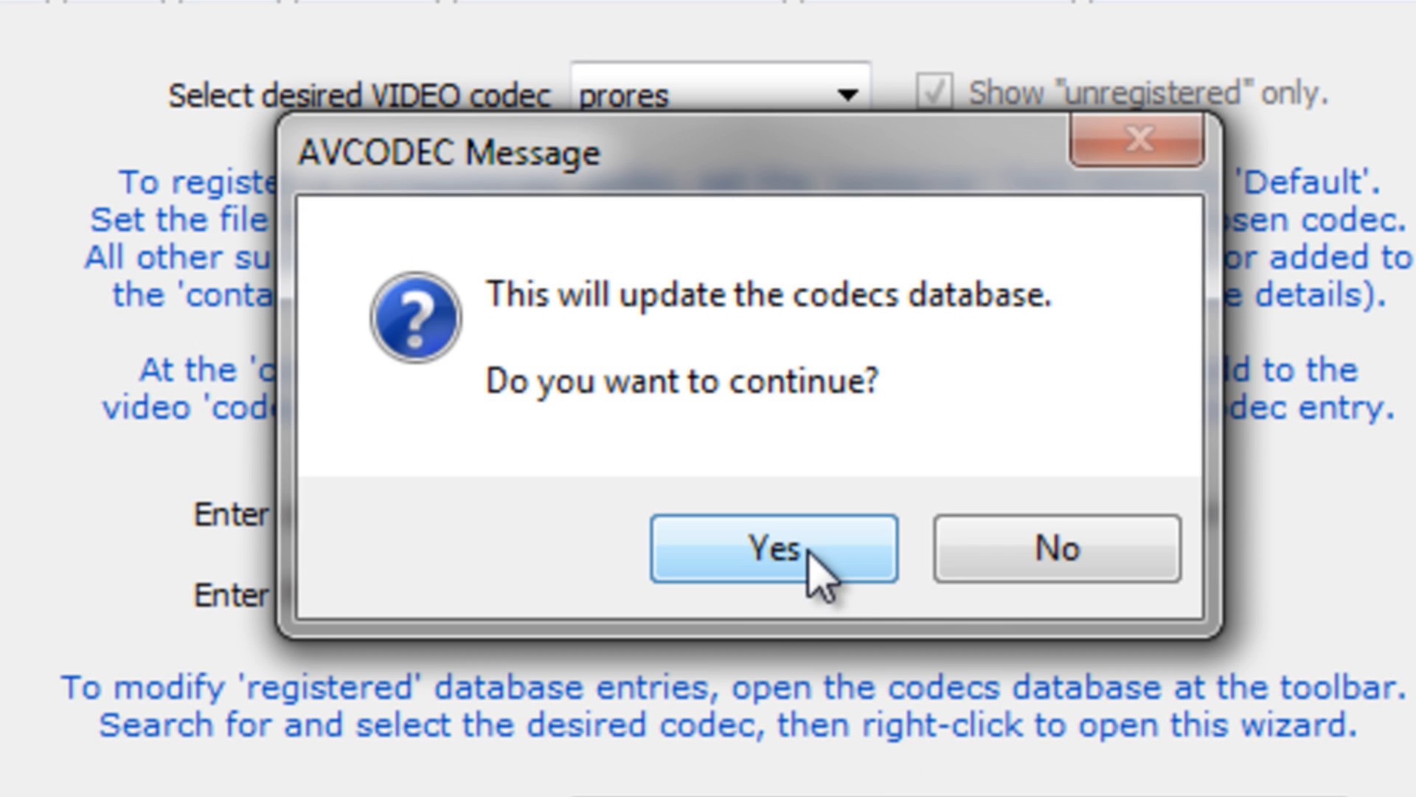
pyautogui.click(773, 548)
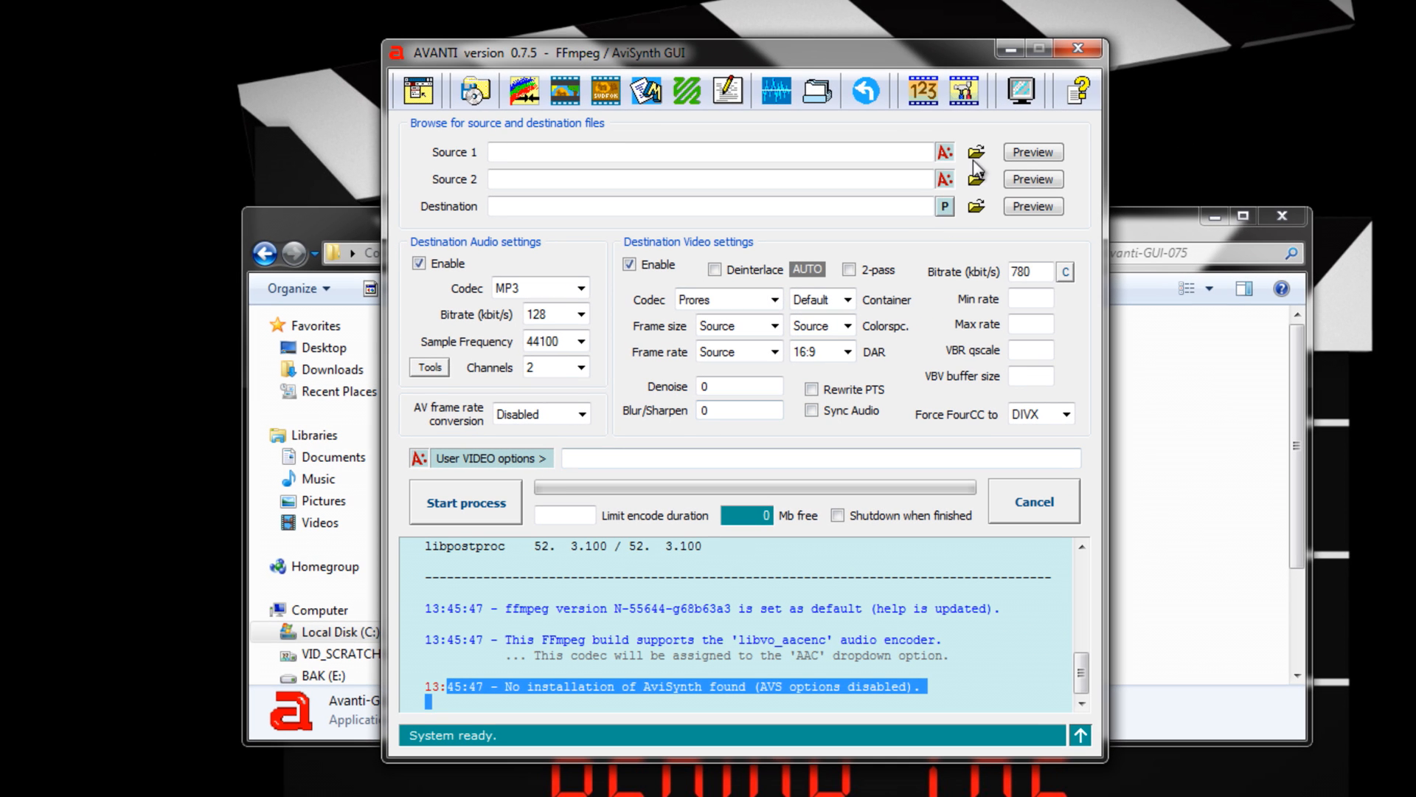
# - Load MVI_5704.MOV as Source 1, then browse the destination up to D:/BTS and close
pyautogui.click(975, 152)
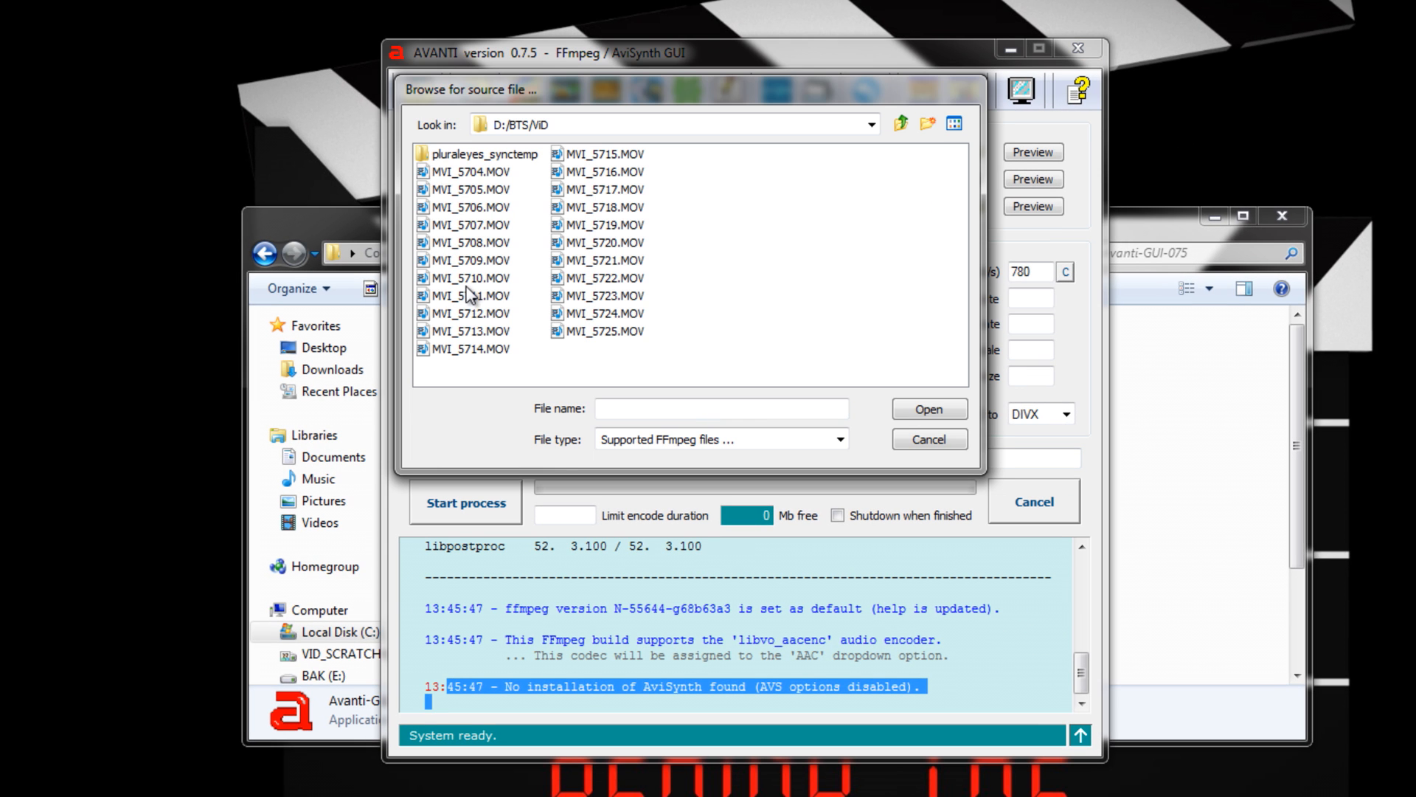
pyautogui.click(470, 172)
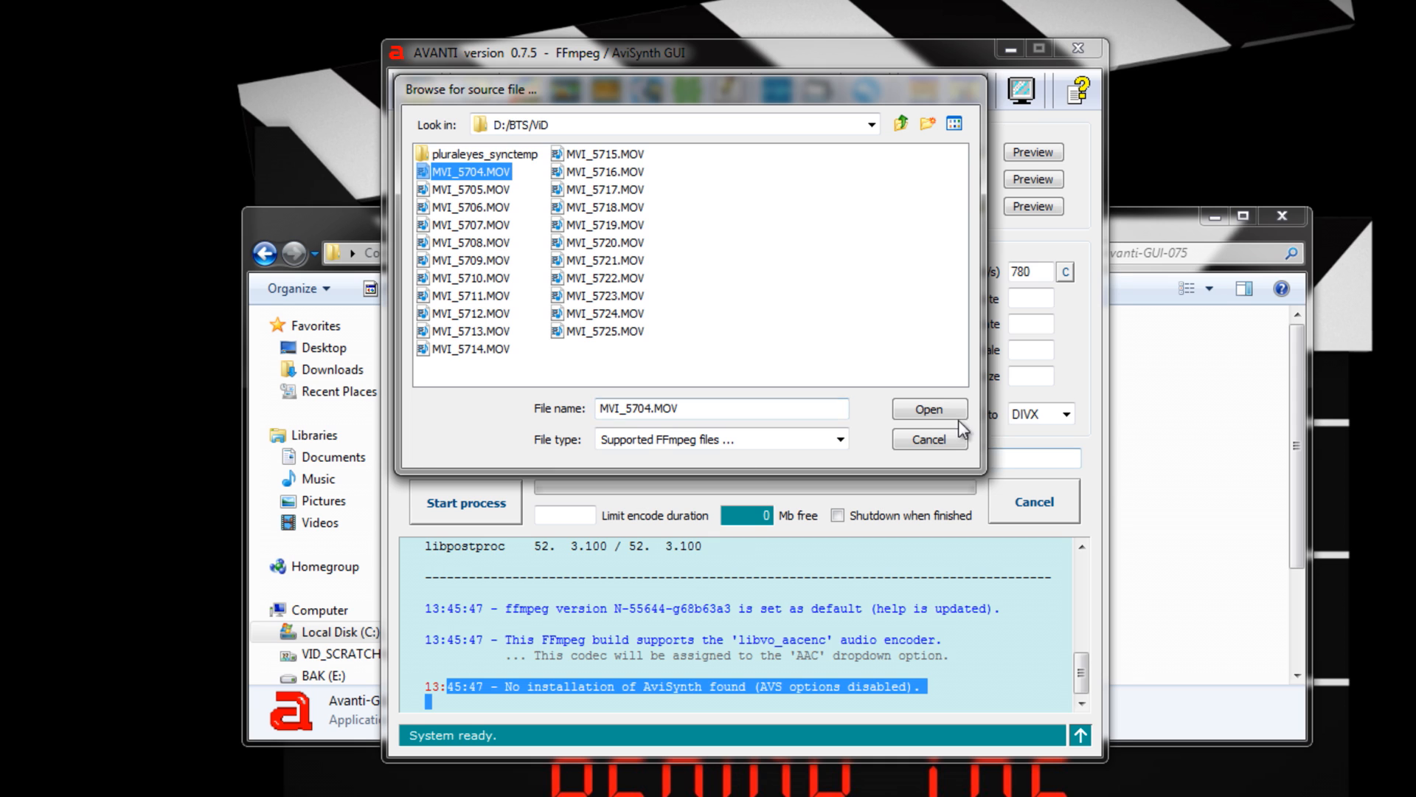
pyautogui.click(928, 409)
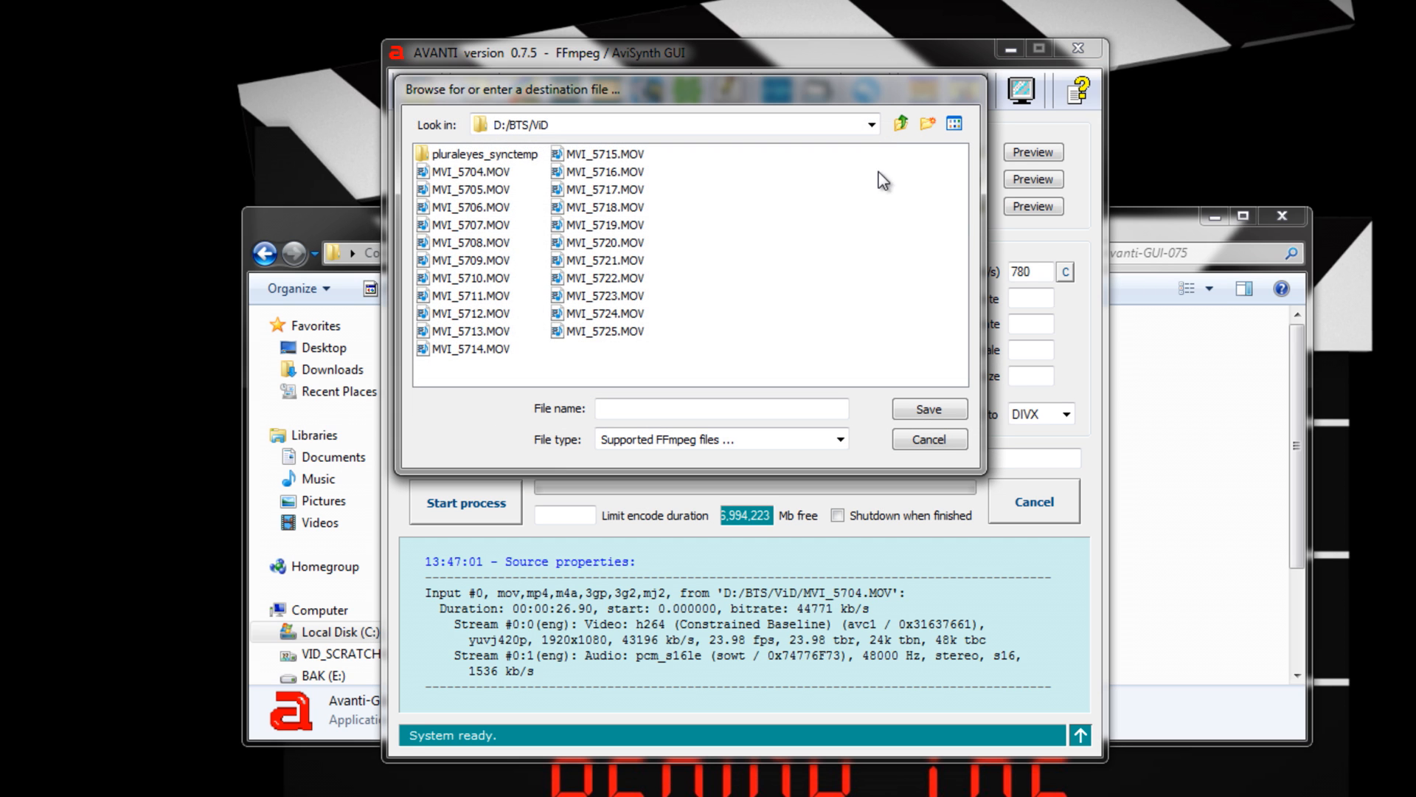
pyautogui.click(898, 124)
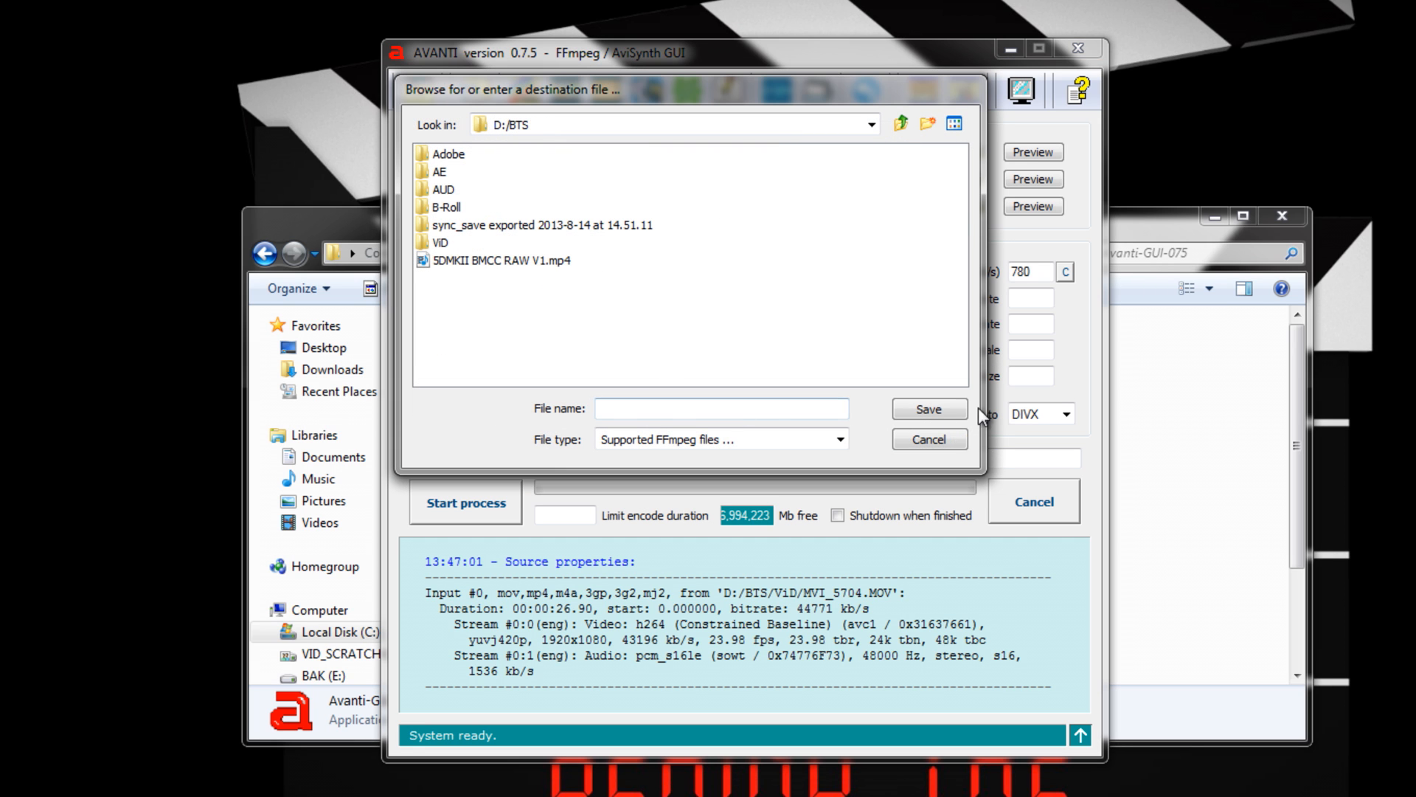
pyautogui.click(928, 409)
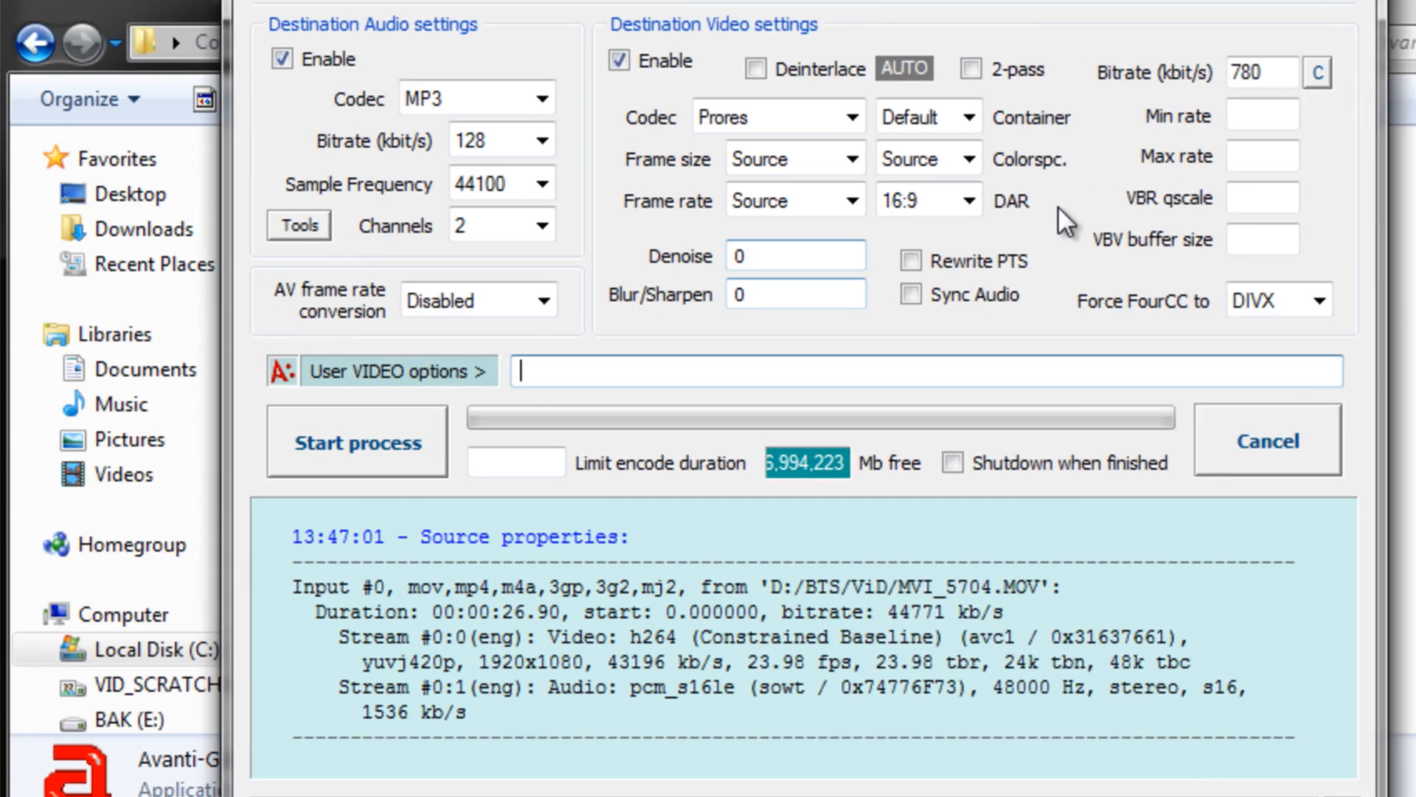
# - Set the user video option to '-profile:v 2' and start encoding MVI_5704.MOV
pyautogui.write('-prof')
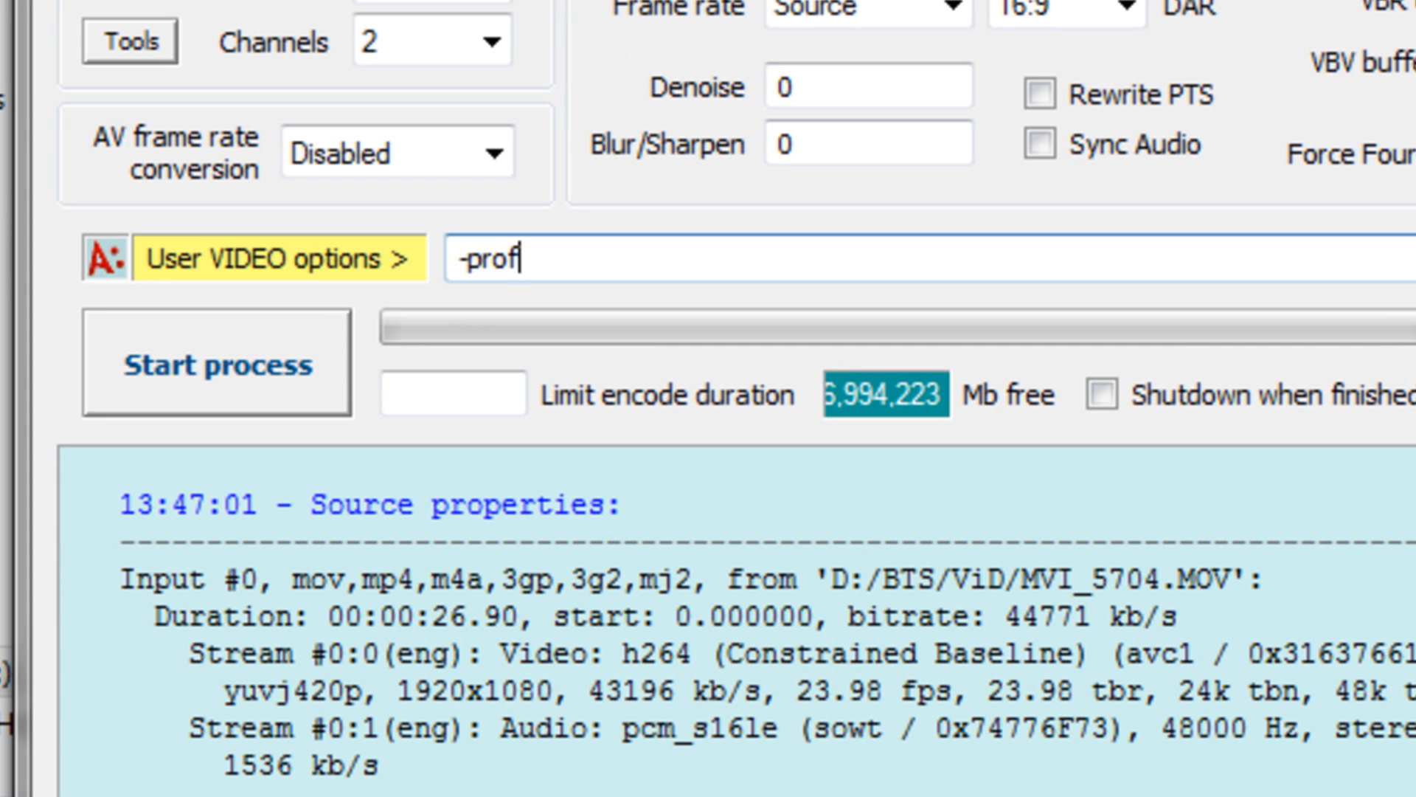
pyautogui.write('ile')
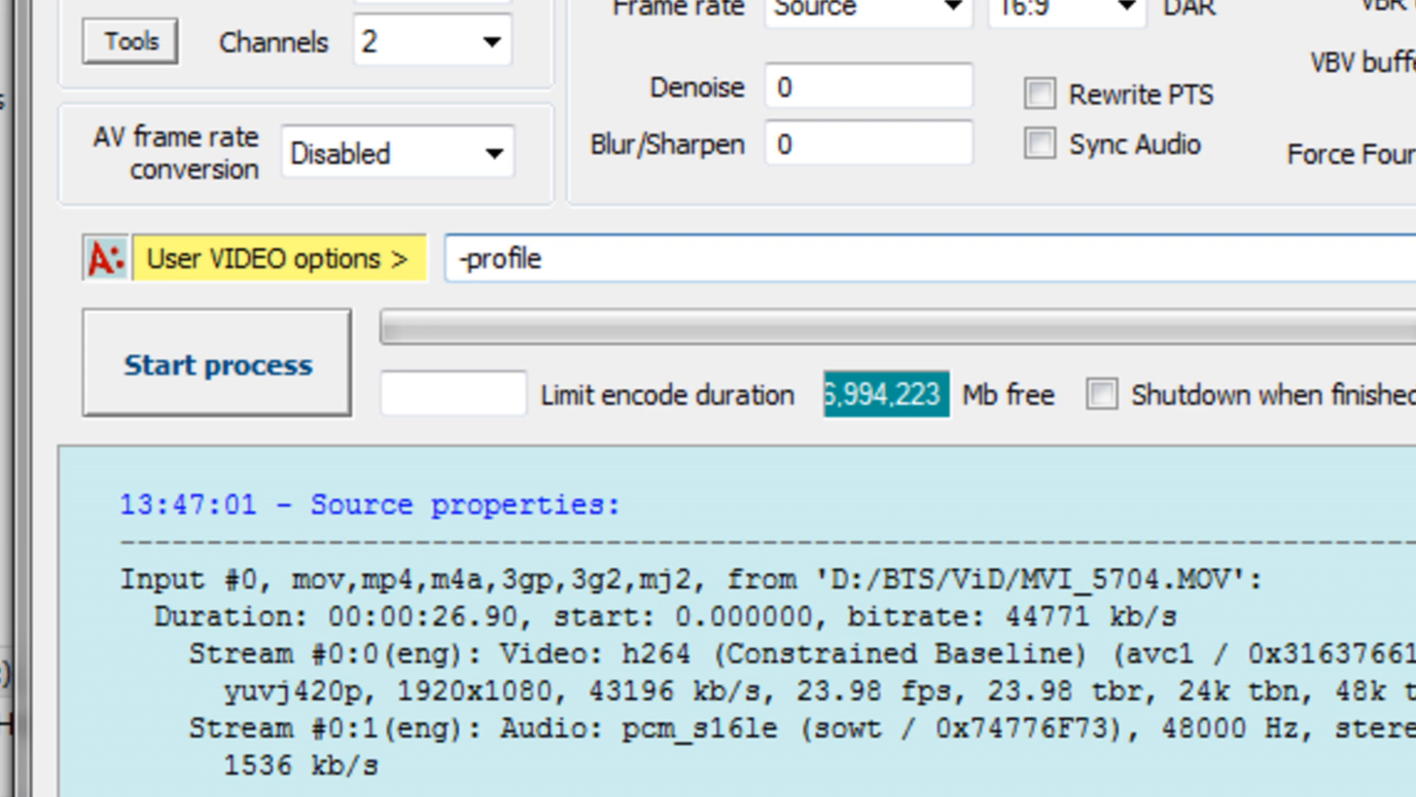
pyautogui.write(':v')
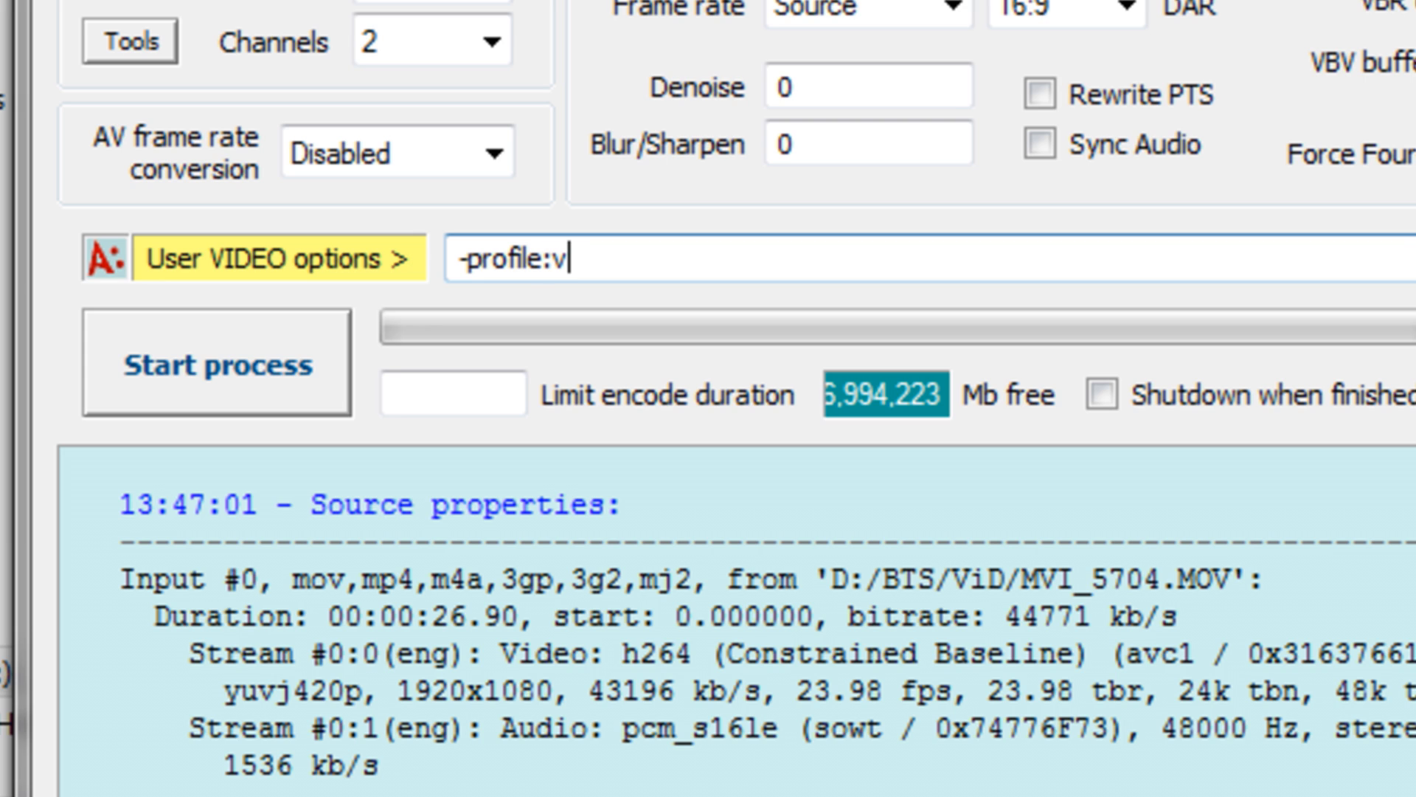
pyautogui.write('" "')
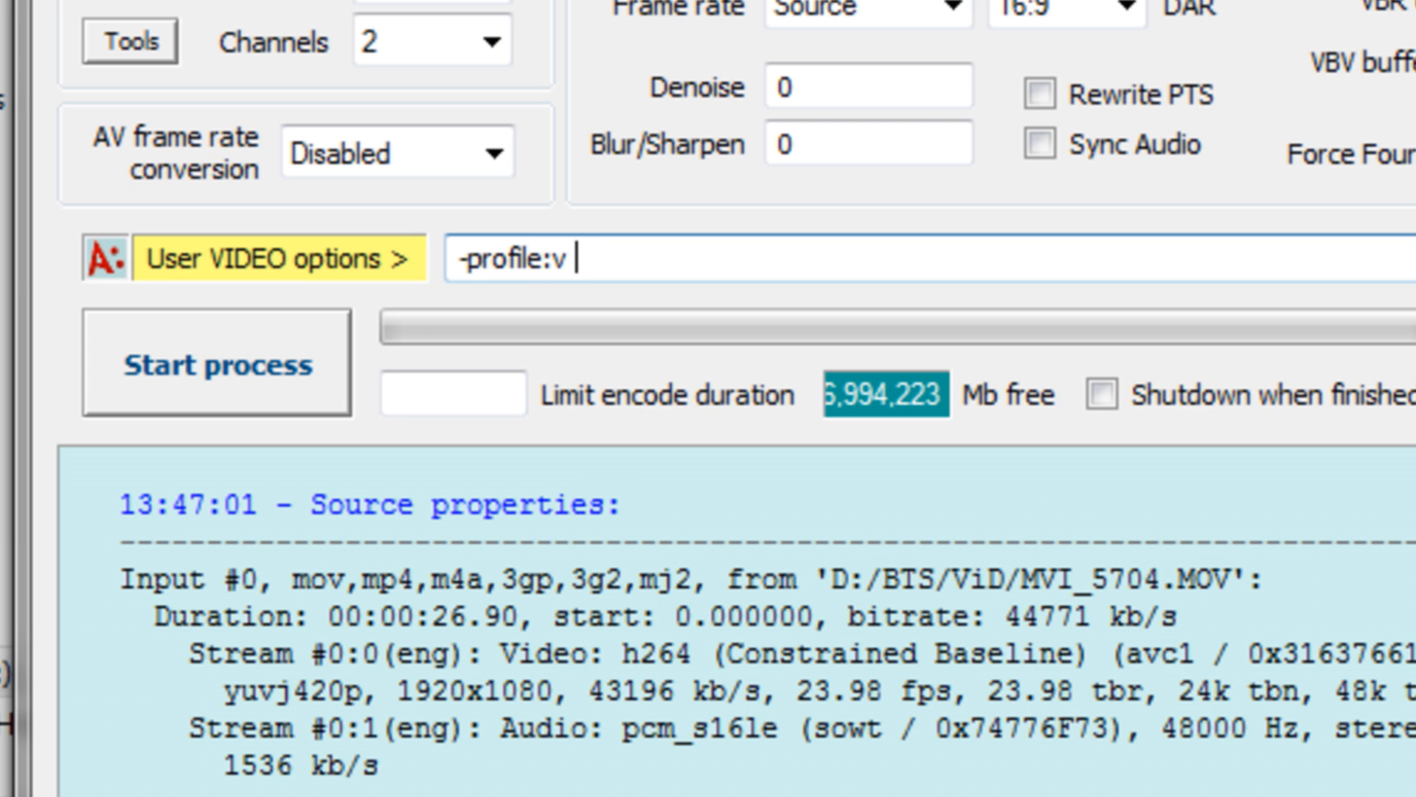
pyautogui.write('0123')
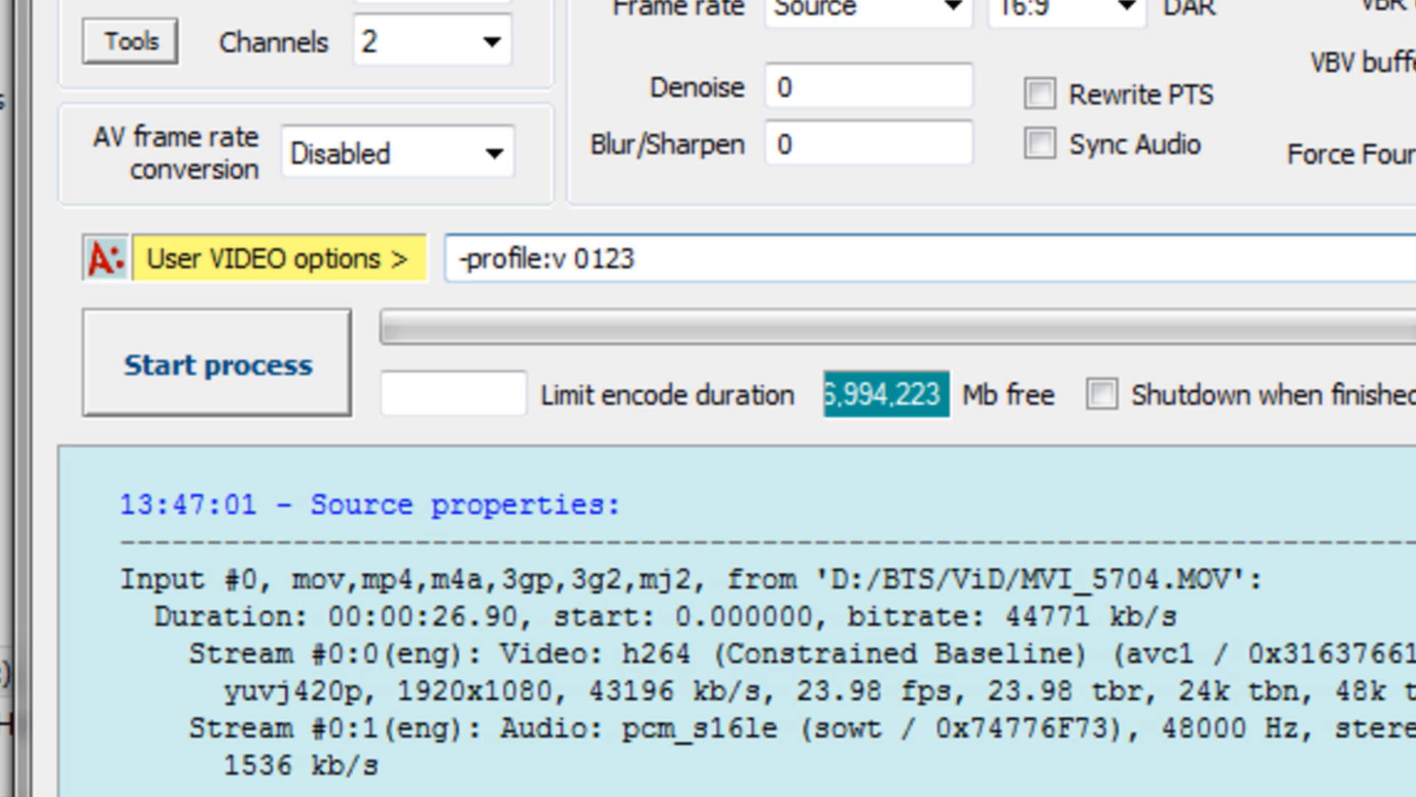
pyautogui.click(615, 262)
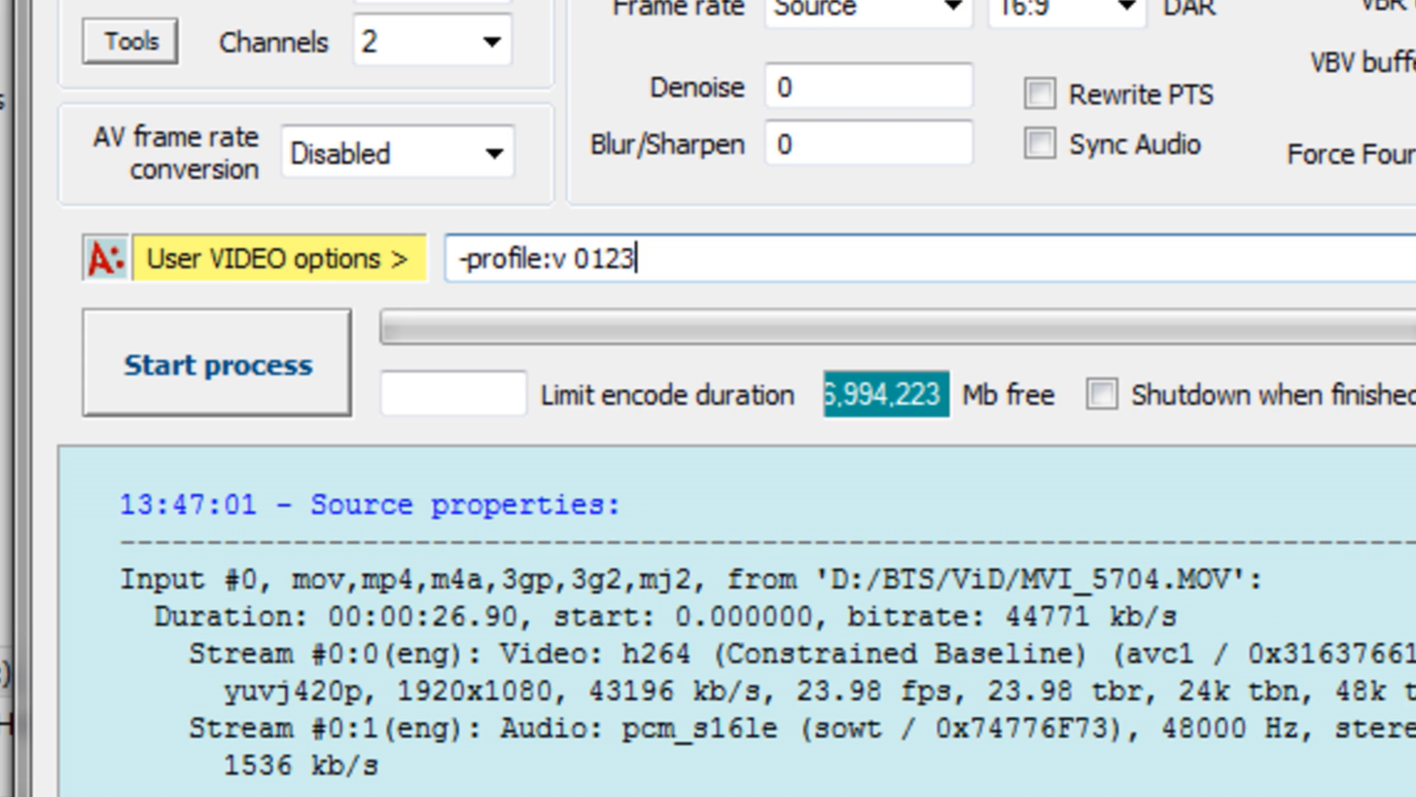
pyautogui.press('Backspace')
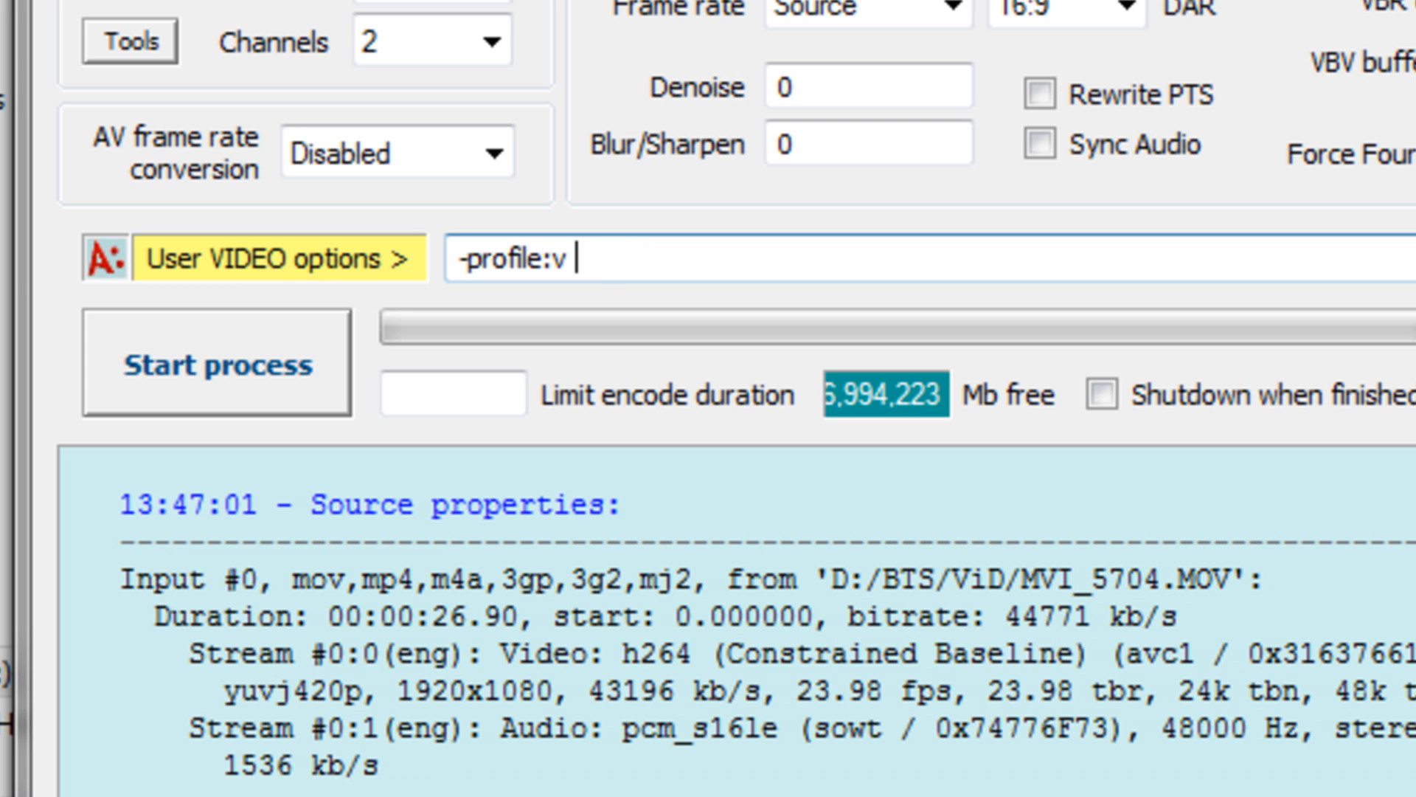
pyautogui.write('2')
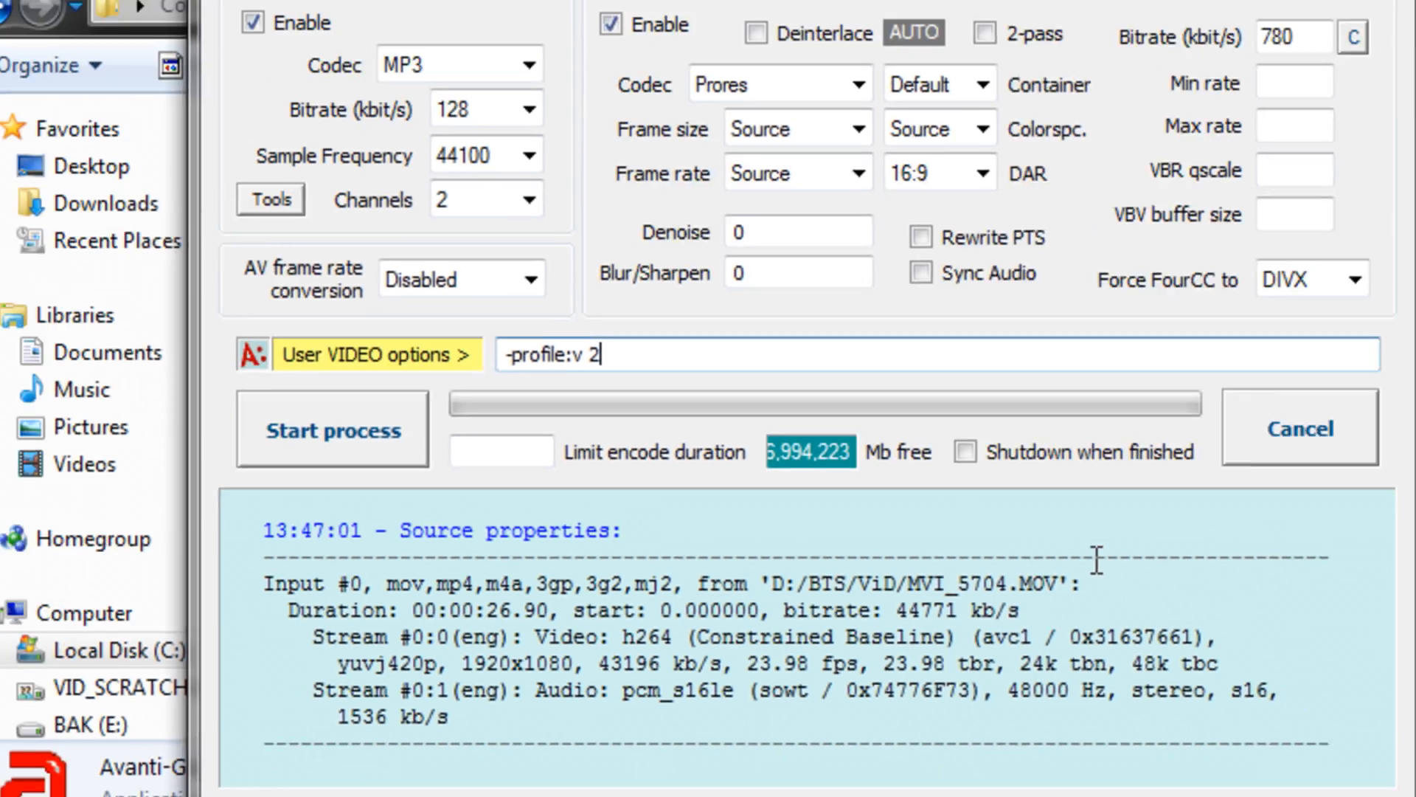
pyautogui.click(527, 64)
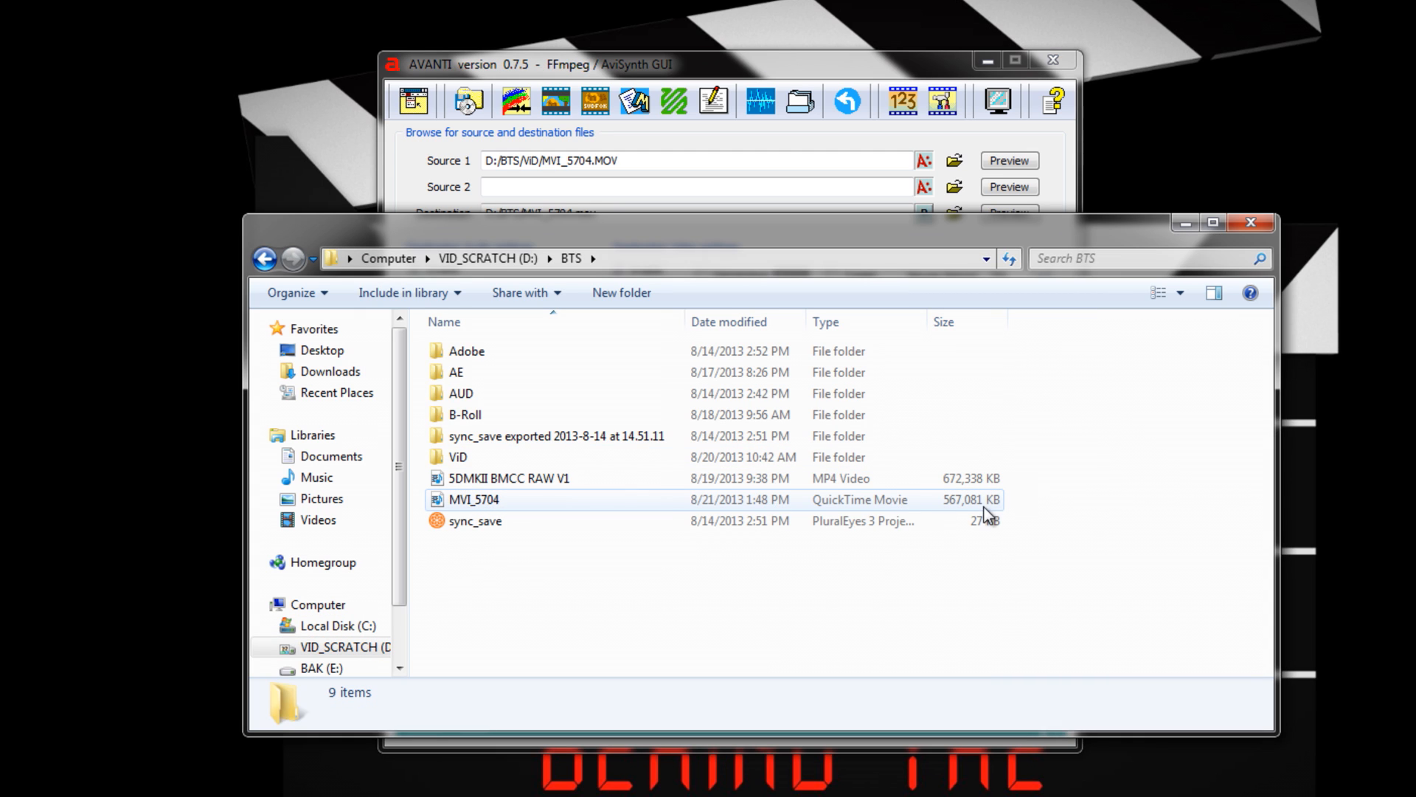
pyautogui.rightClick(473, 499)
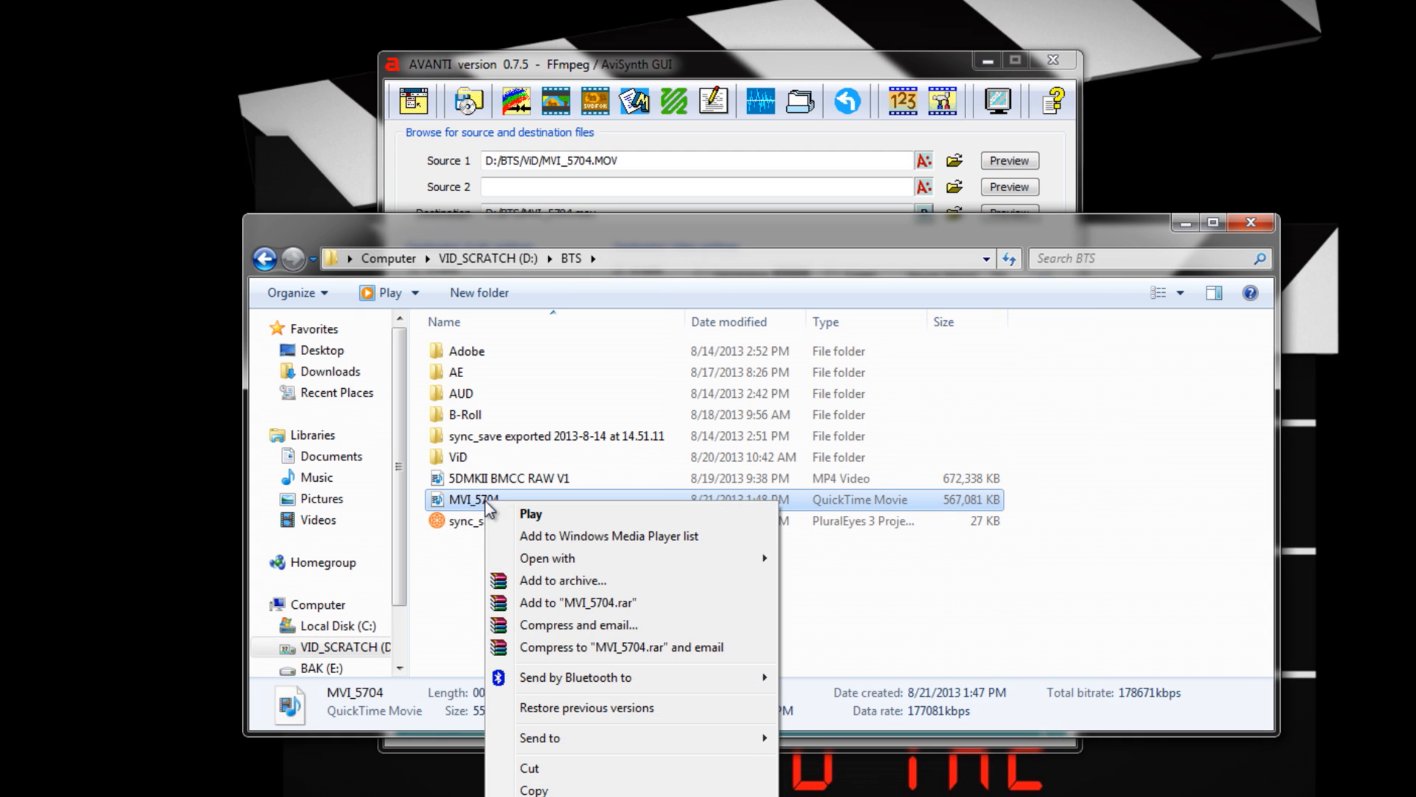
pyautogui.moveTo(547, 557)
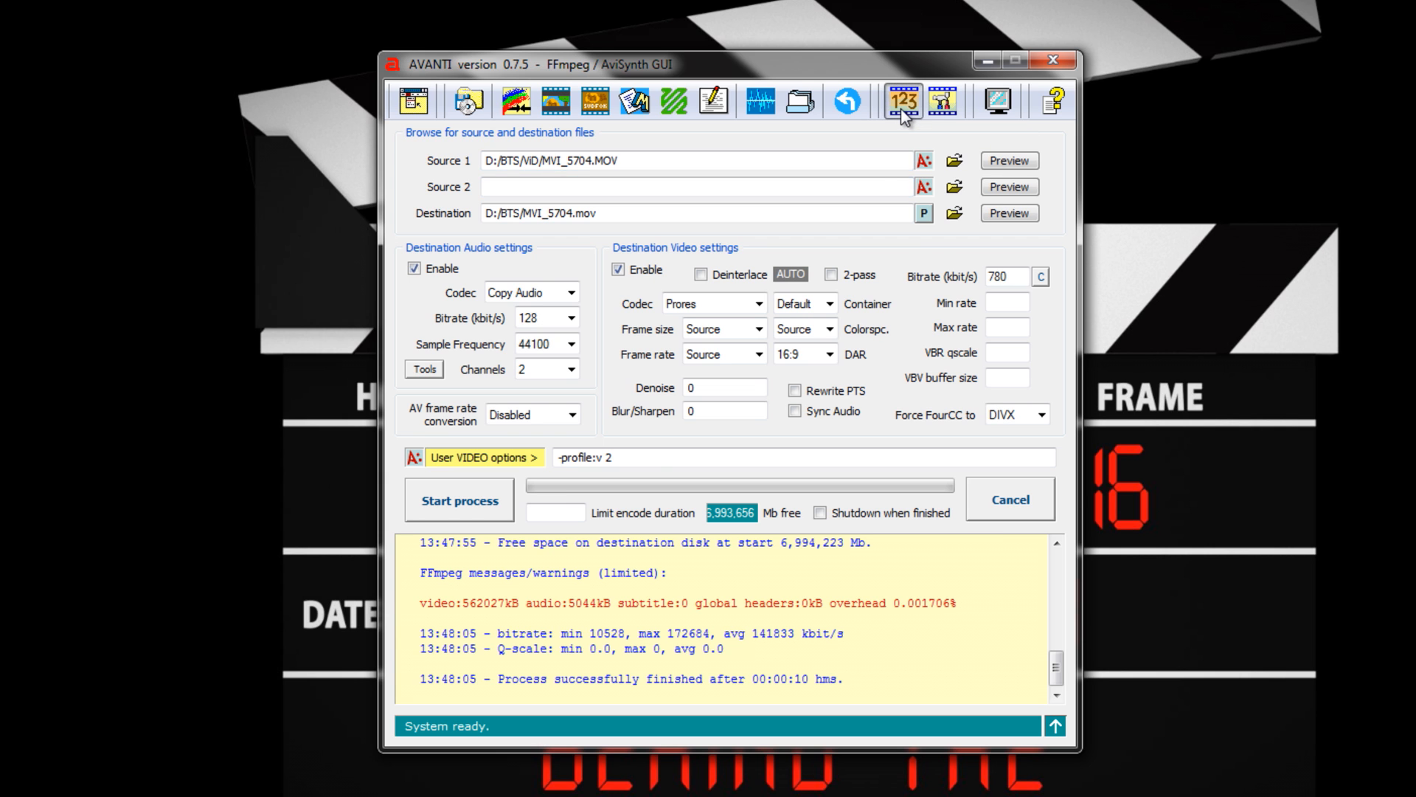
# - Add clips MVI_5704 through MVI_5725 from D:/BTS/ViD to the Job Control Manager
pyautogui.click(901, 100)
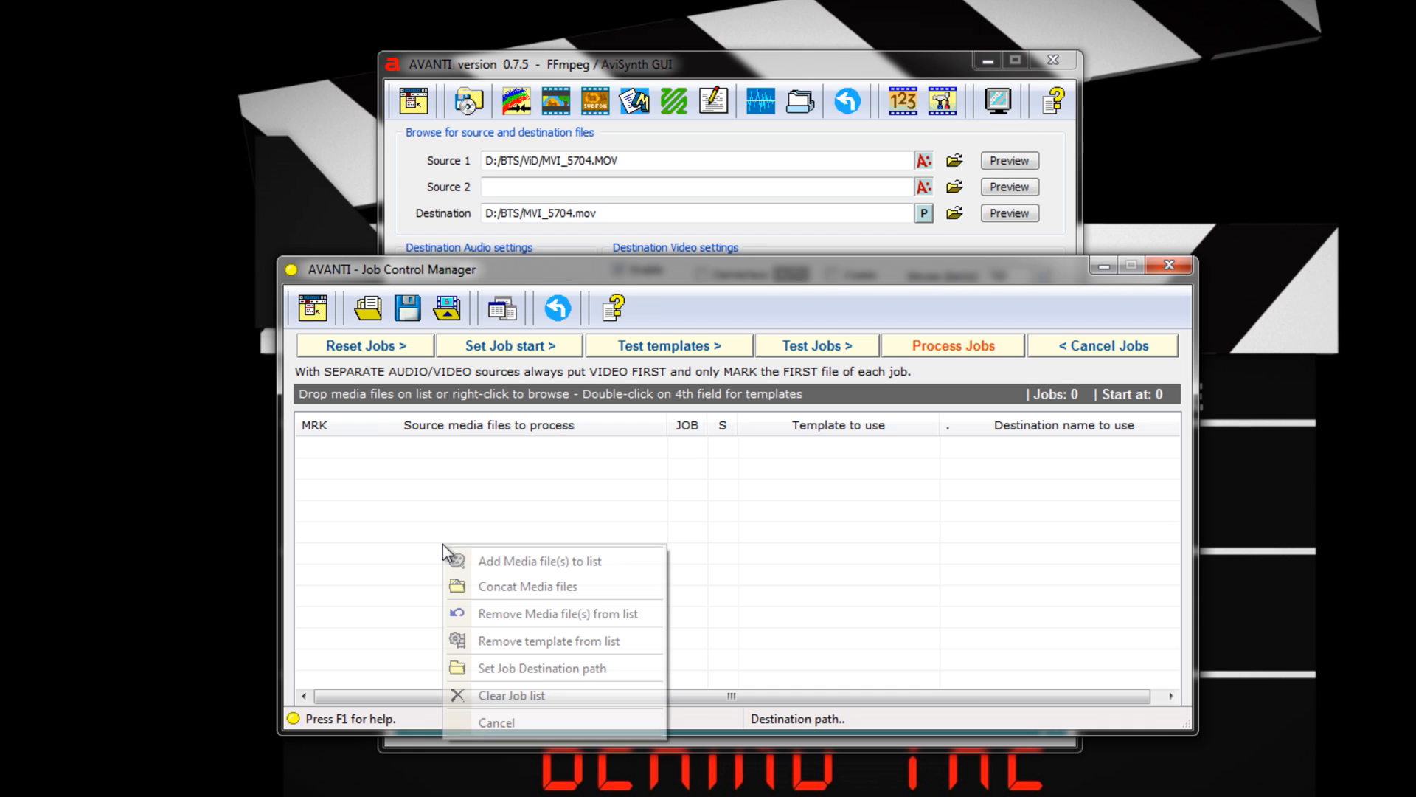
pyautogui.moveTo(572, 623)
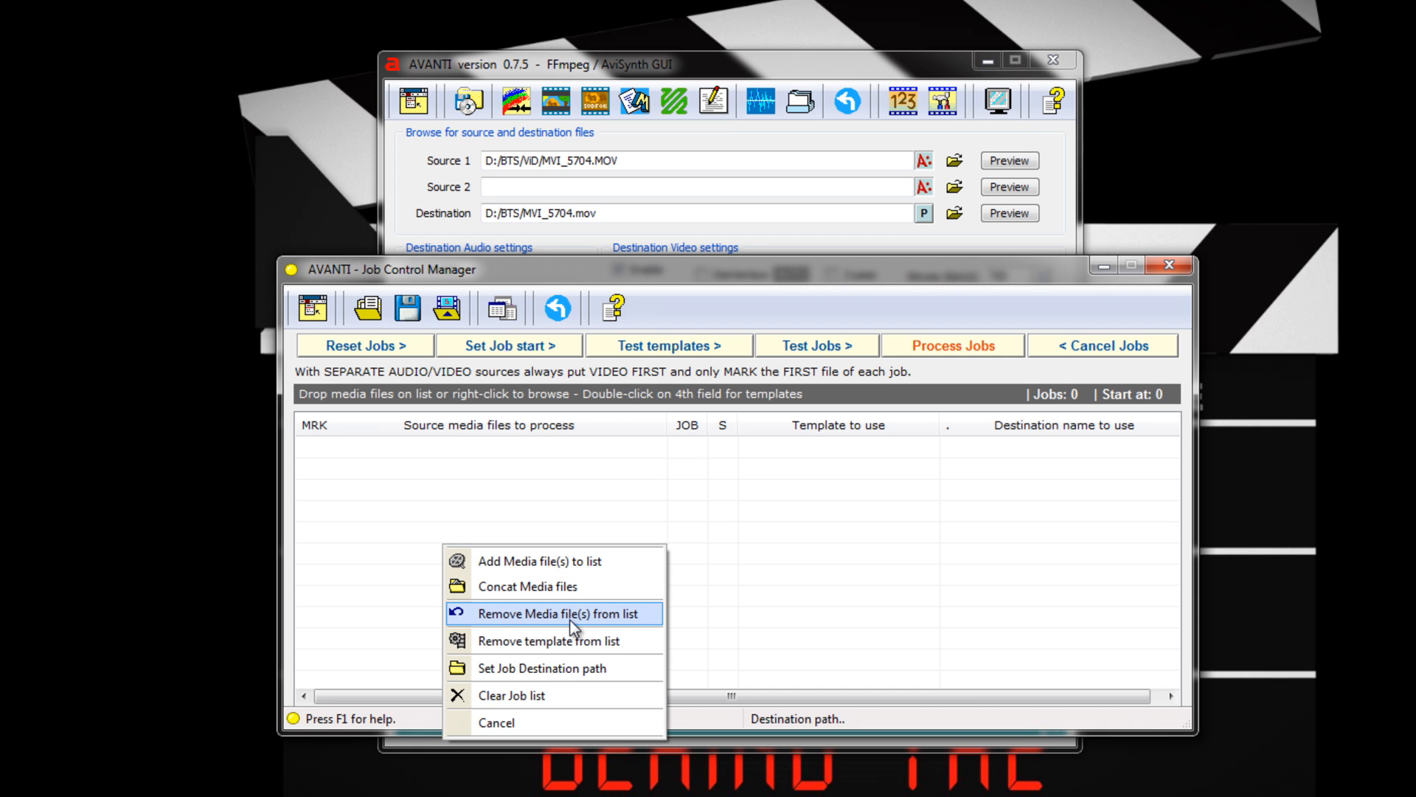
pyautogui.click(539, 561)
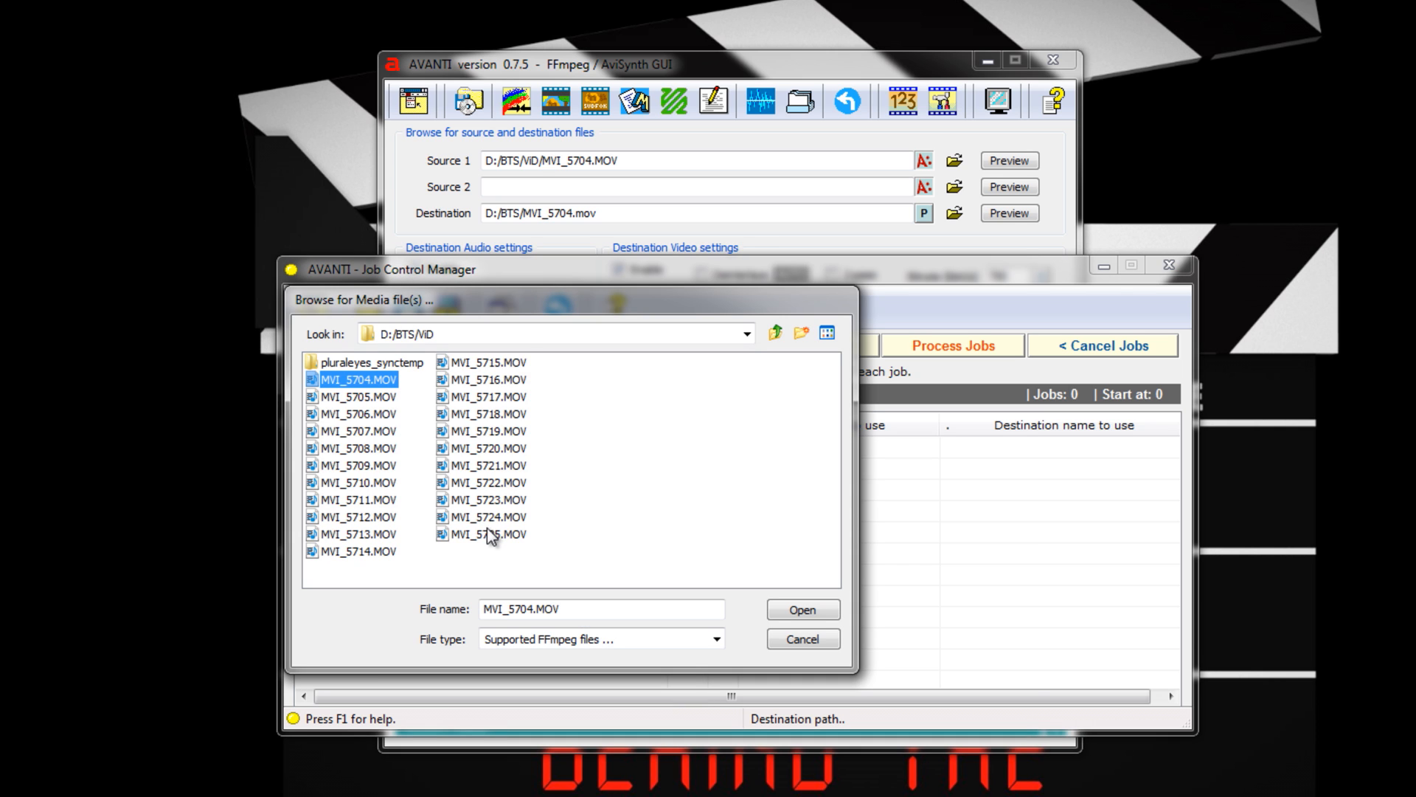
pyautogui.click(801, 608)
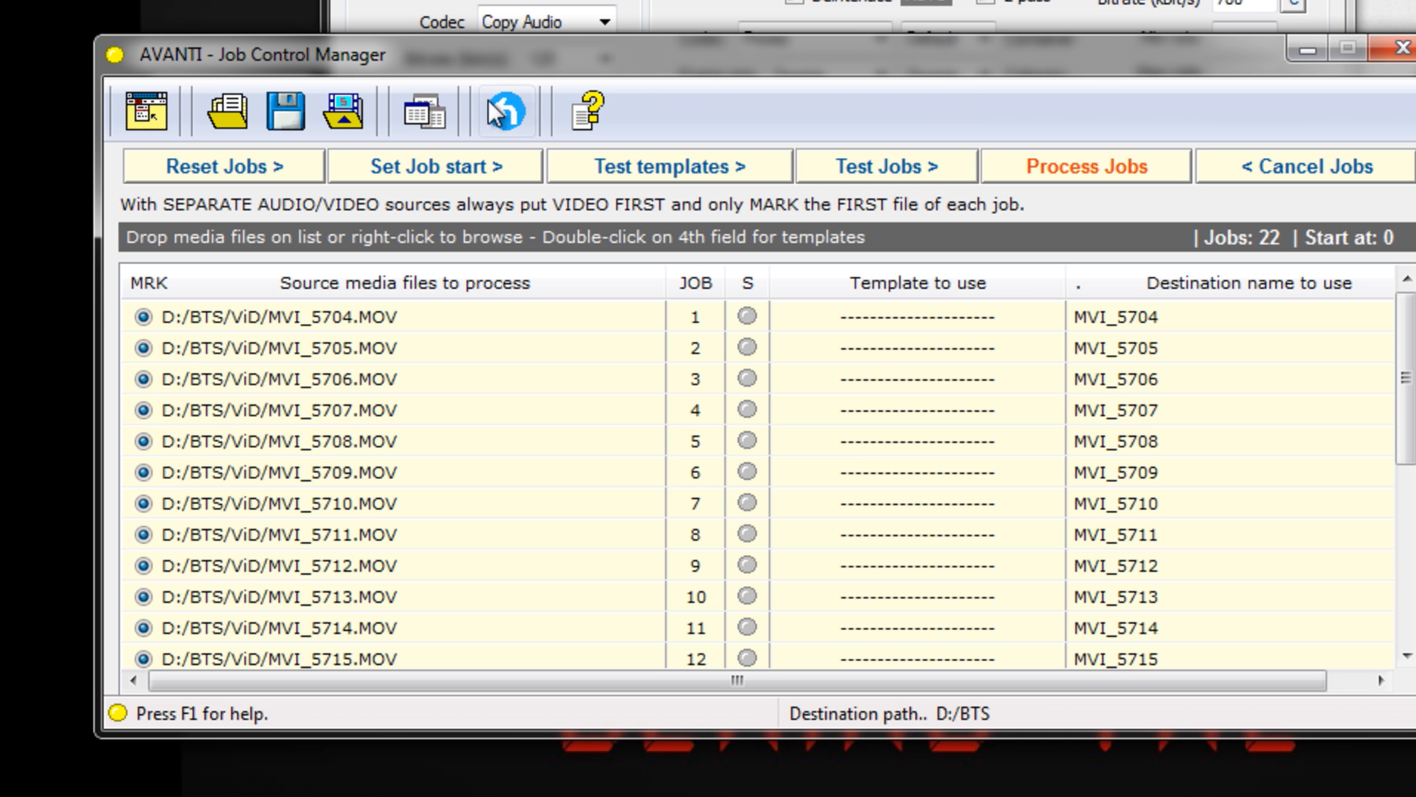
# - Set the destination path for all 22 jobs to D:/BTS/ViD/Prores
pyautogui.click(343, 112)
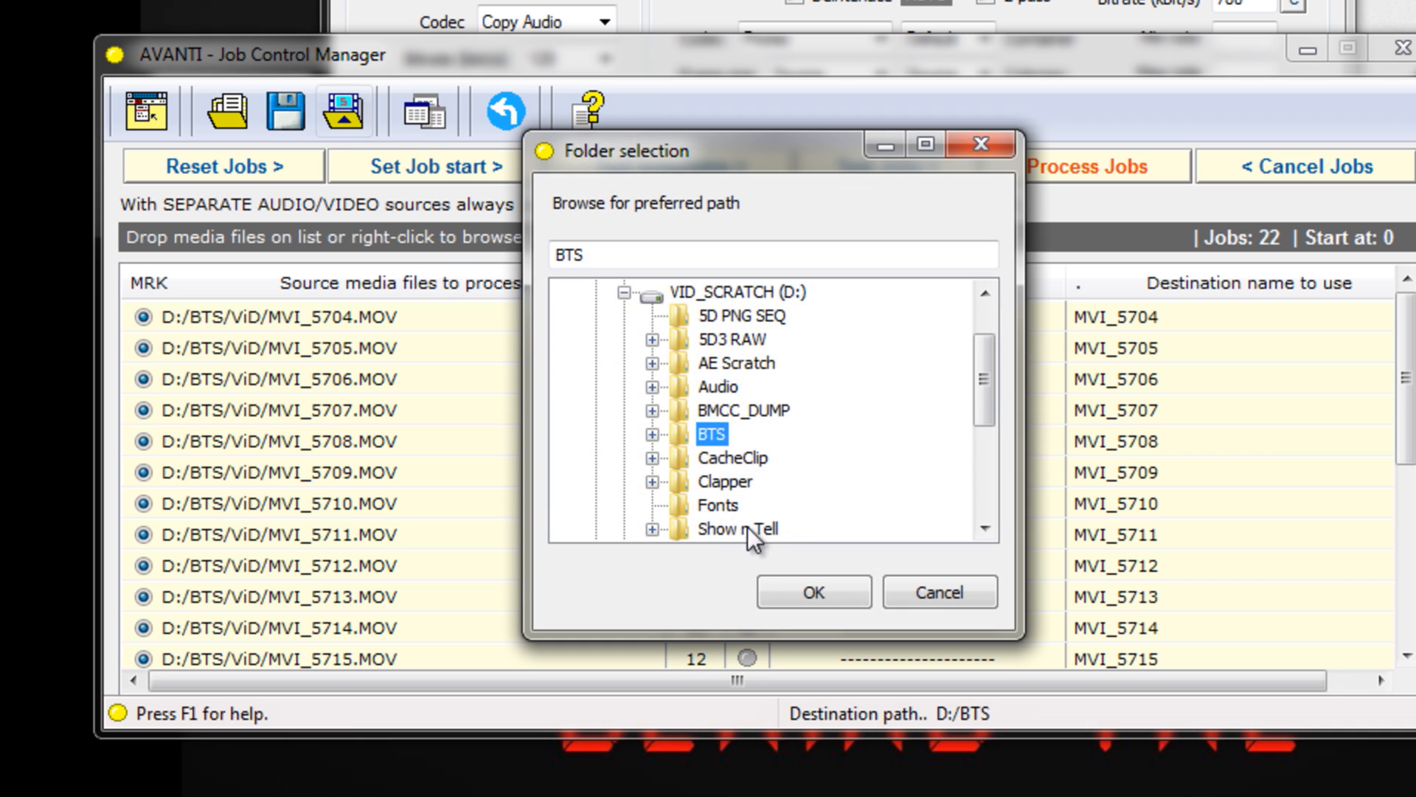
pyautogui.click(652, 434)
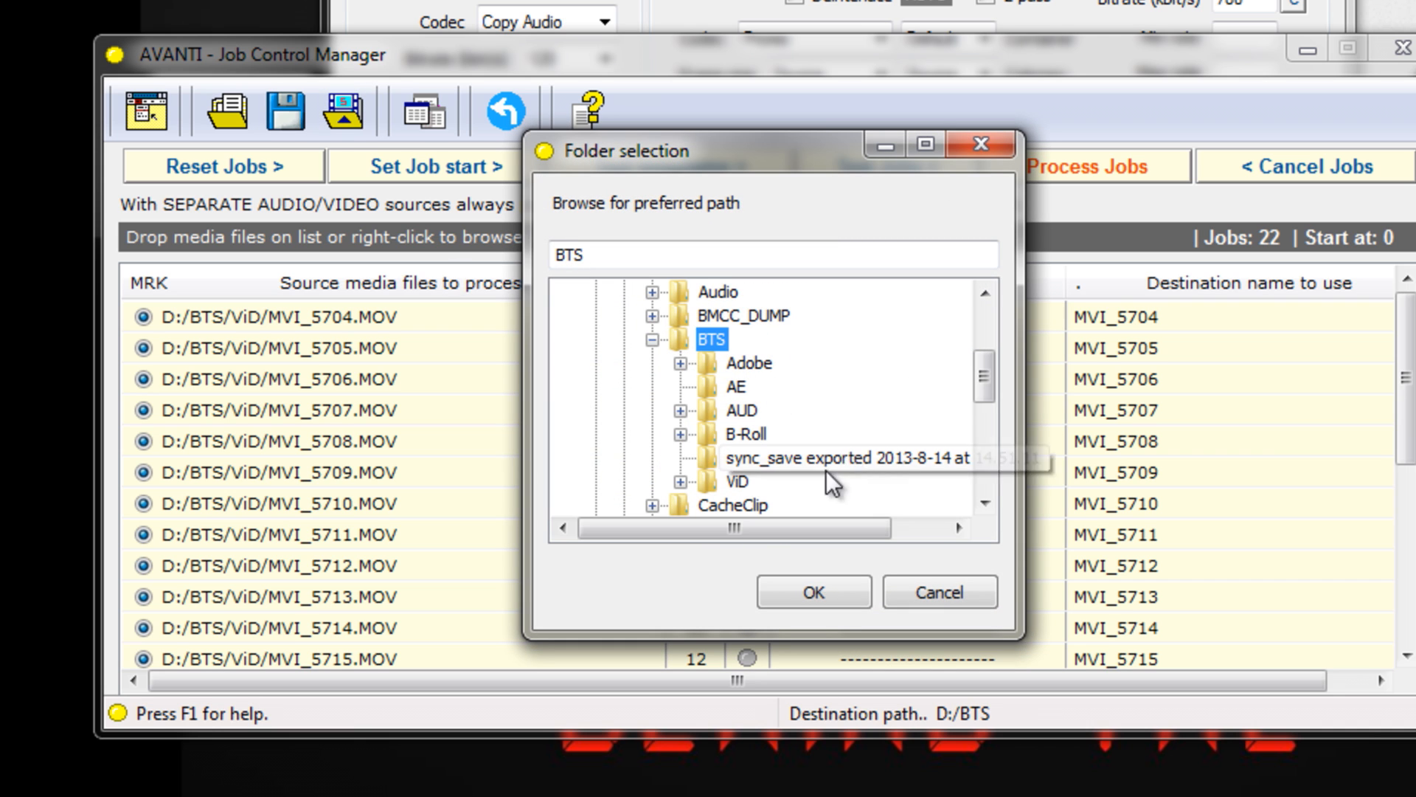
pyautogui.click(778, 482)
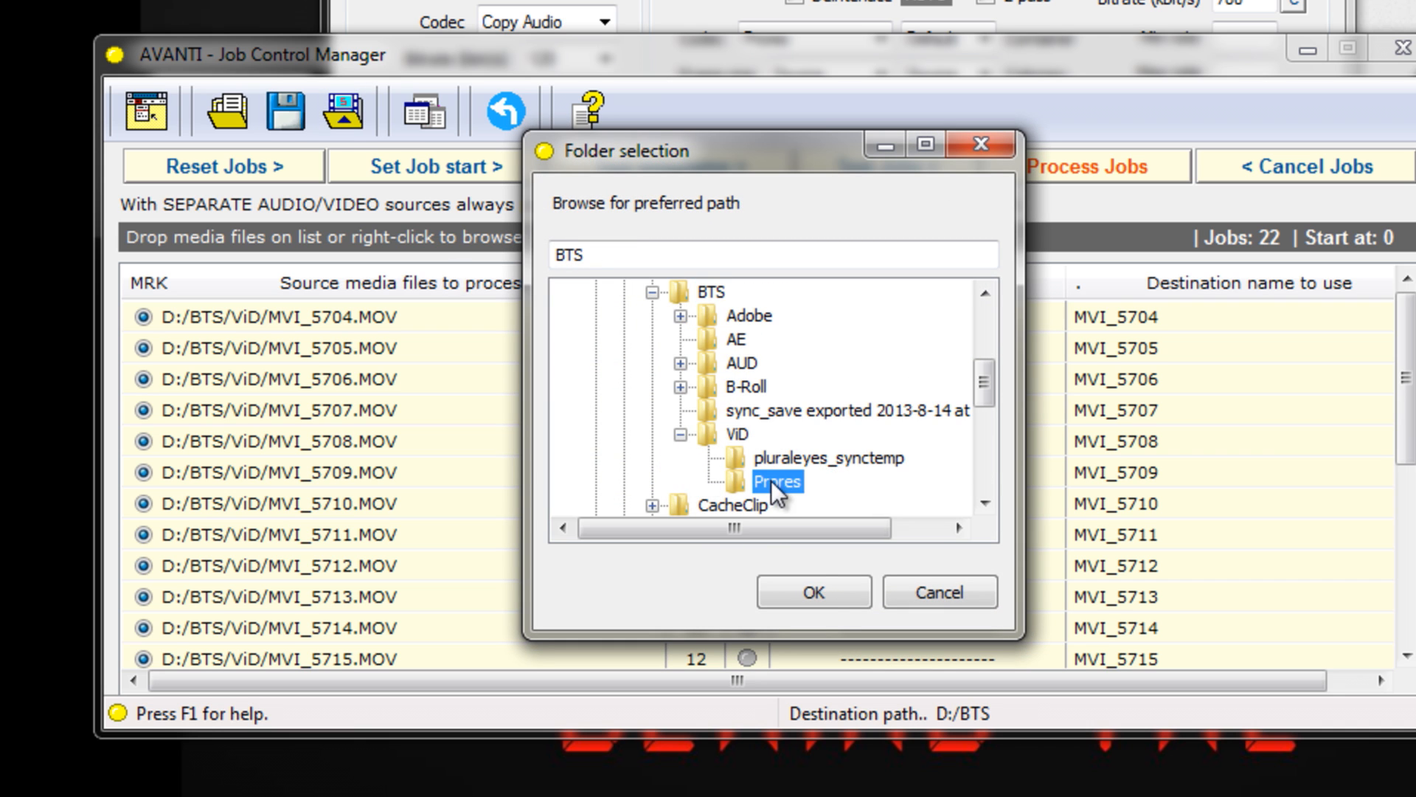
pyautogui.click(810, 592)
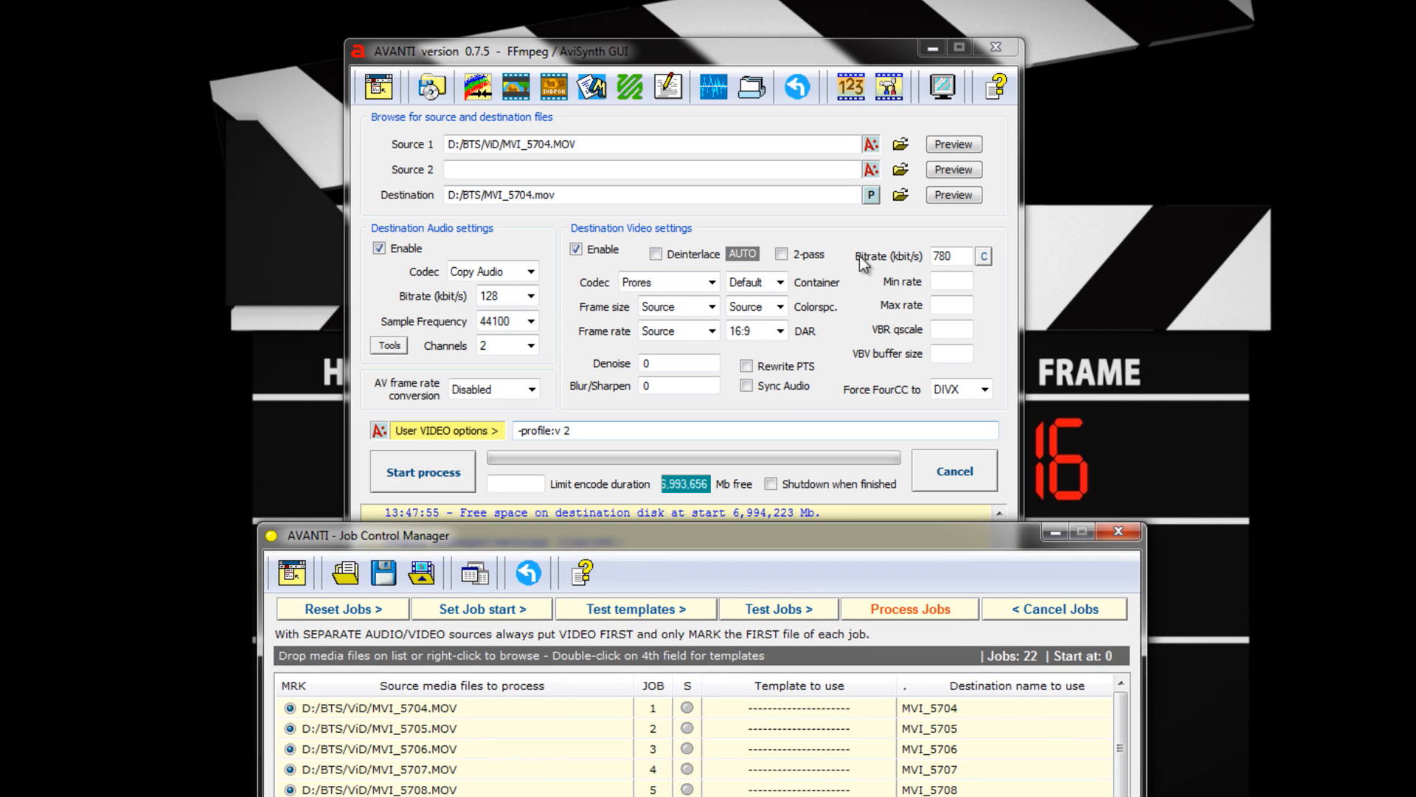
pyautogui.moveTo(648, 330)
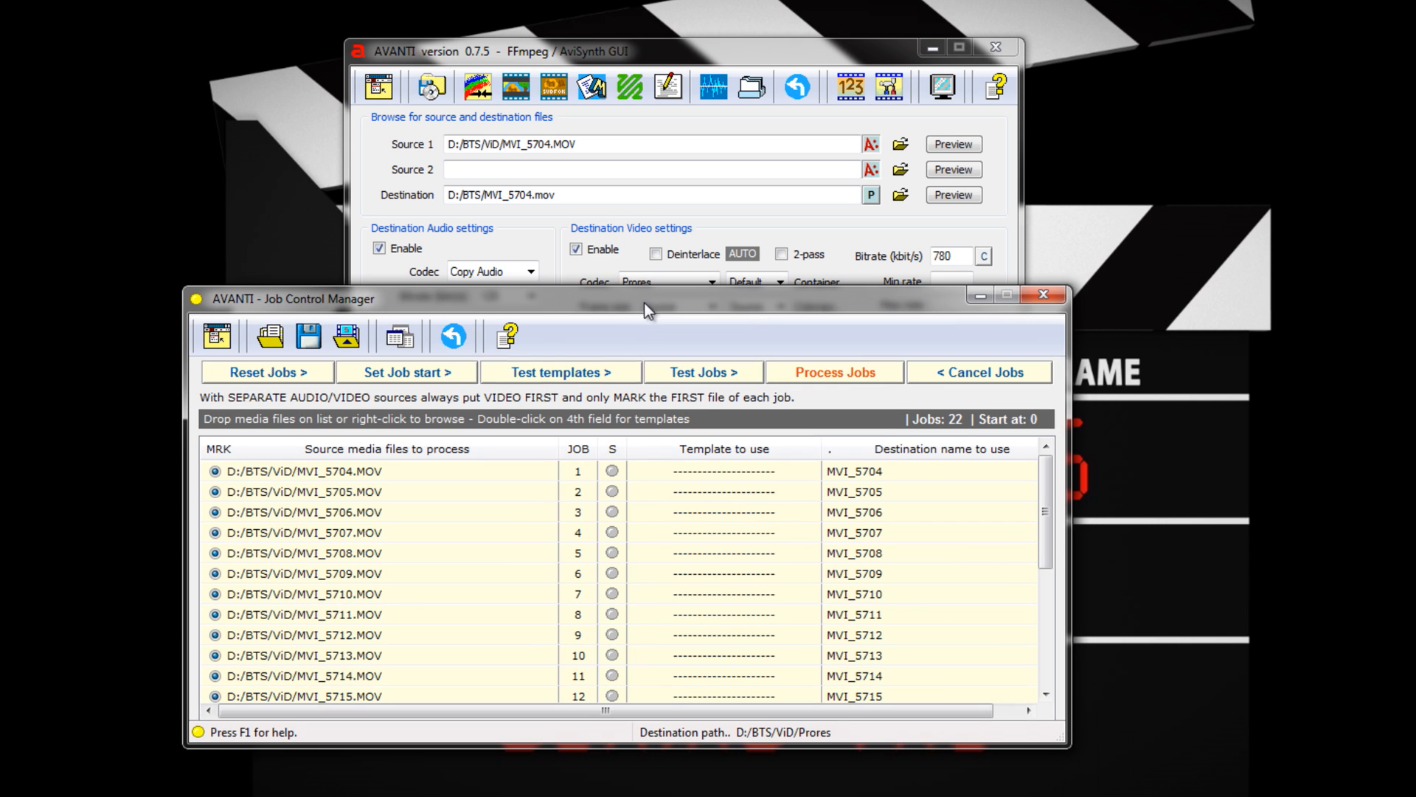
pyautogui.moveTo(700, 313)
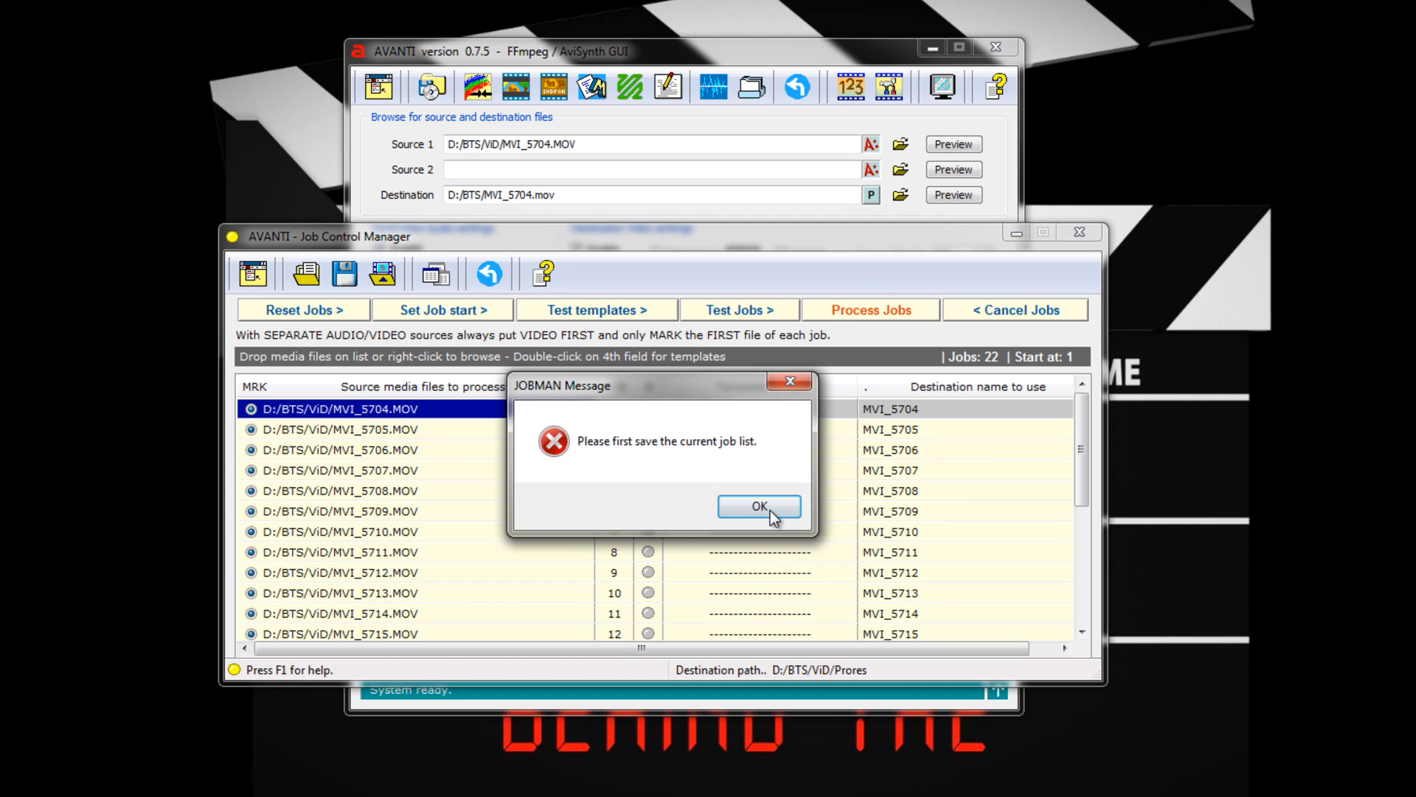
# - Save the job list as new_list, accept the overwrite warning, and begin processing
pyautogui.click(759, 506)
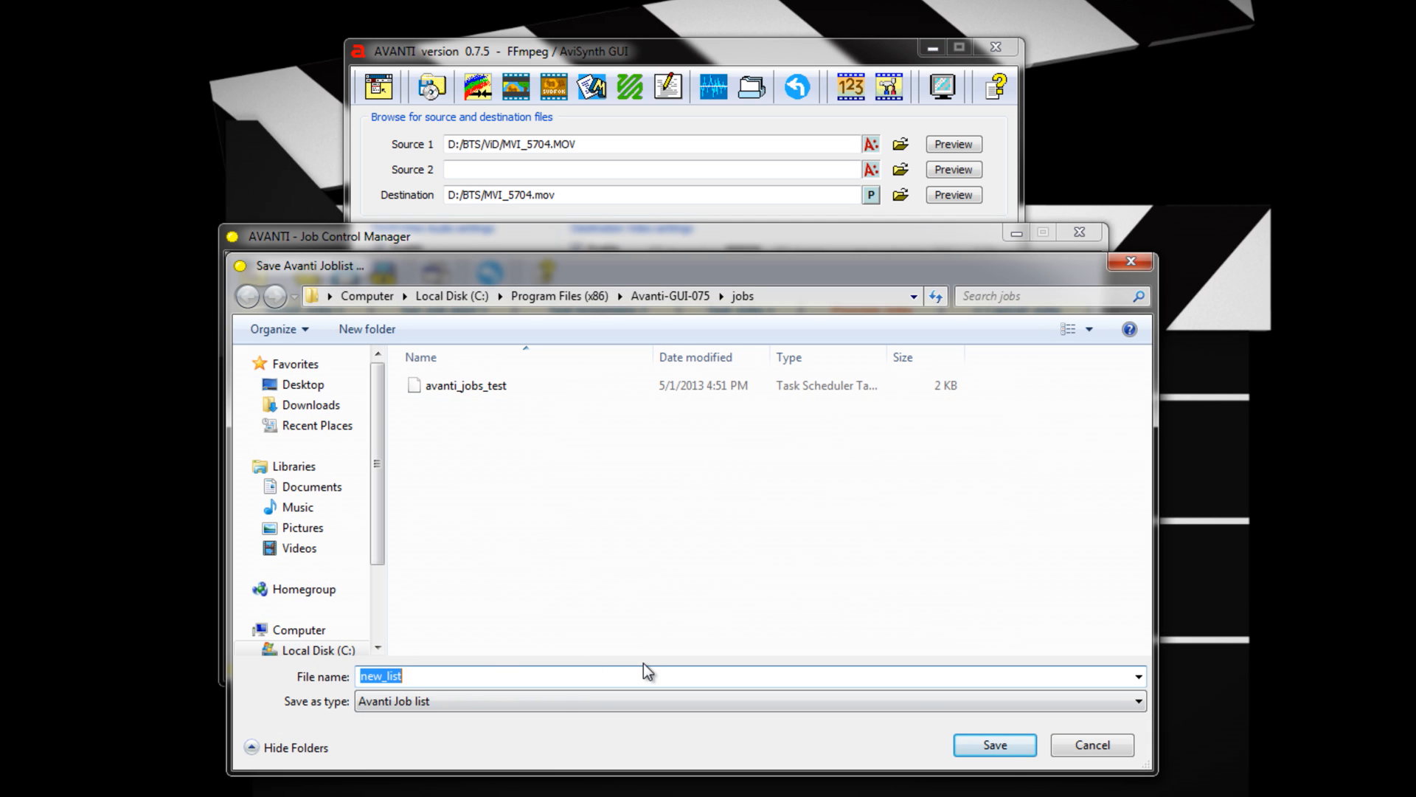
pyautogui.click(994, 744)
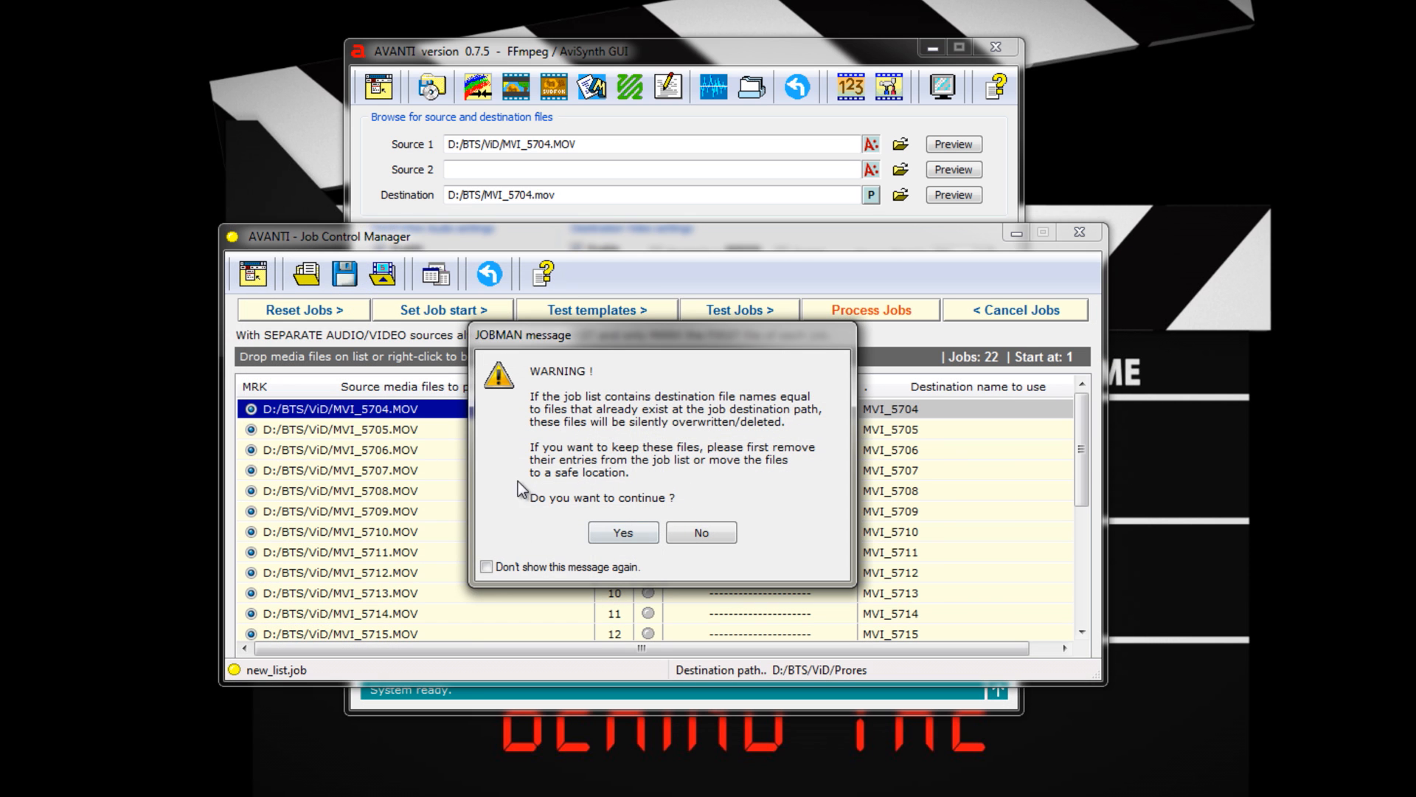
pyautogui.moveTo(528, 548)
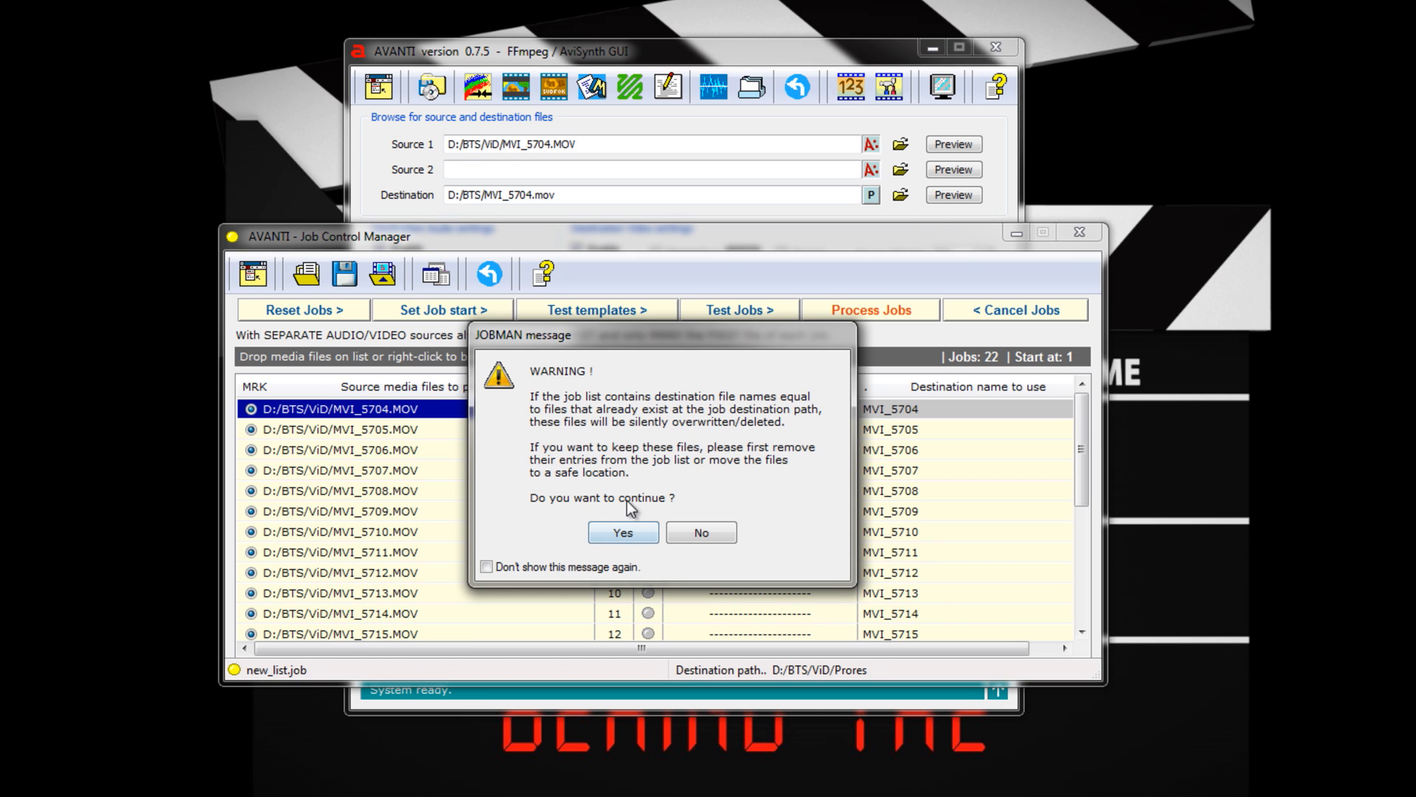
pyautogui.moveTo(676, 495)
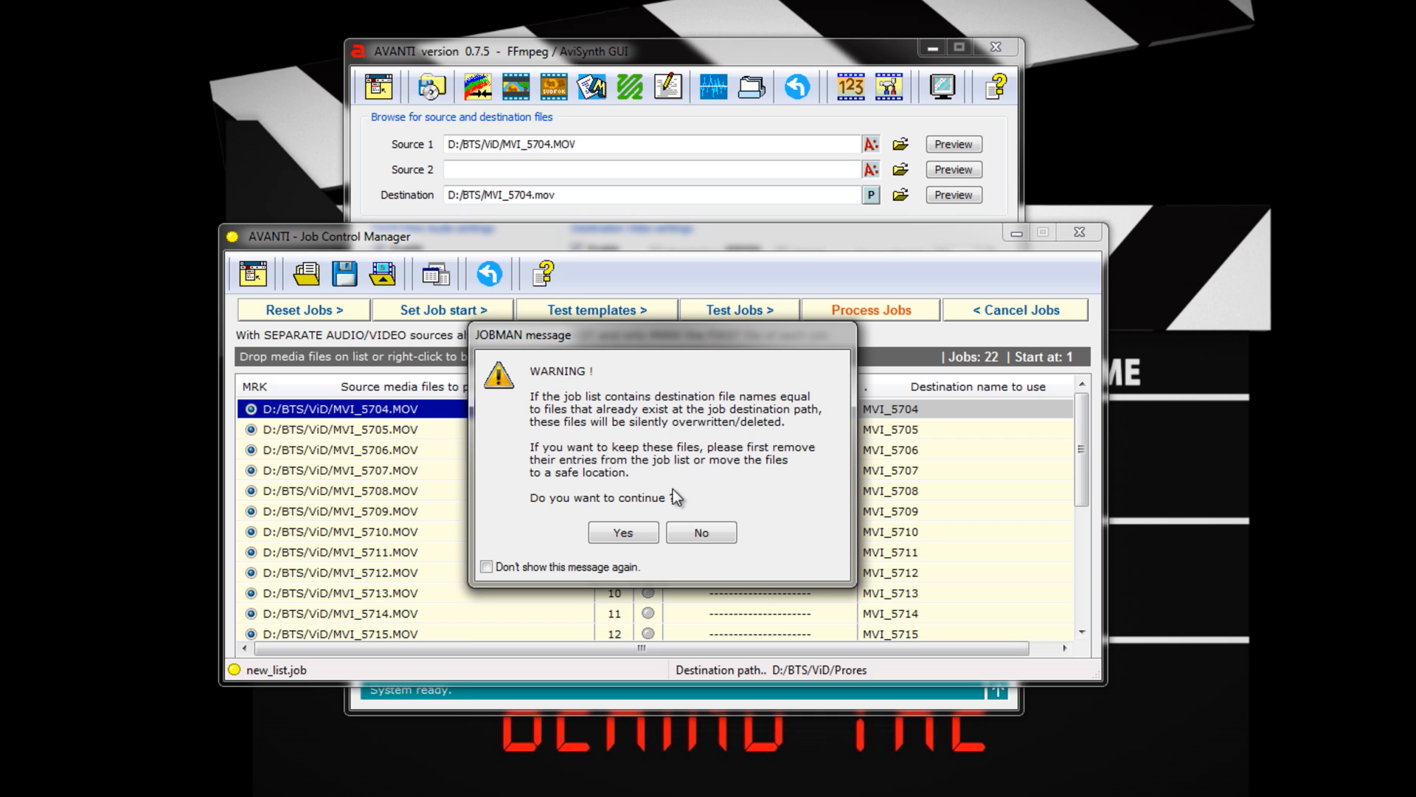
pyautogui.click(622, 532)
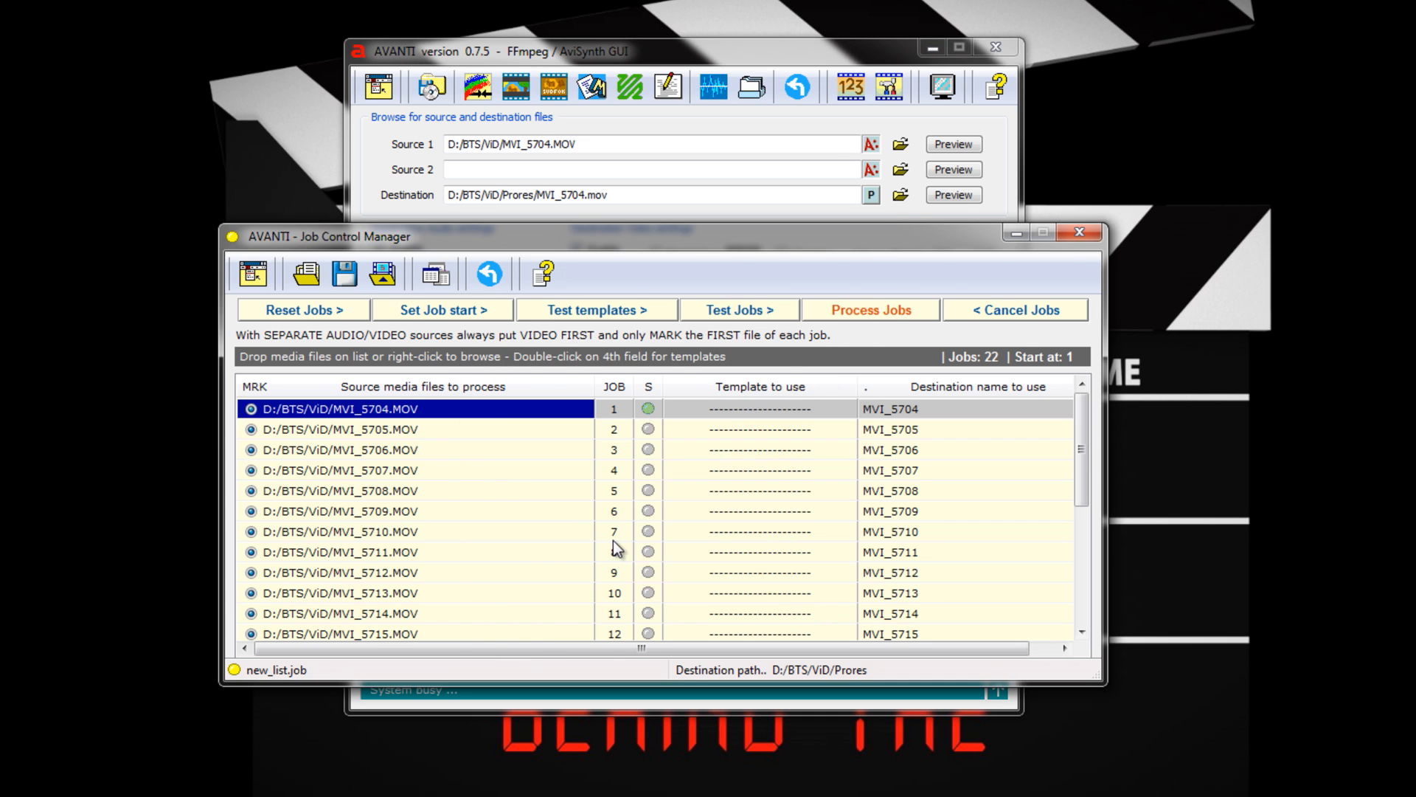
pyautogui.click(870, 310)
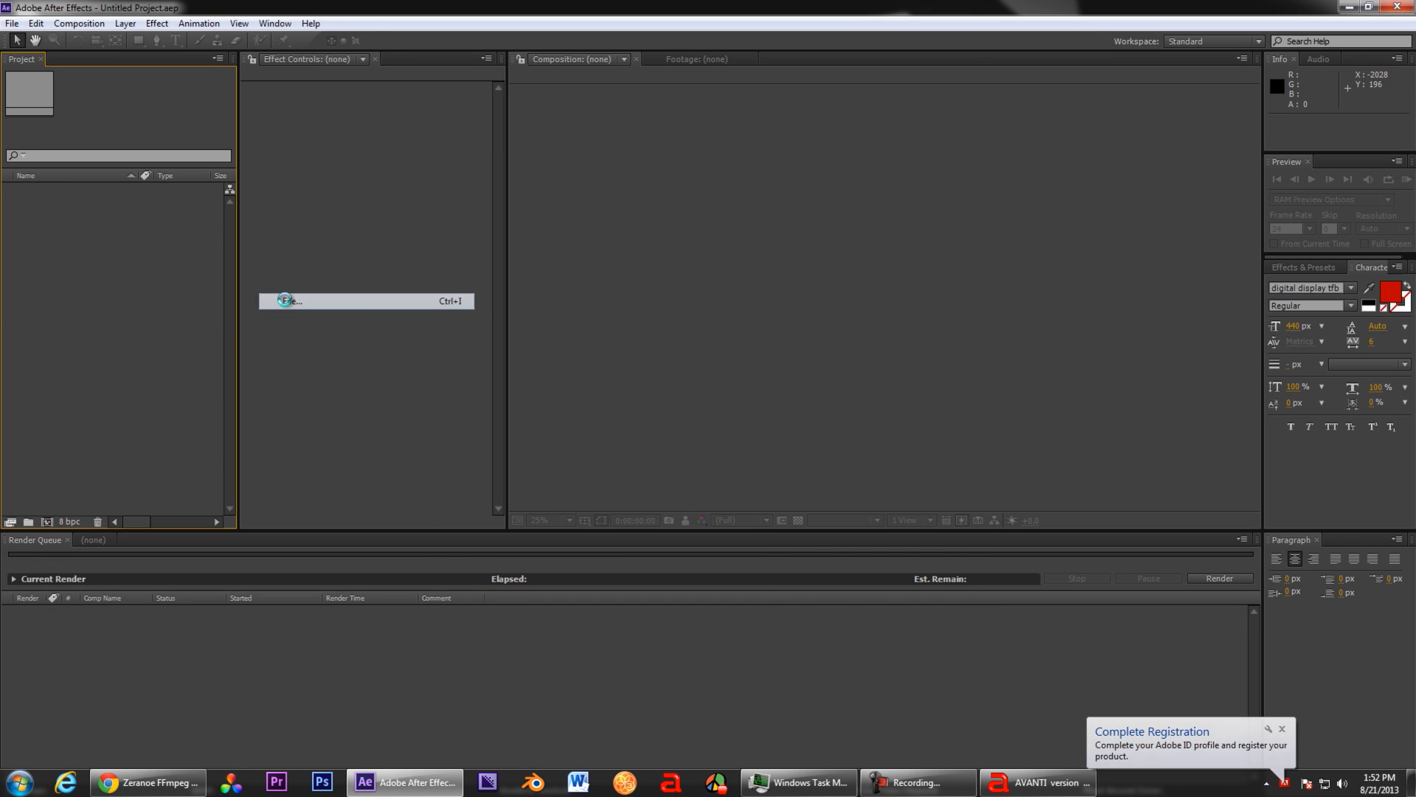
# - Import the 5DMKIII DNG sequence through Camera Raw and interpret its footage at 23.976 fps
pyautogui.click(290, 300)
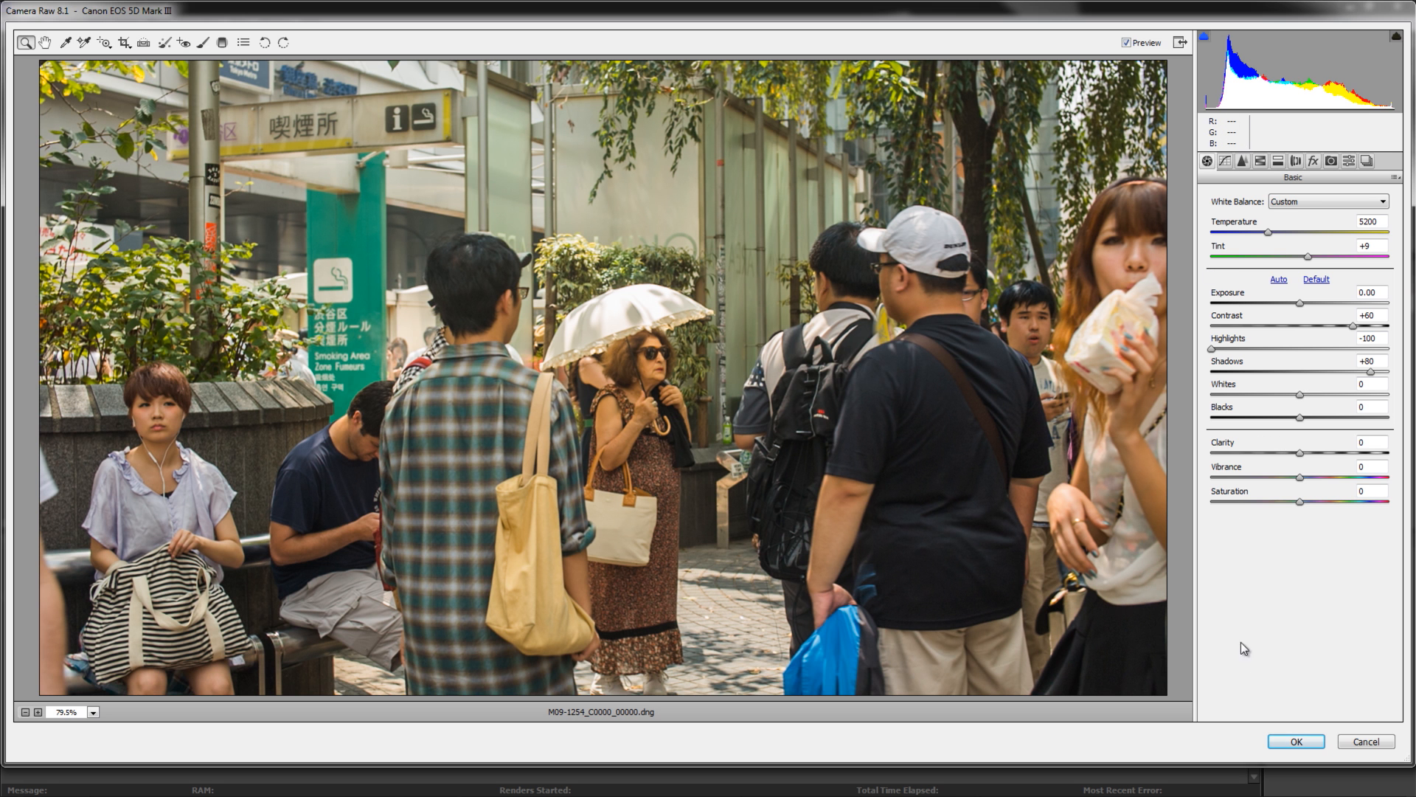
pyautogui.click(1293, 741)
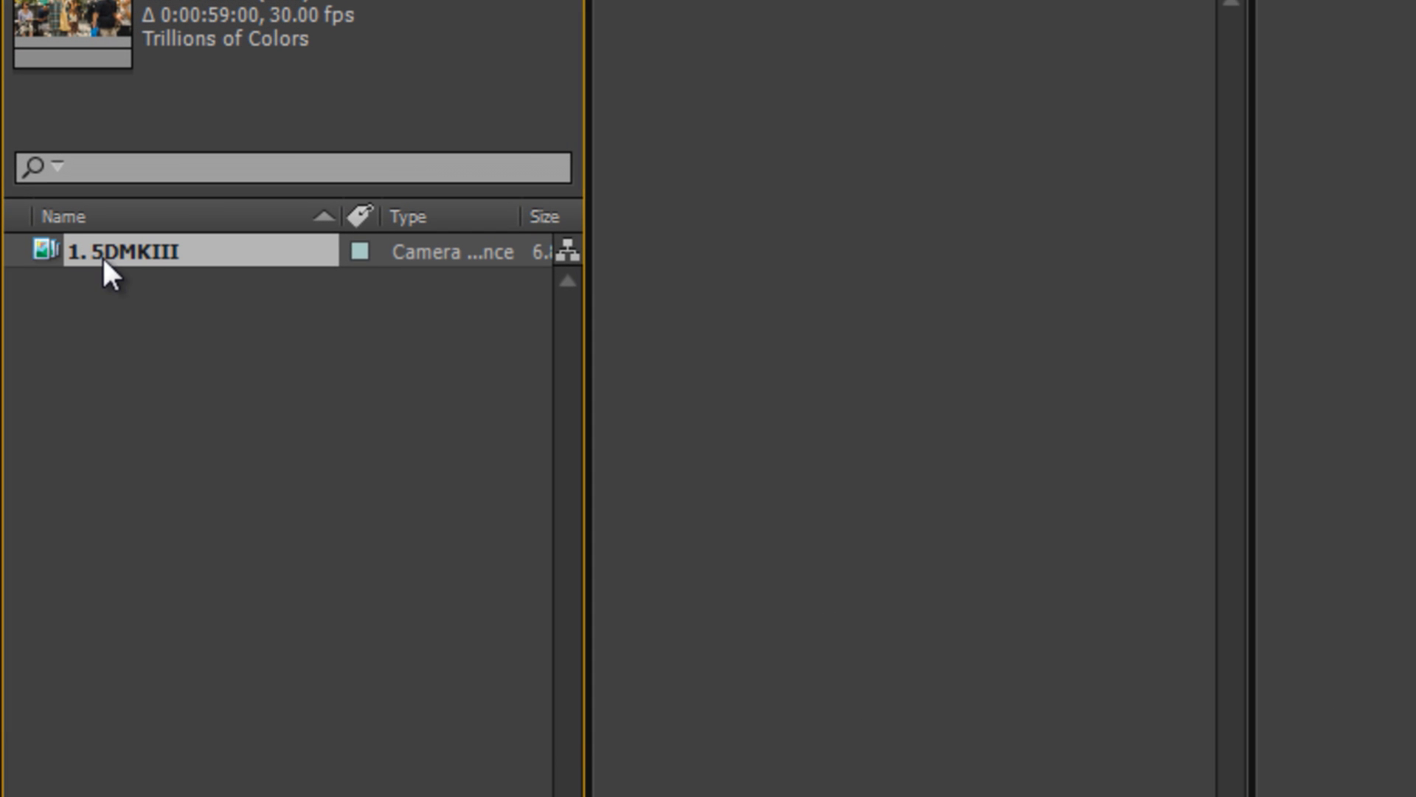
pyautogui.rightClick(162, 250)
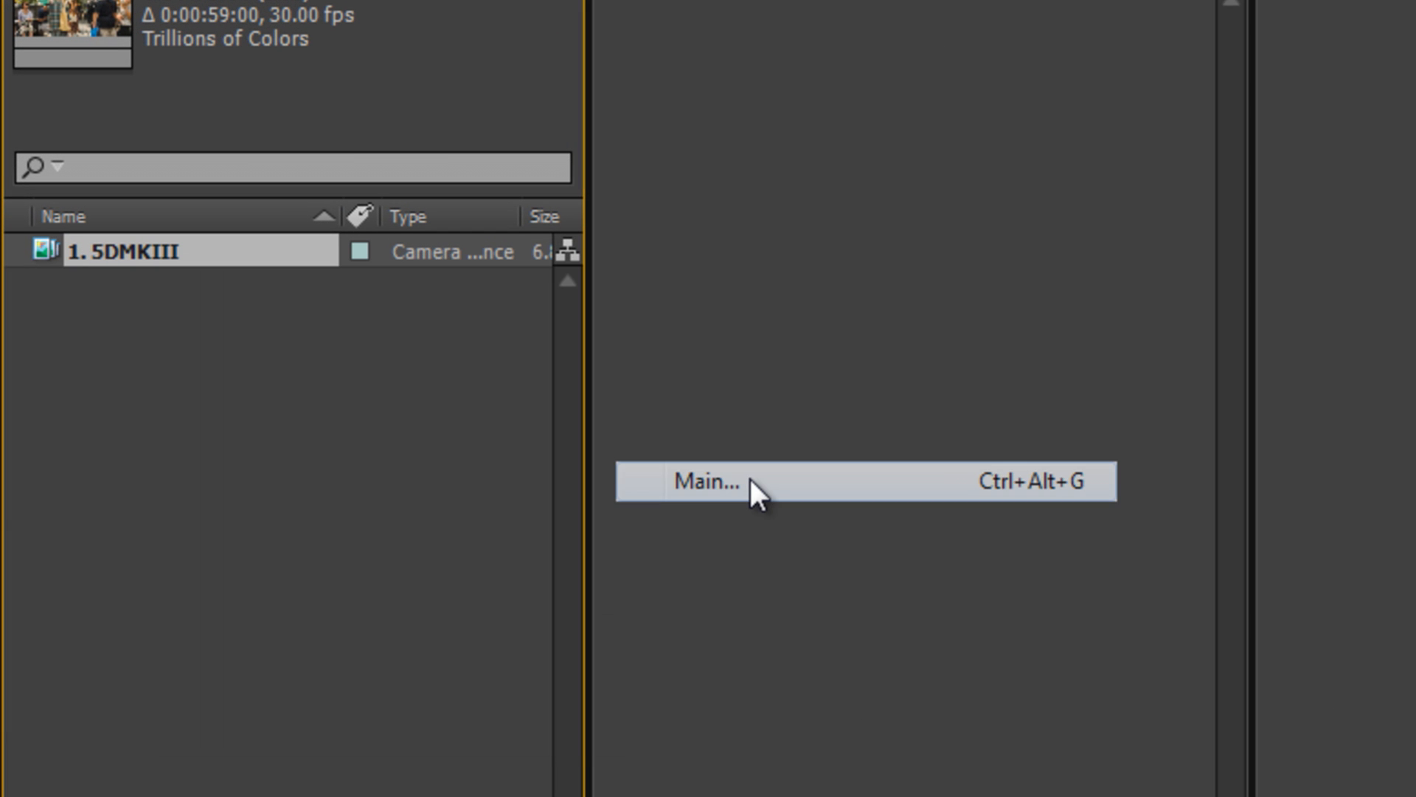
pyautogui.click(714, 479)
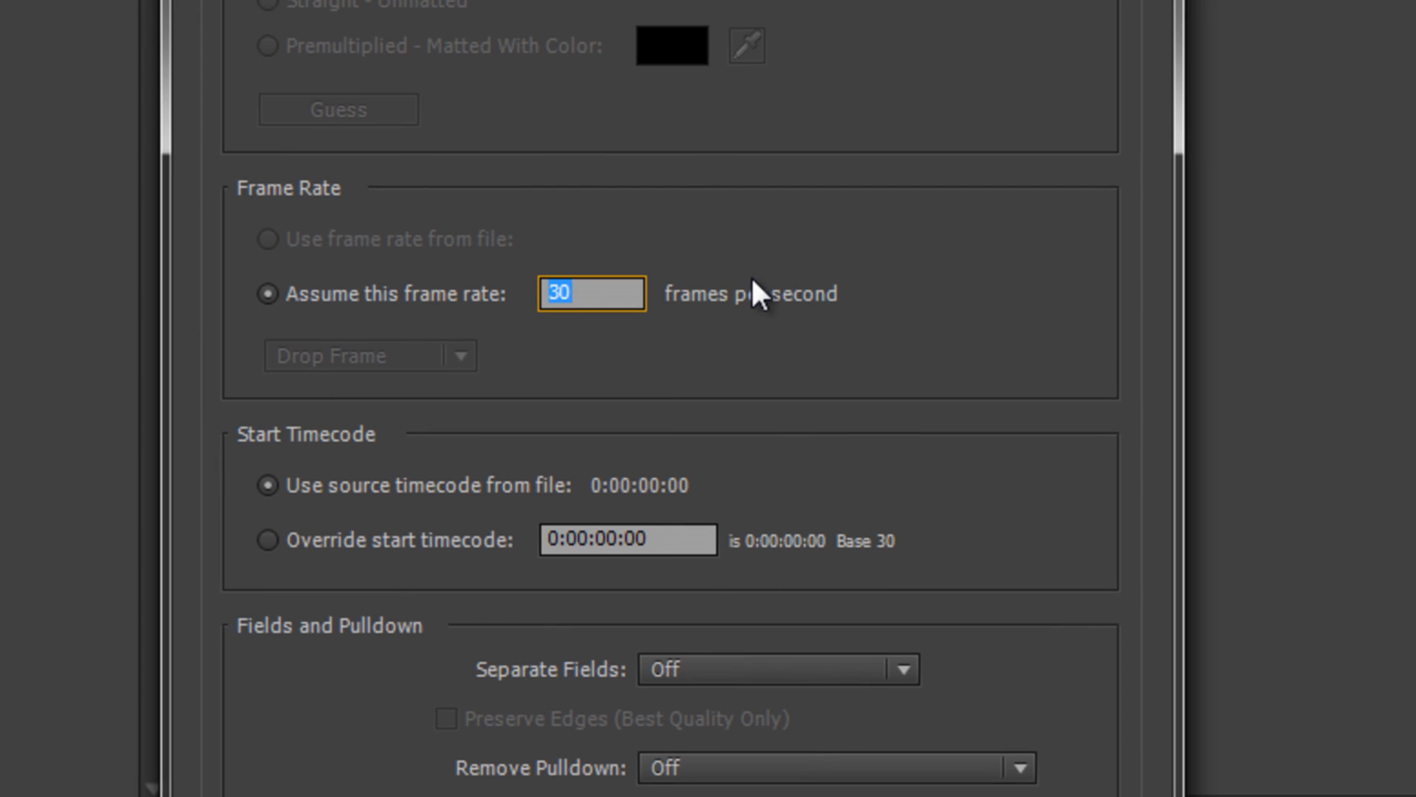
pyautogui.write('23.976')
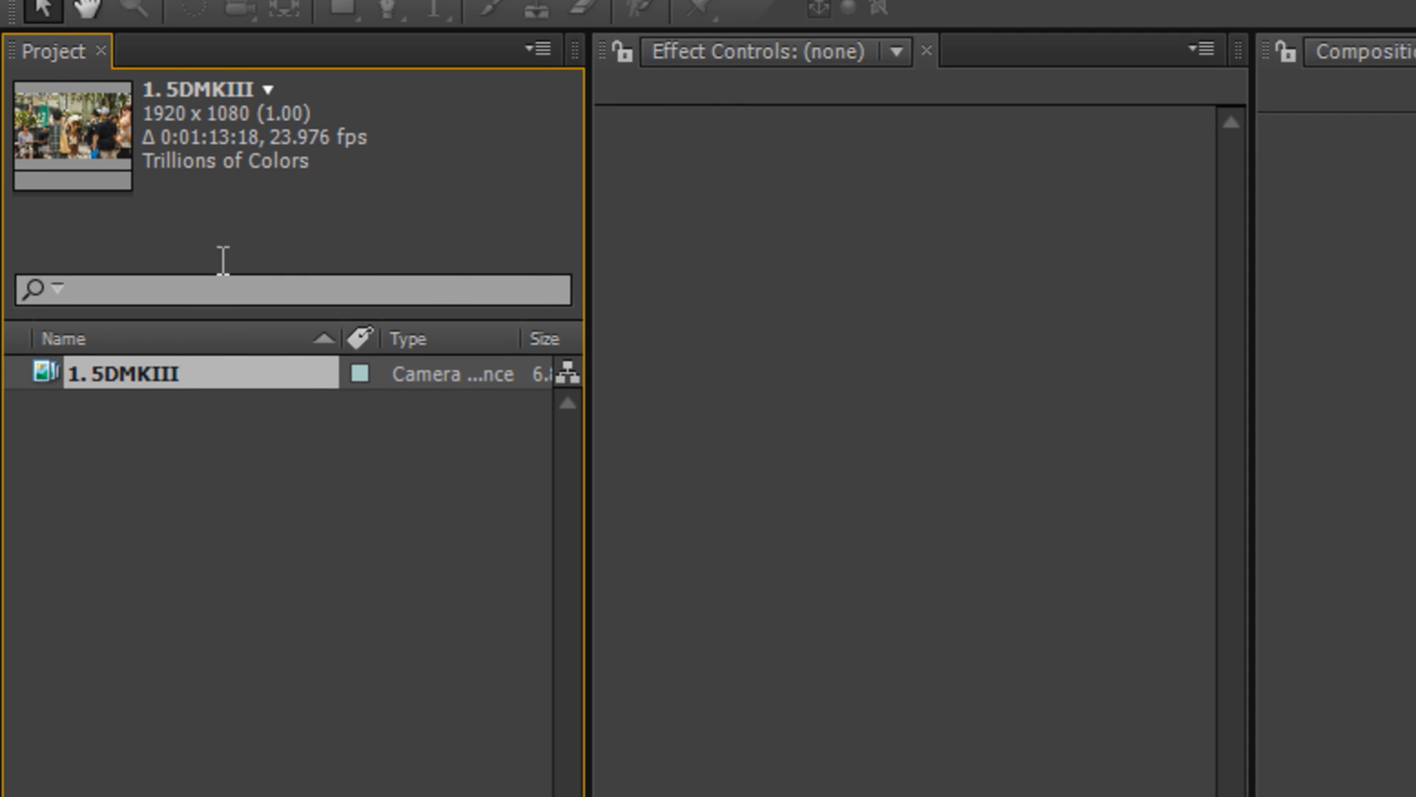
# - Add the 5DMKIII composition to the render queue with QuickTime output at Millions of Colors
pyautogui.click(194, 58)
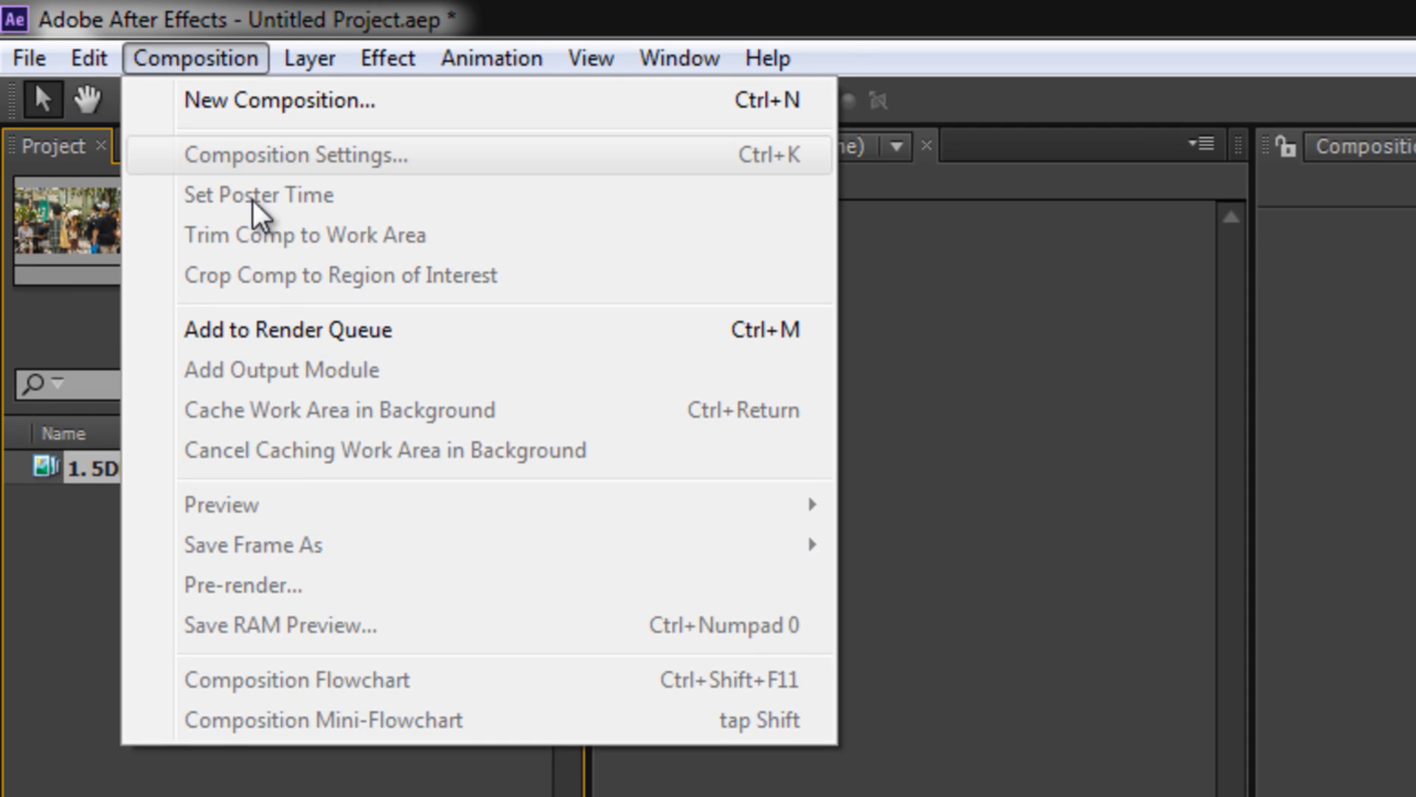
pyautogui.click(287, 329)
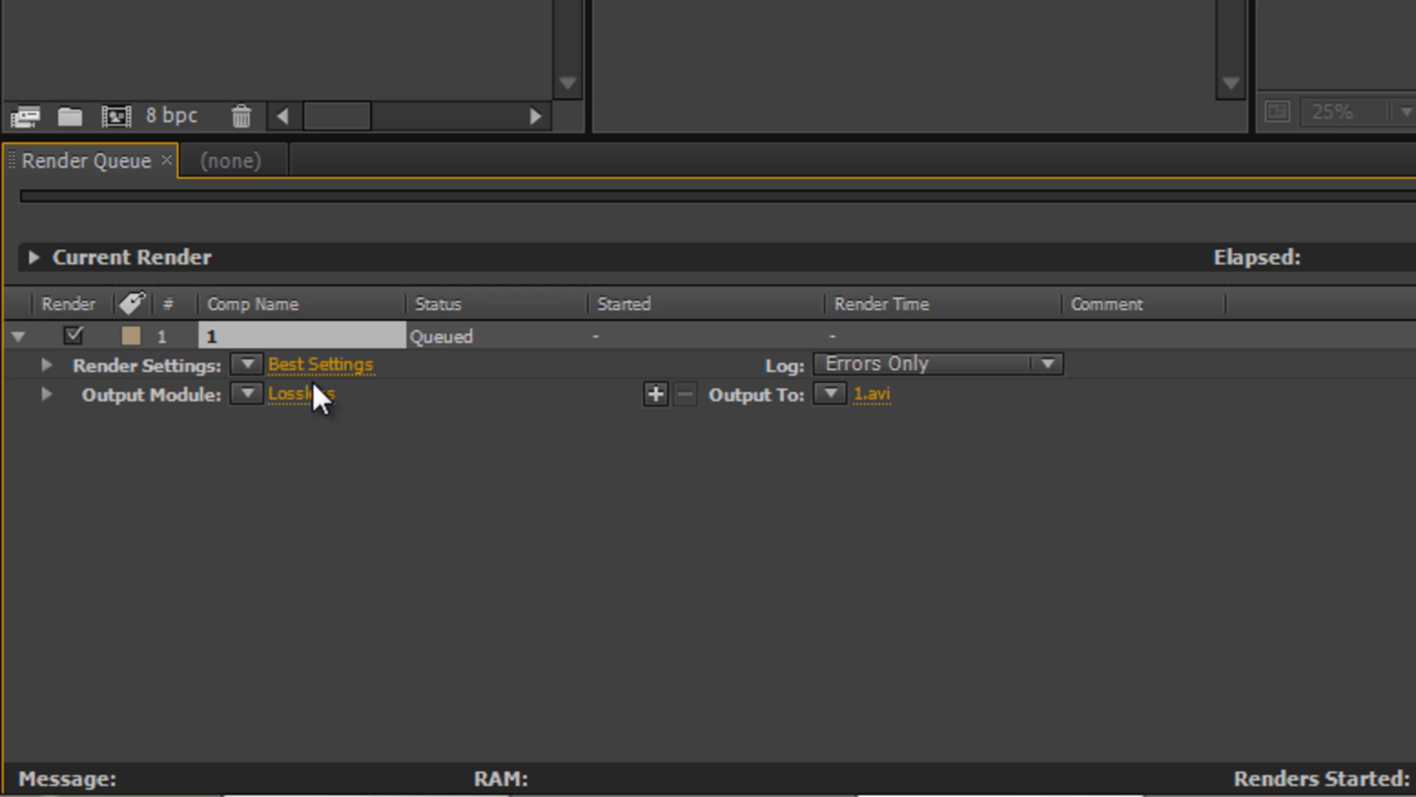
pyautogui.click(307, 395)
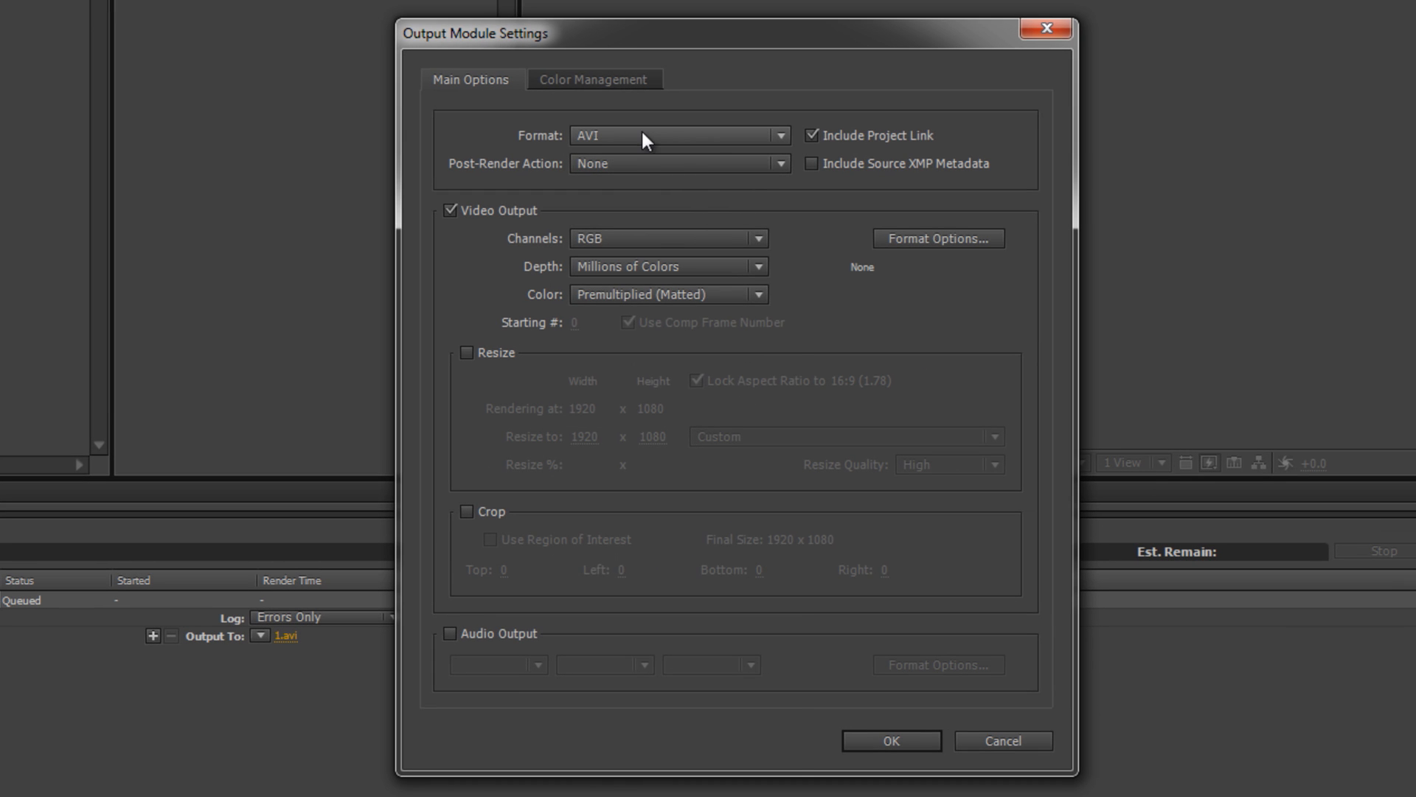
pyautogui.click(677, 134)
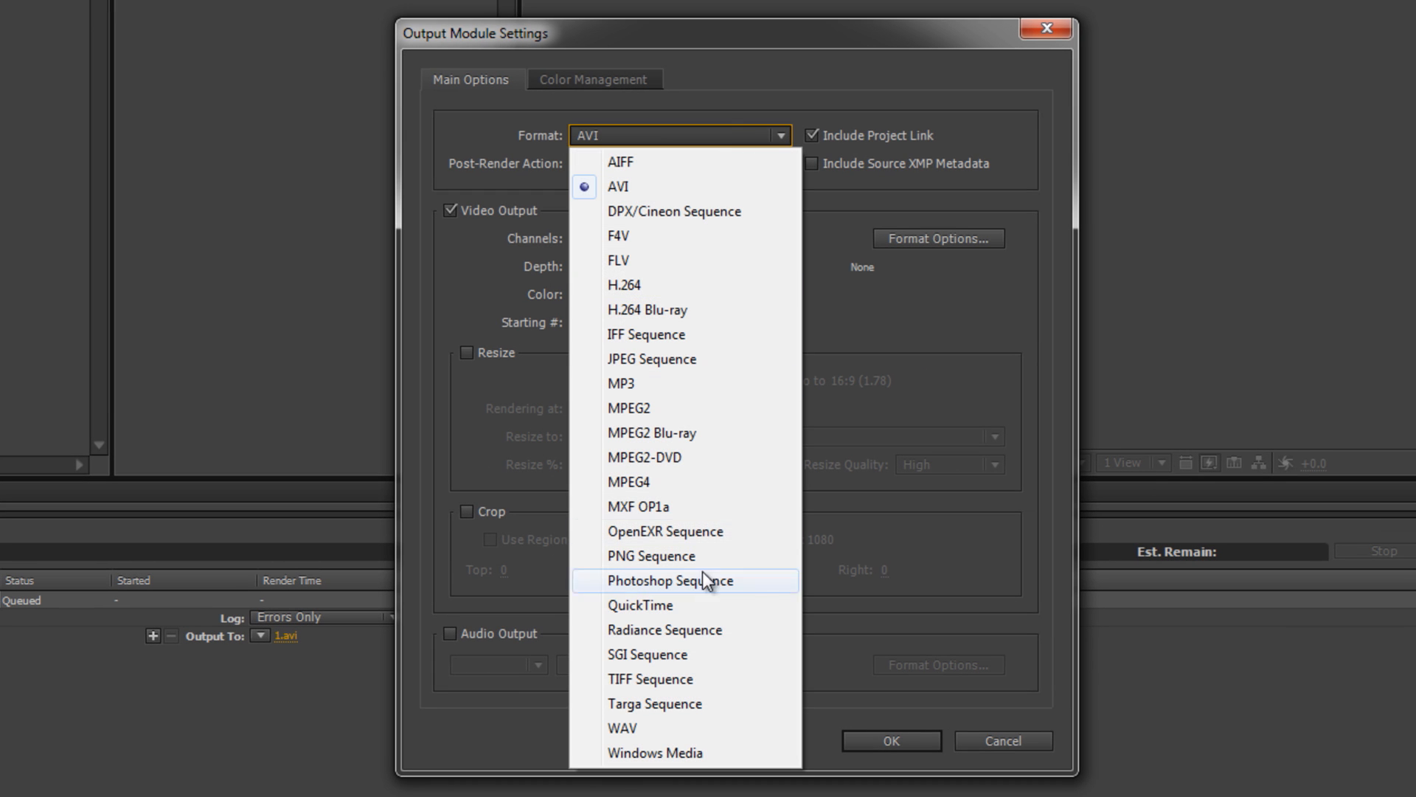
pyautogui.click(640, 605)
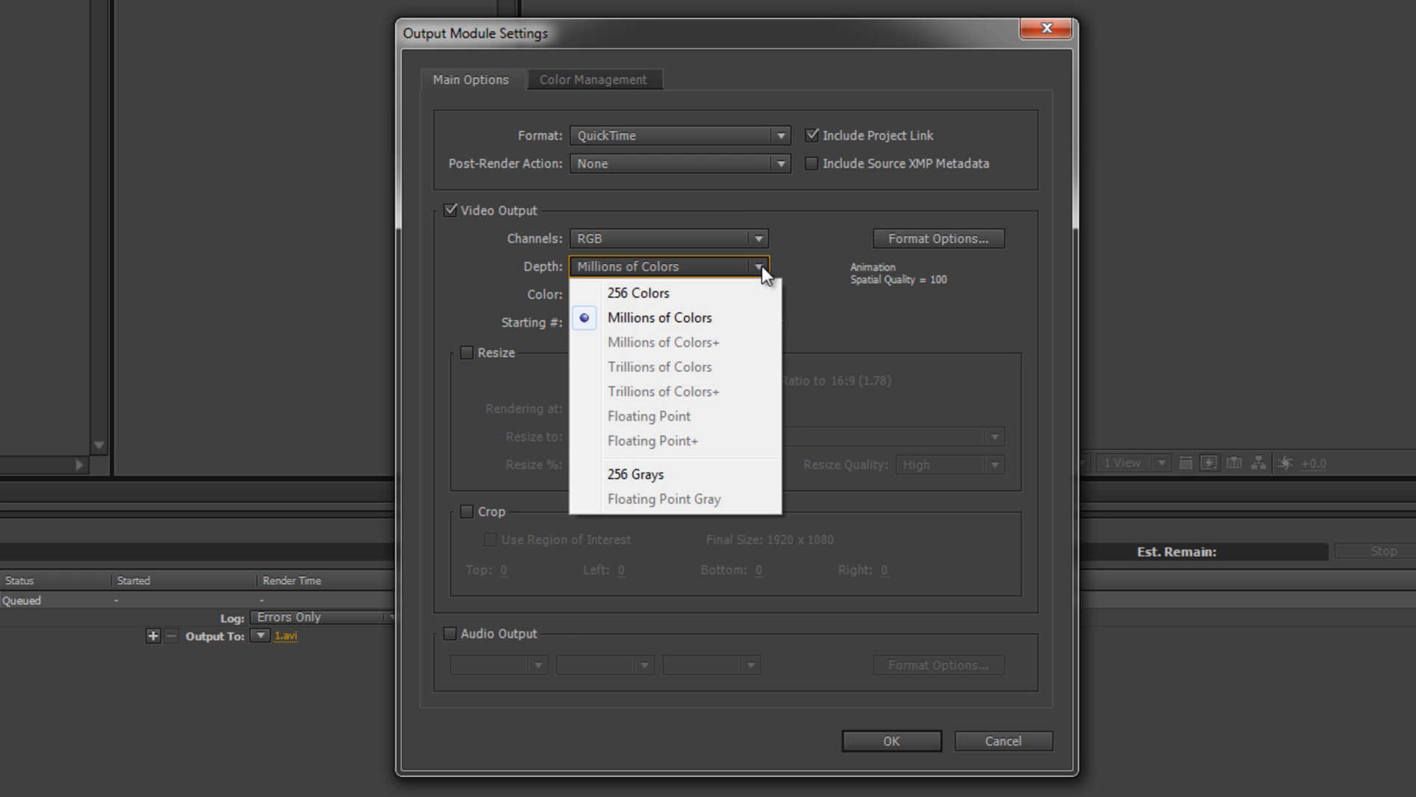
pyautogui.click(660, 317)
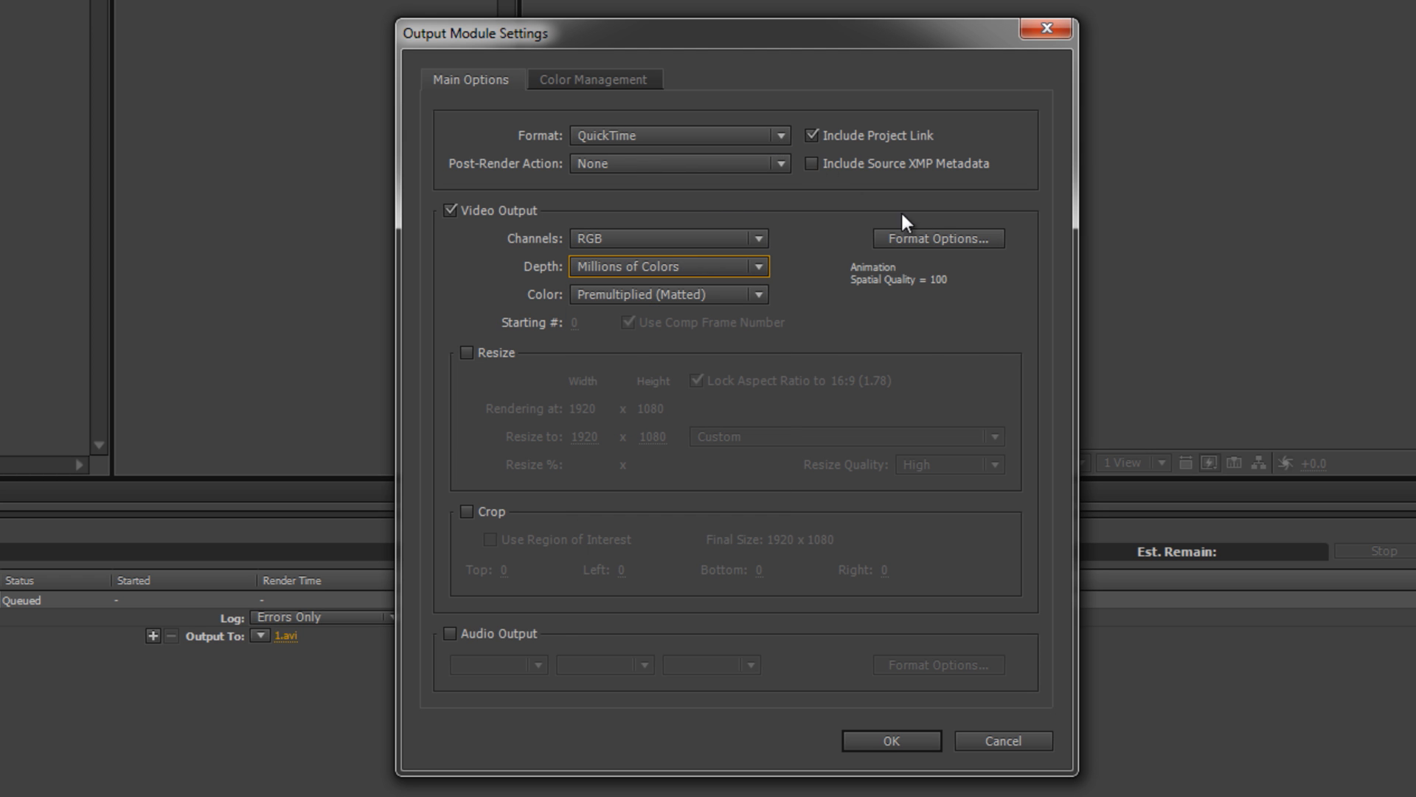
pyautogui.click(903, 147)
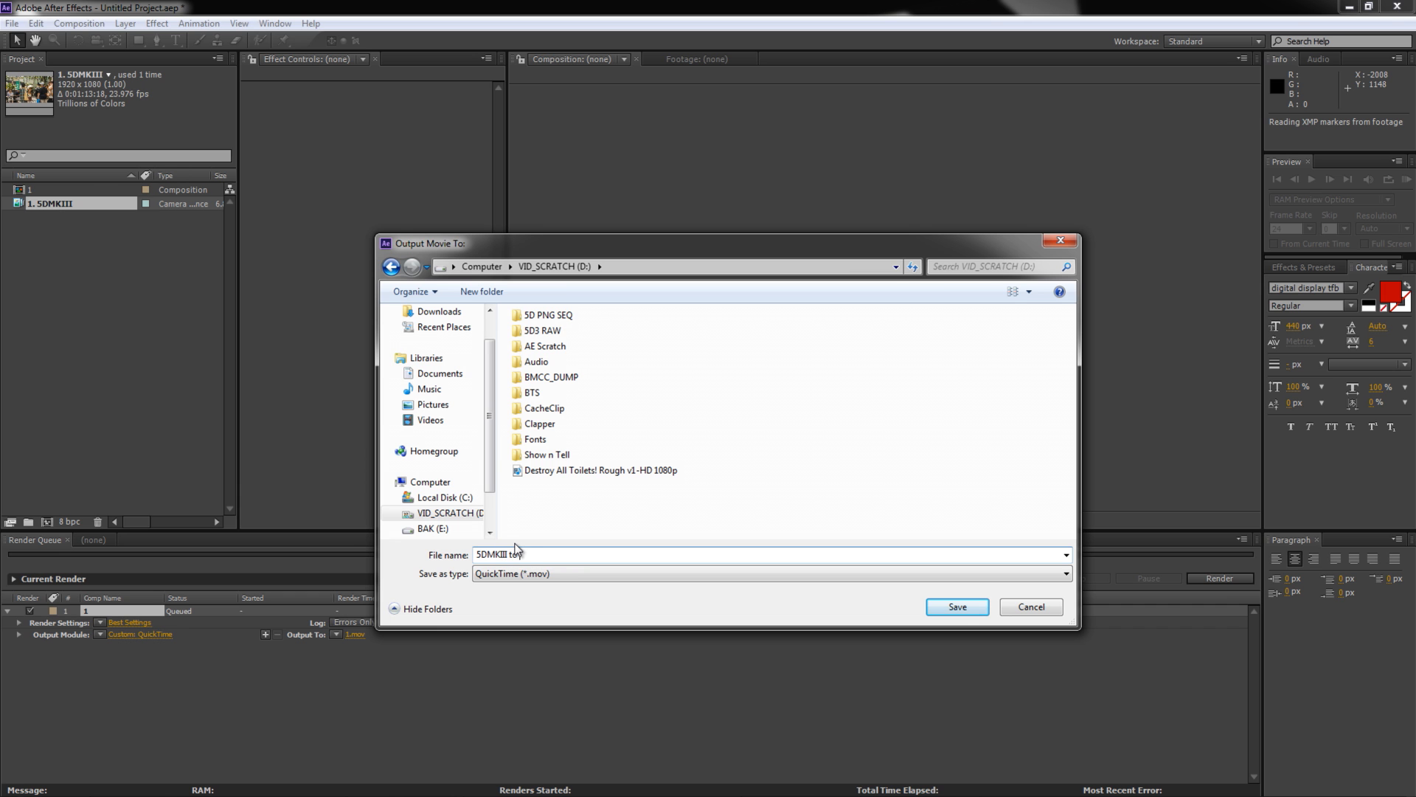
# - Save the output as '5DMKIII to Prores.mov' on VID_SCRATCH and start rendering
pyautogui.write('prores')
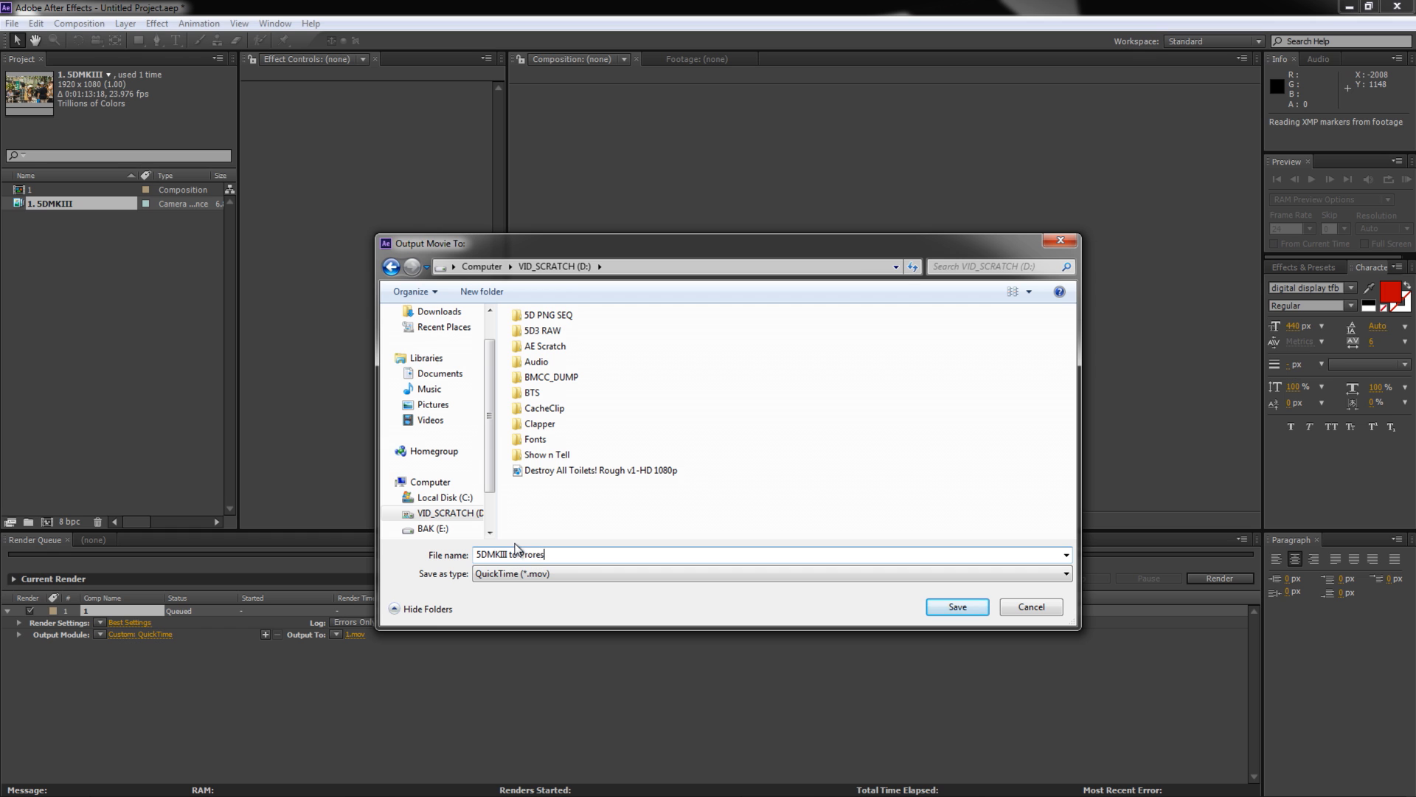
pyautogui.click(956, 606)
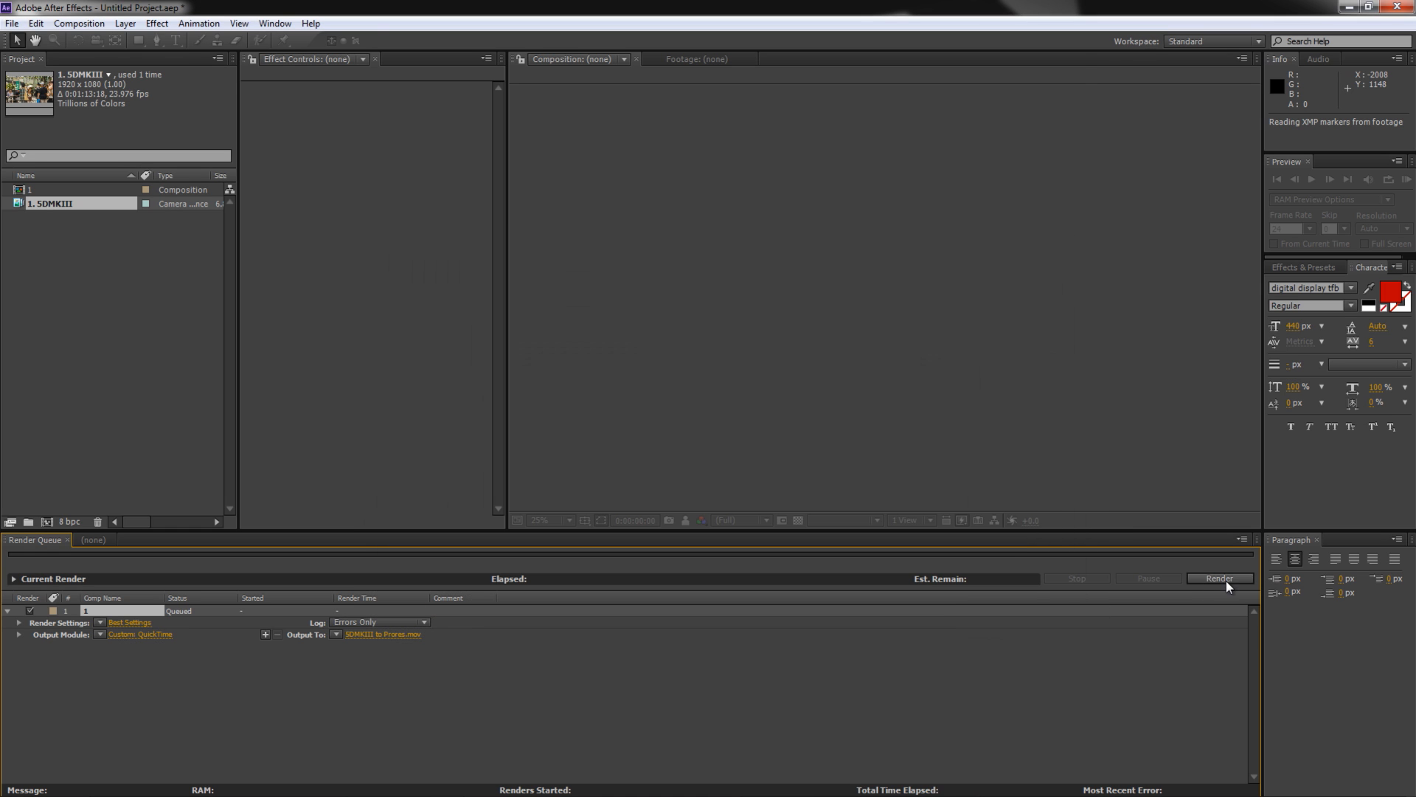
pyautogui.click(1219, 579)
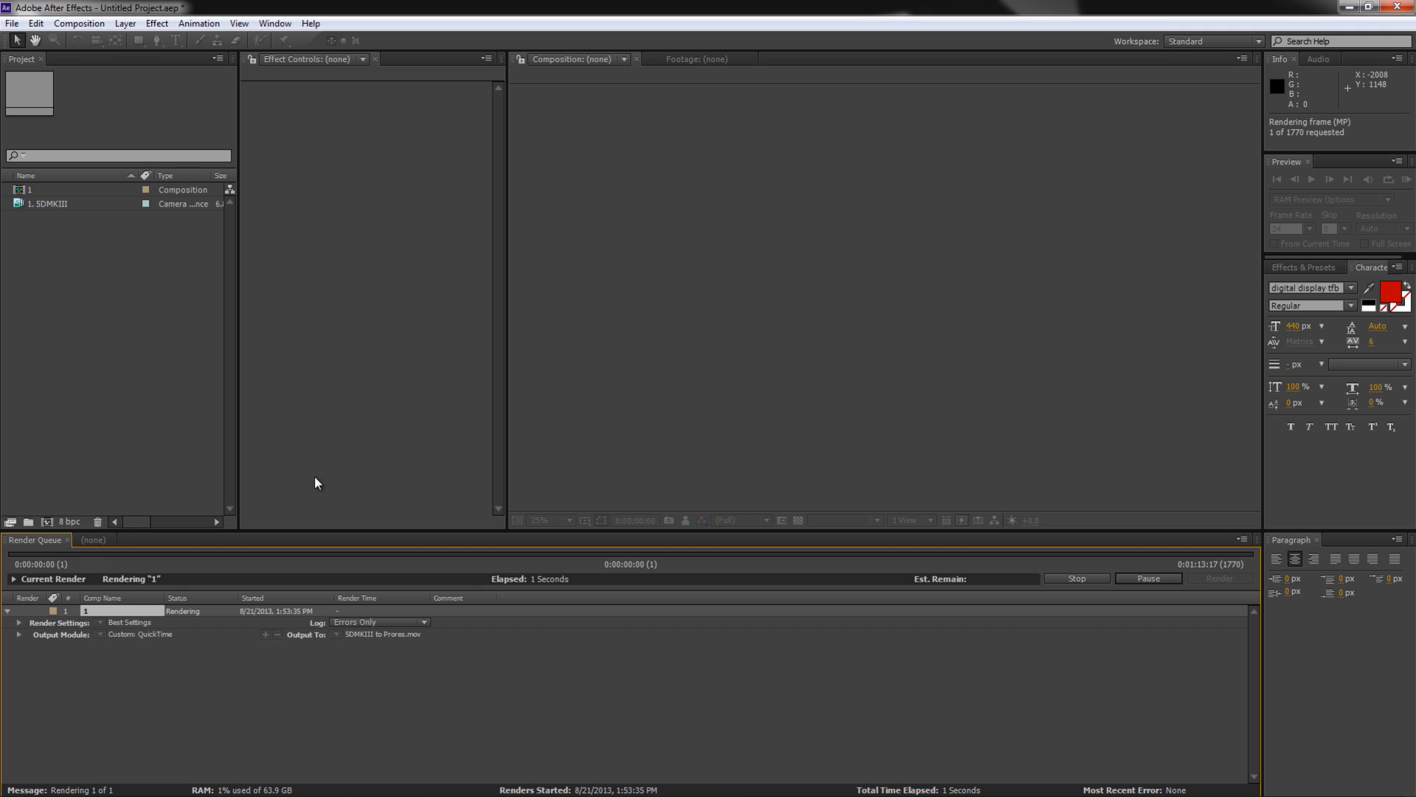
pyautogui.moveTo(648, 648)
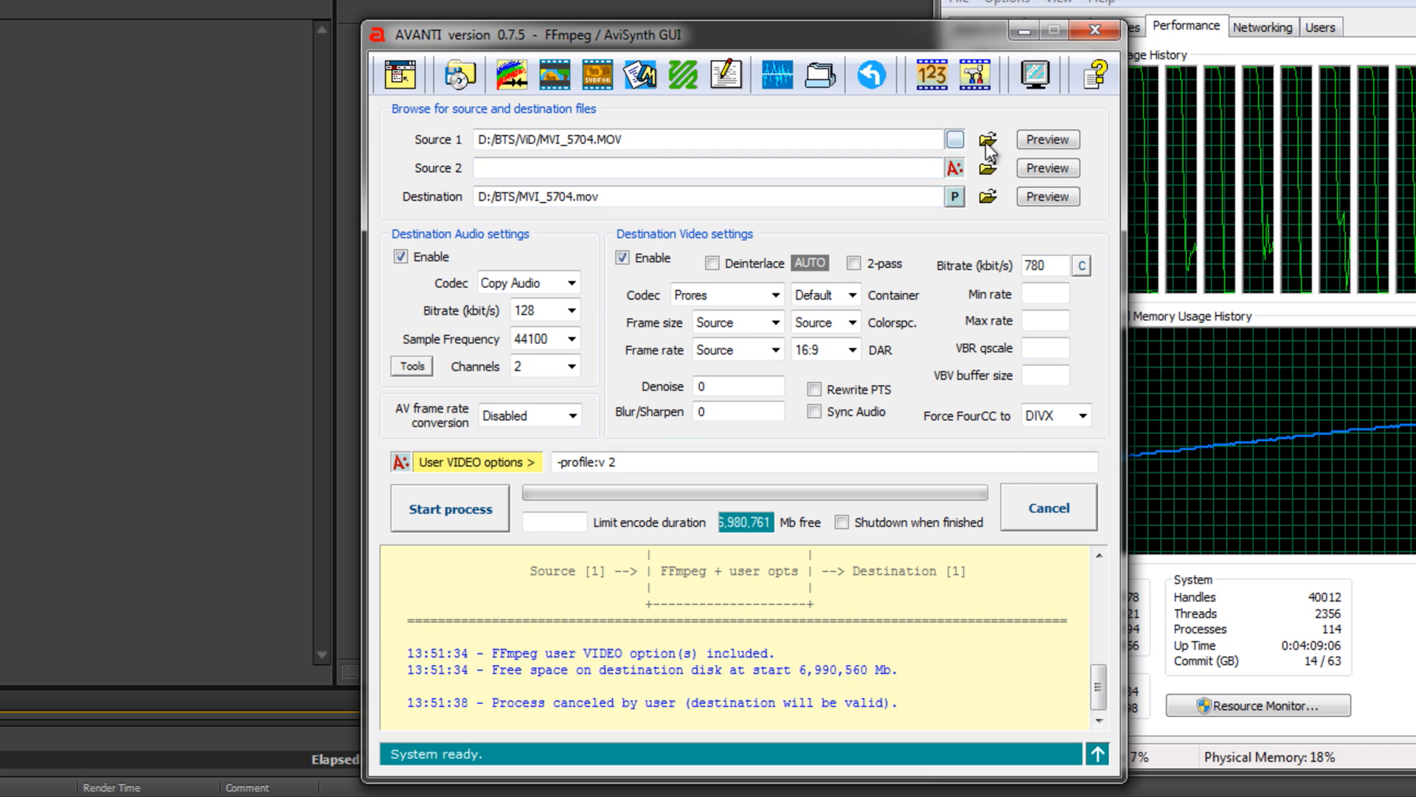
# - Convert '5DMKIII to Prores.mov' with -profile:v 3 into '5DMKIII to Prores 10Bit 422.mov'
pyautogui.click(987, 139)
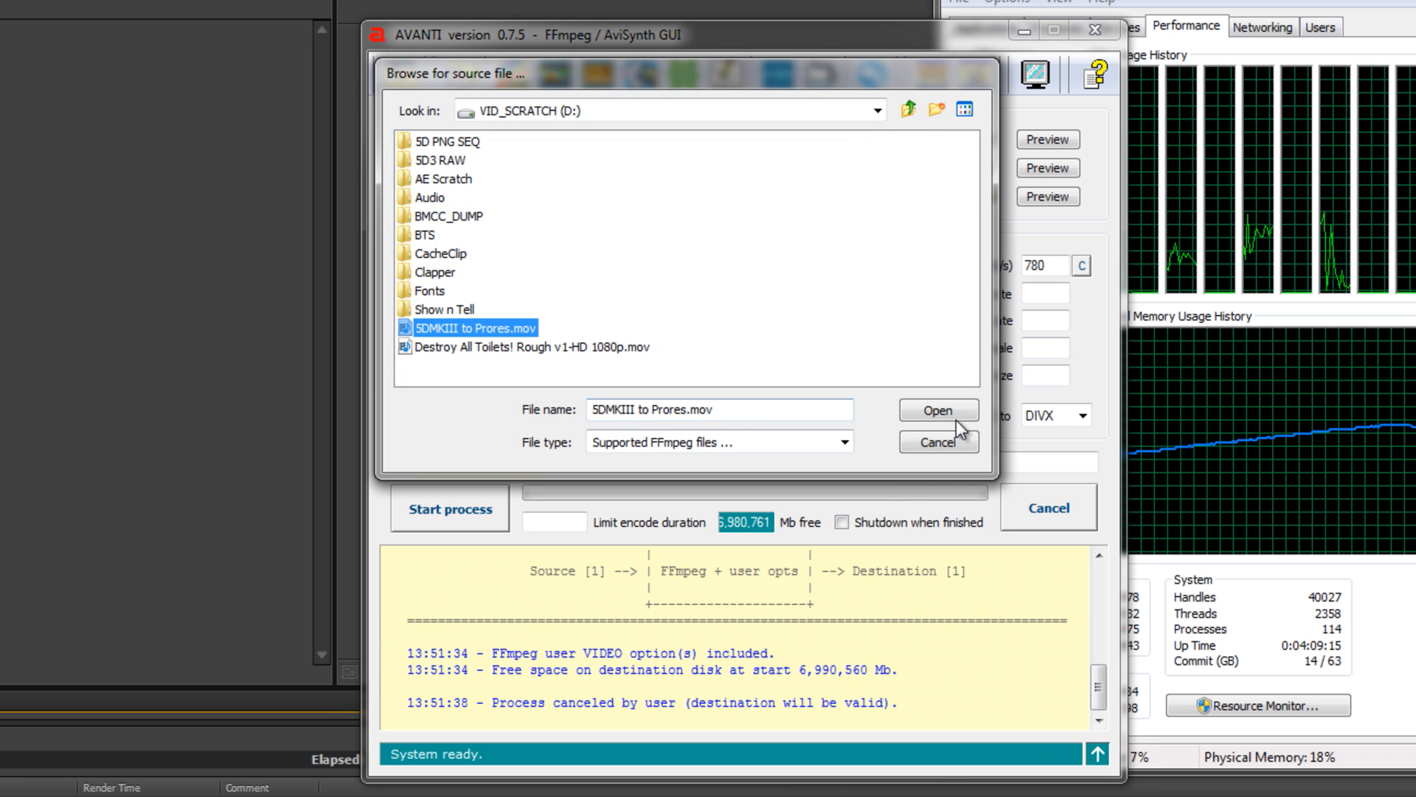
pyautogui.click(937, 410)
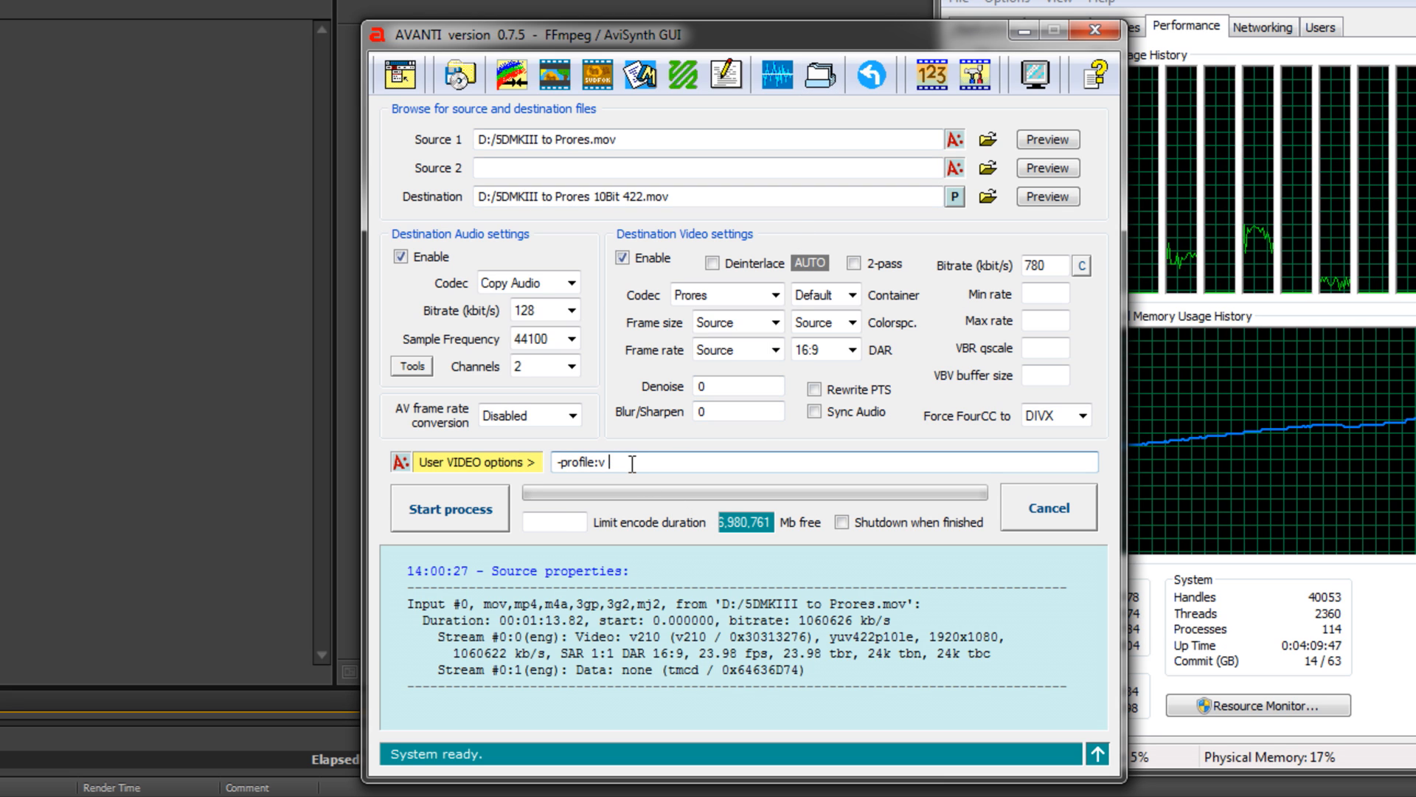
pyautogui.write('3')
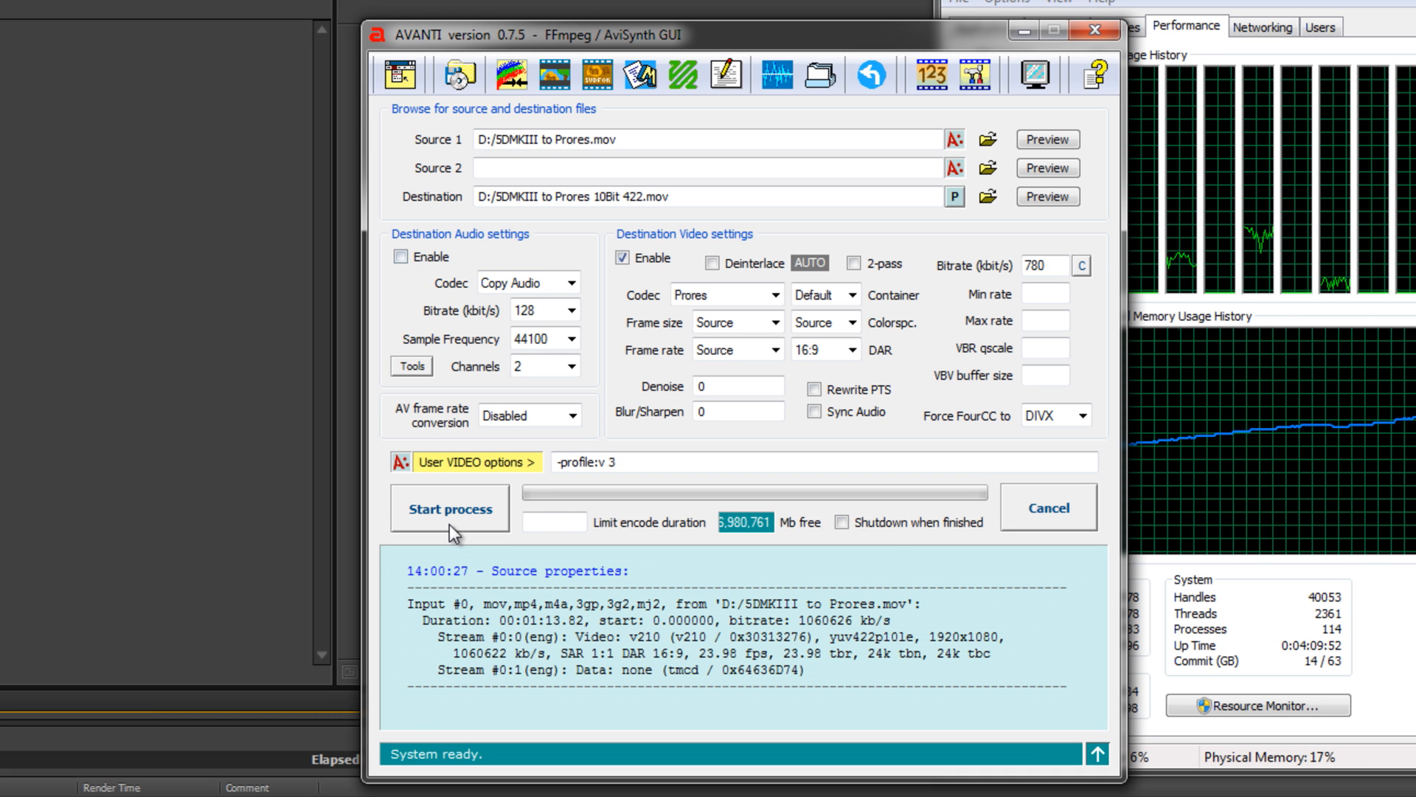
pyautogui.click(449, 507)
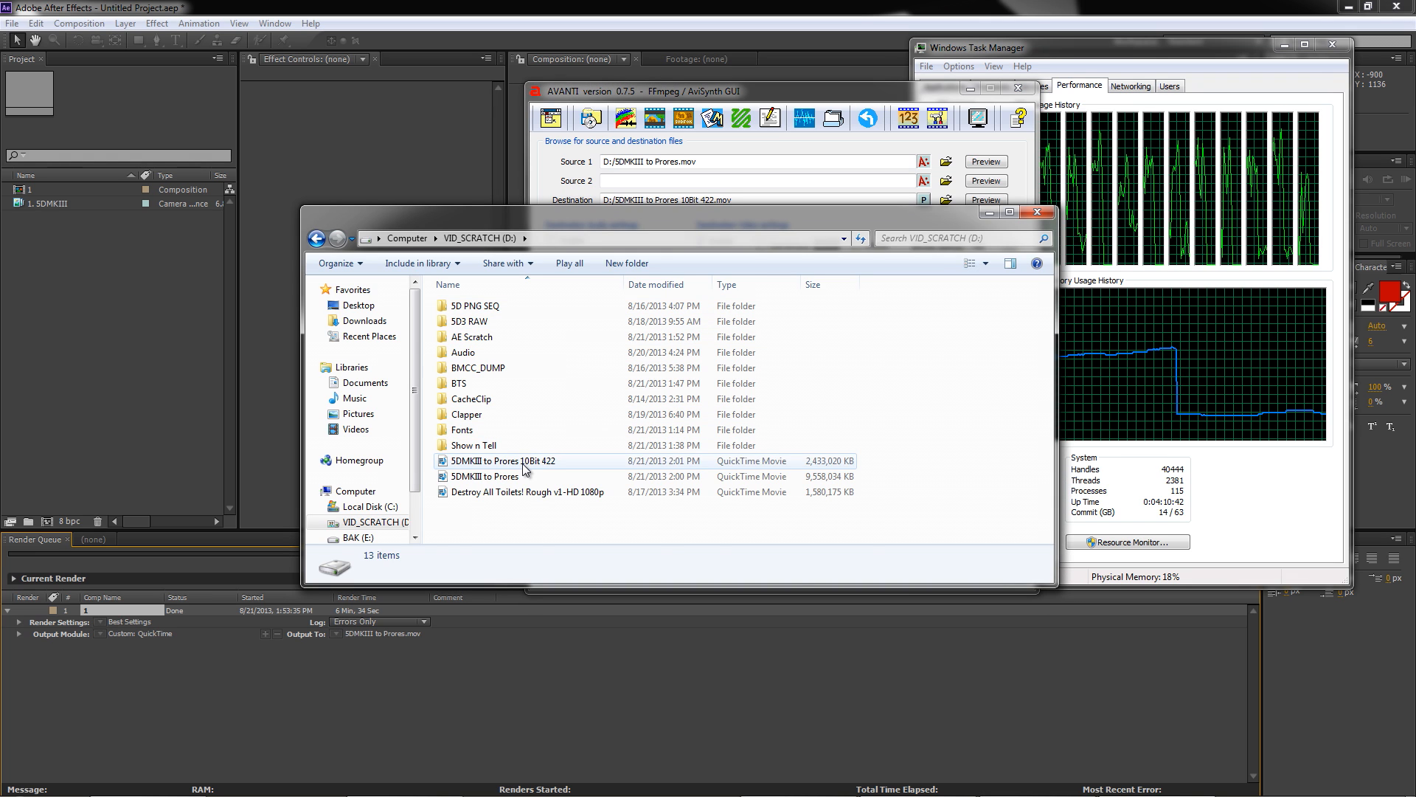
pyautogui.rightClick(506, 460)
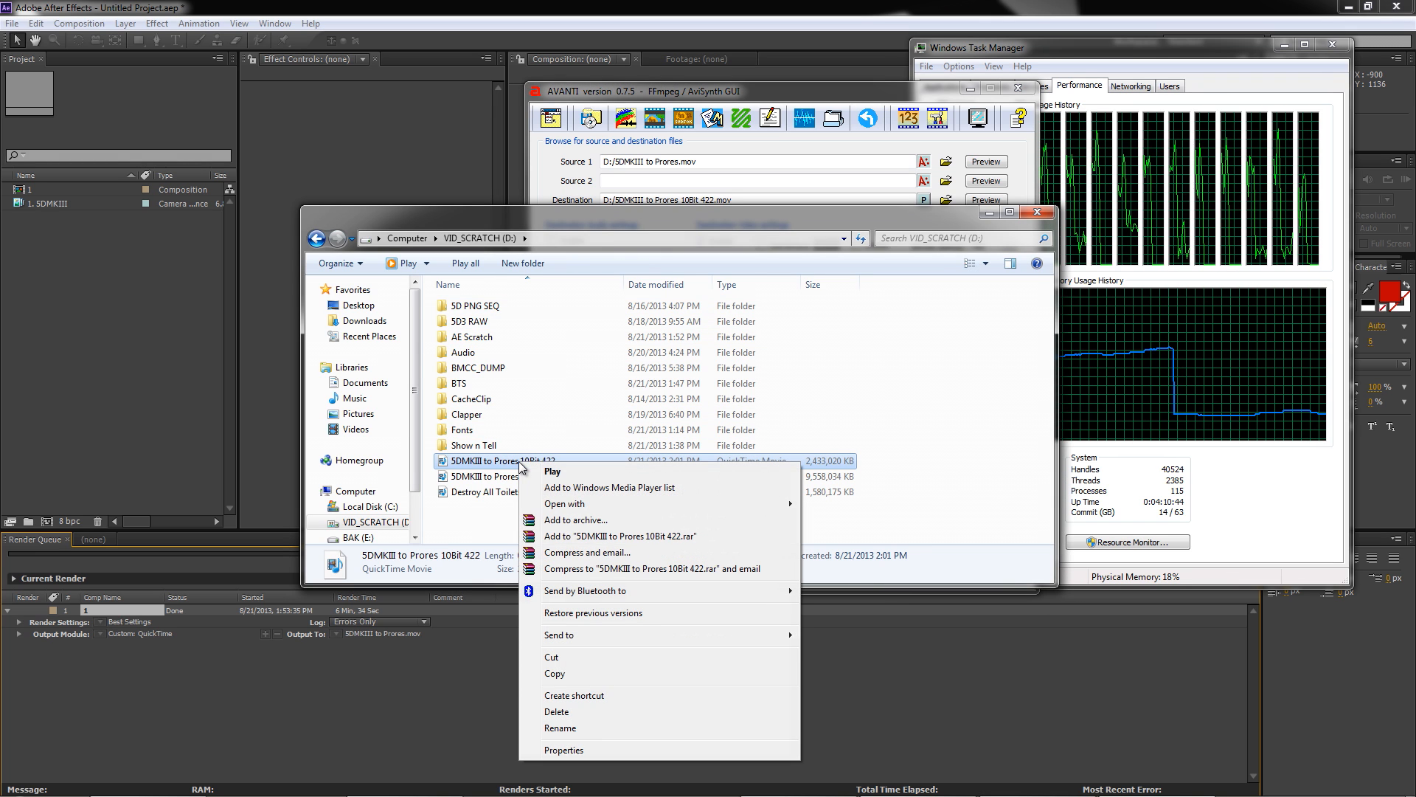